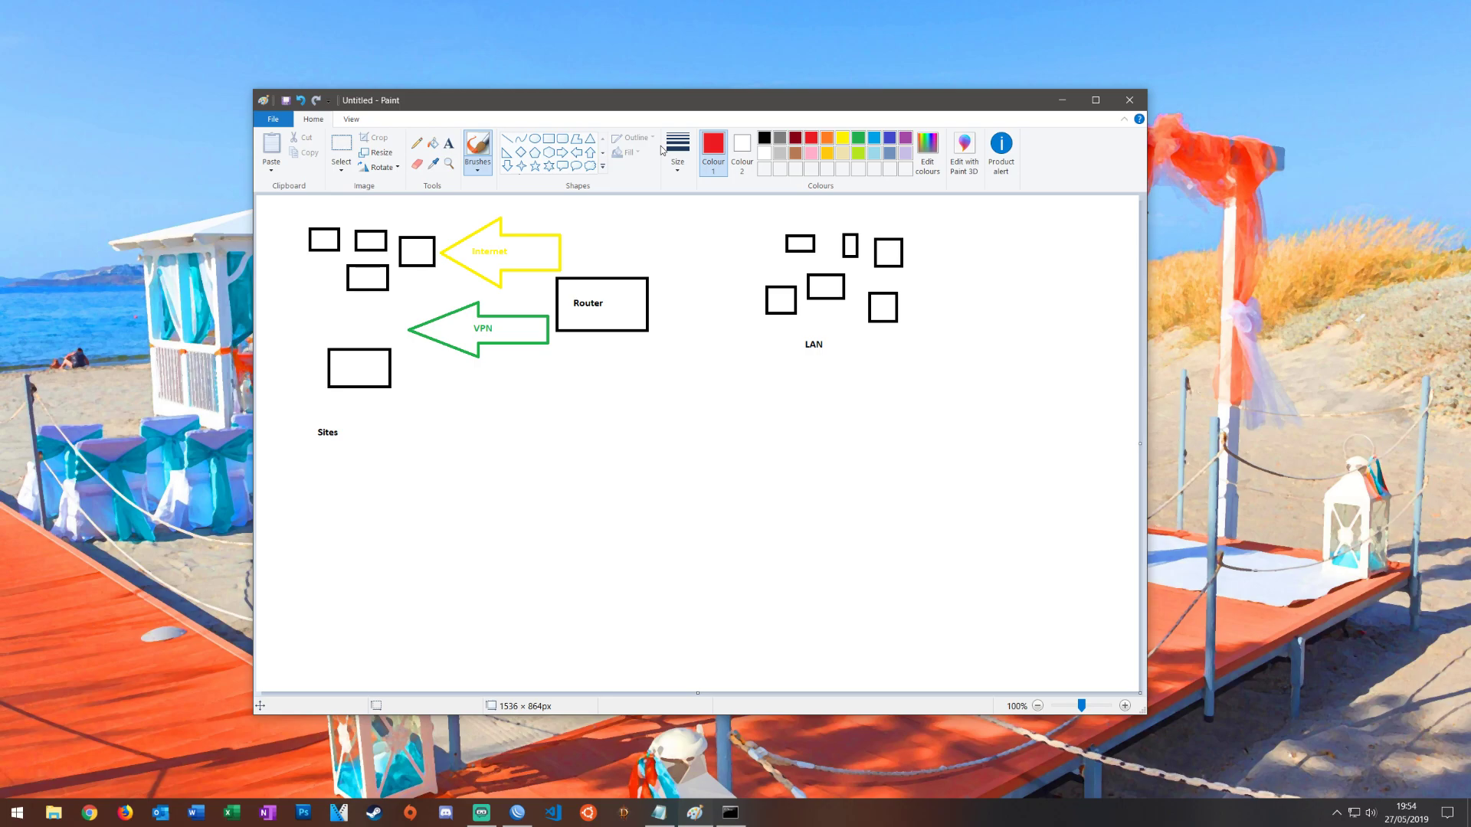
pyautogui.moveTo(616, 321)
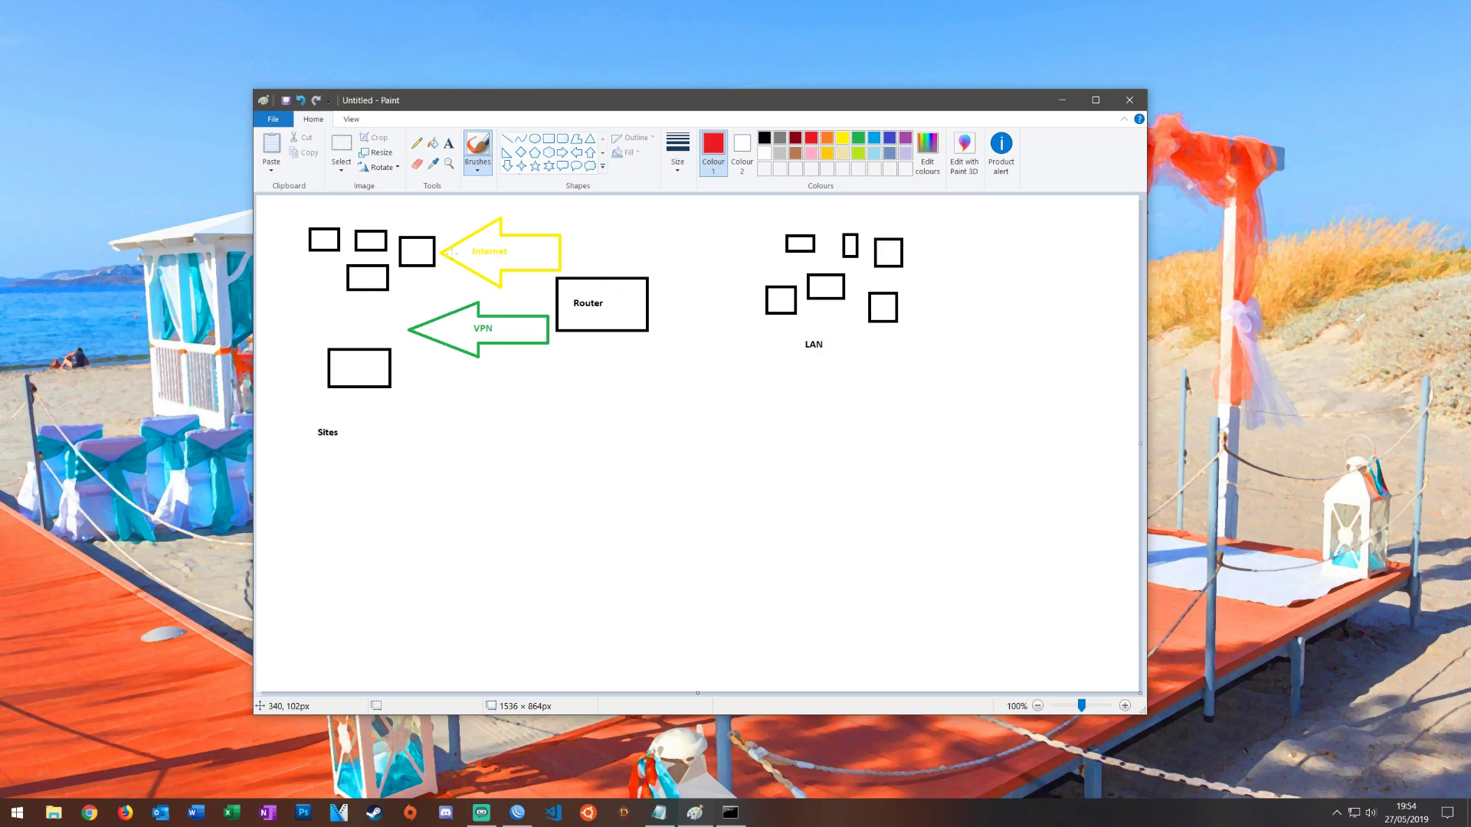
pyautogui.moveTo(314, 278)
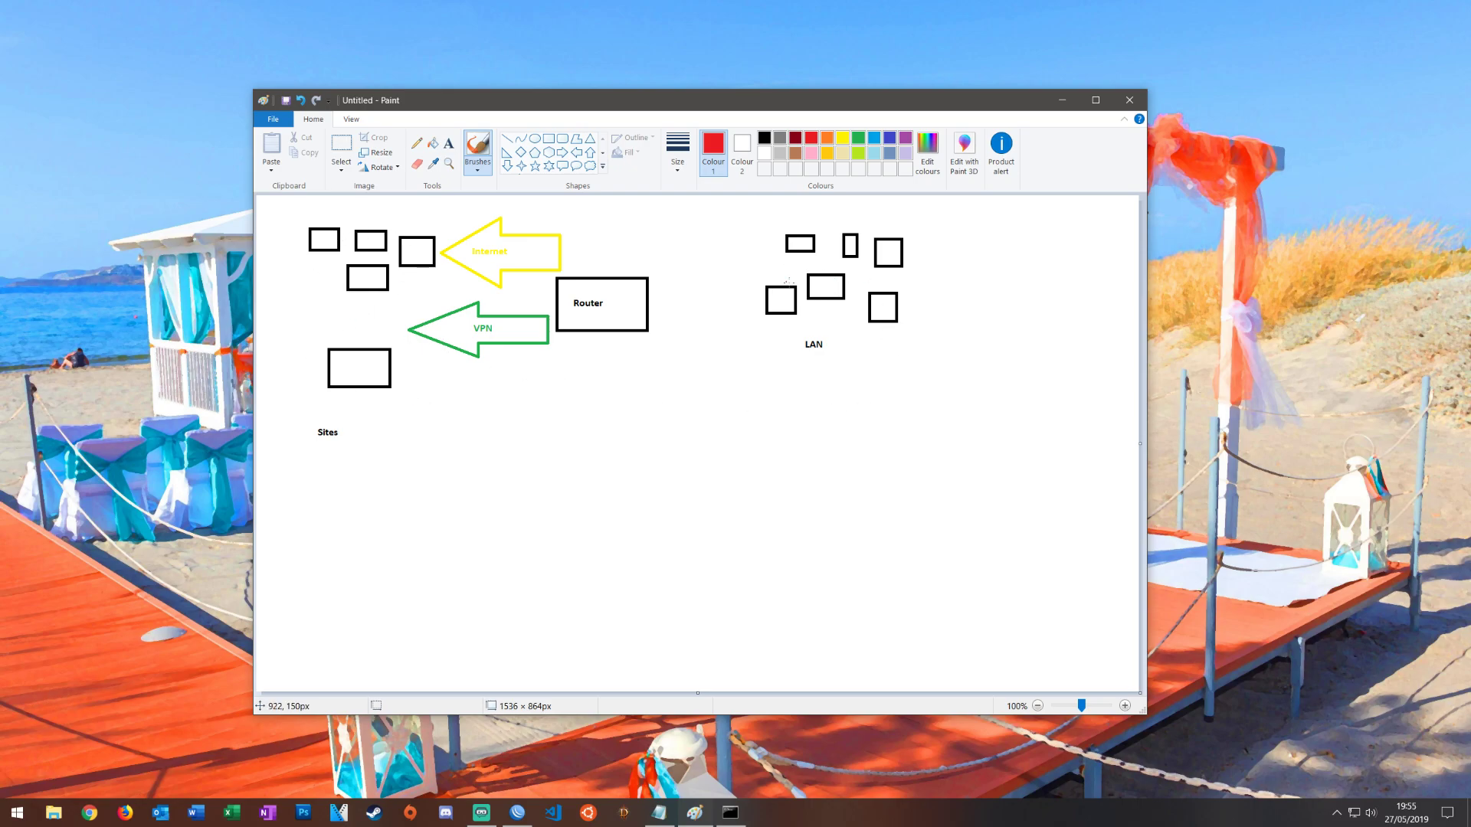
pyautogui.moveTo(783, 283)
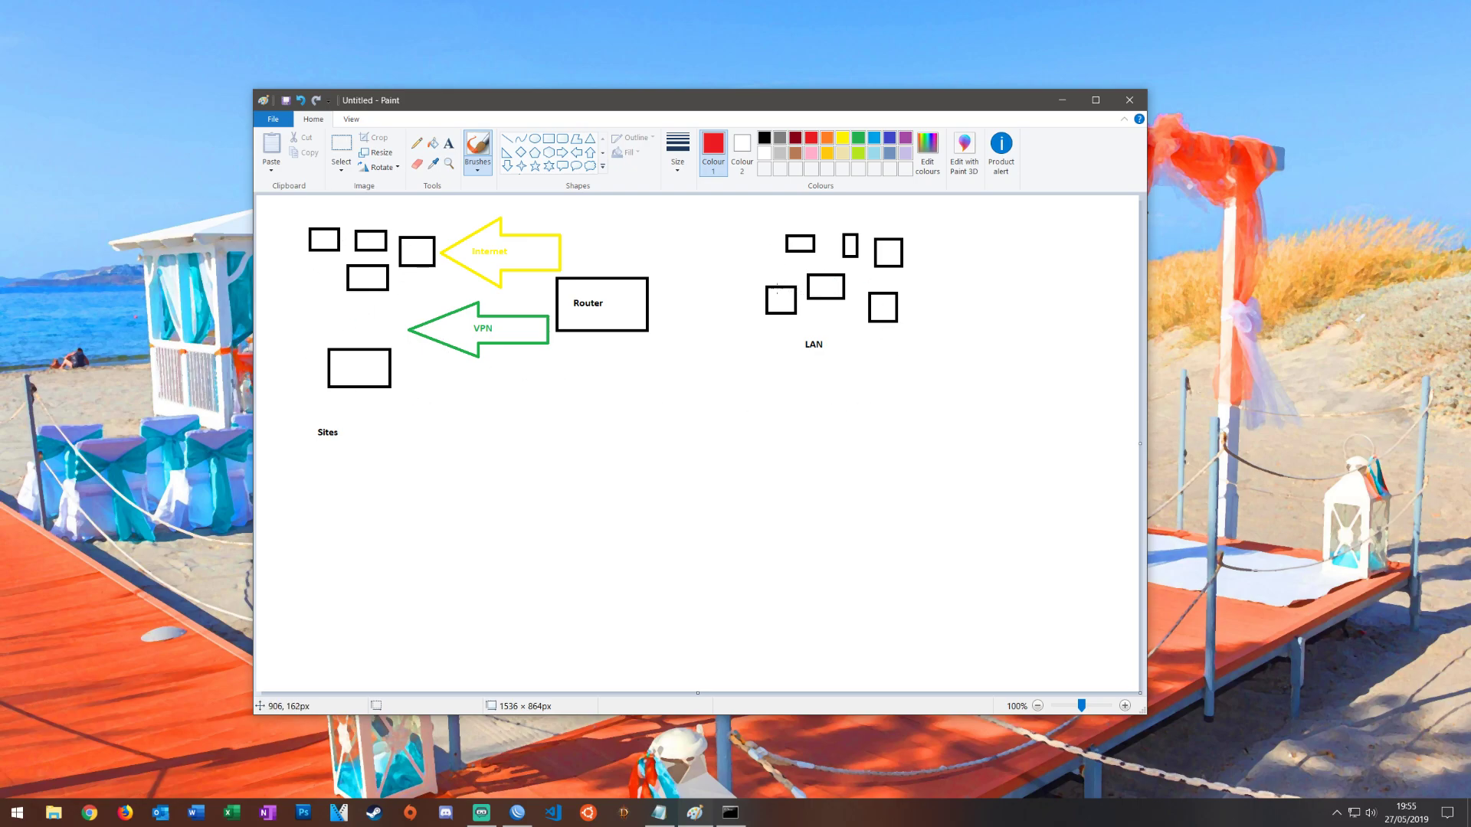
# - Draw red paths from the router to a LAN device and the circled sites, plus a blue router-to-device path
pyautogui.moveTo(718, 306); pyautogui.dragTo(755, 301)
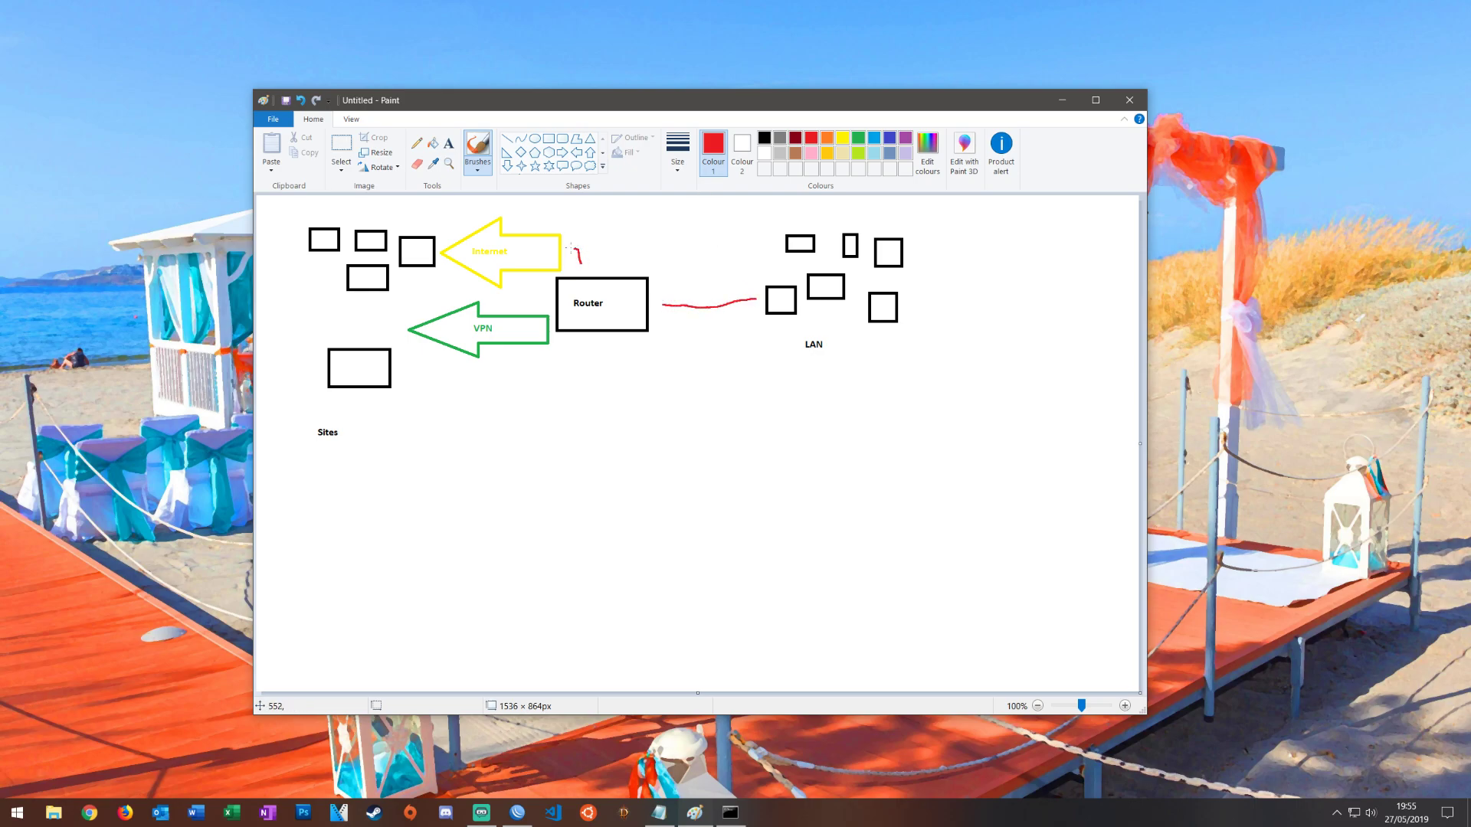
pyautogui.moveTo(364, 212); pyautogui.dragTo(577, 251)
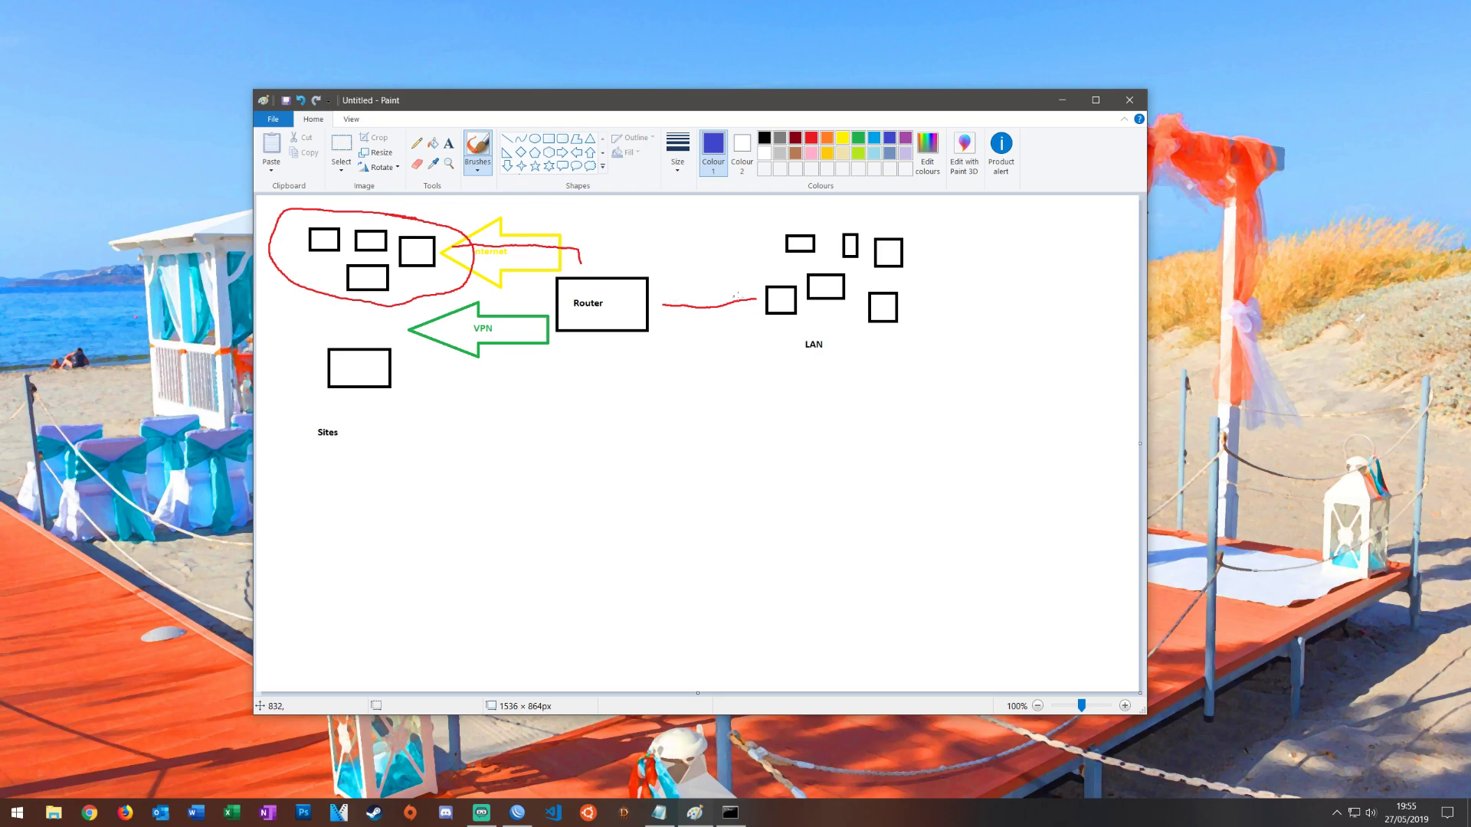
pyautogui.moveTo(886, 292)
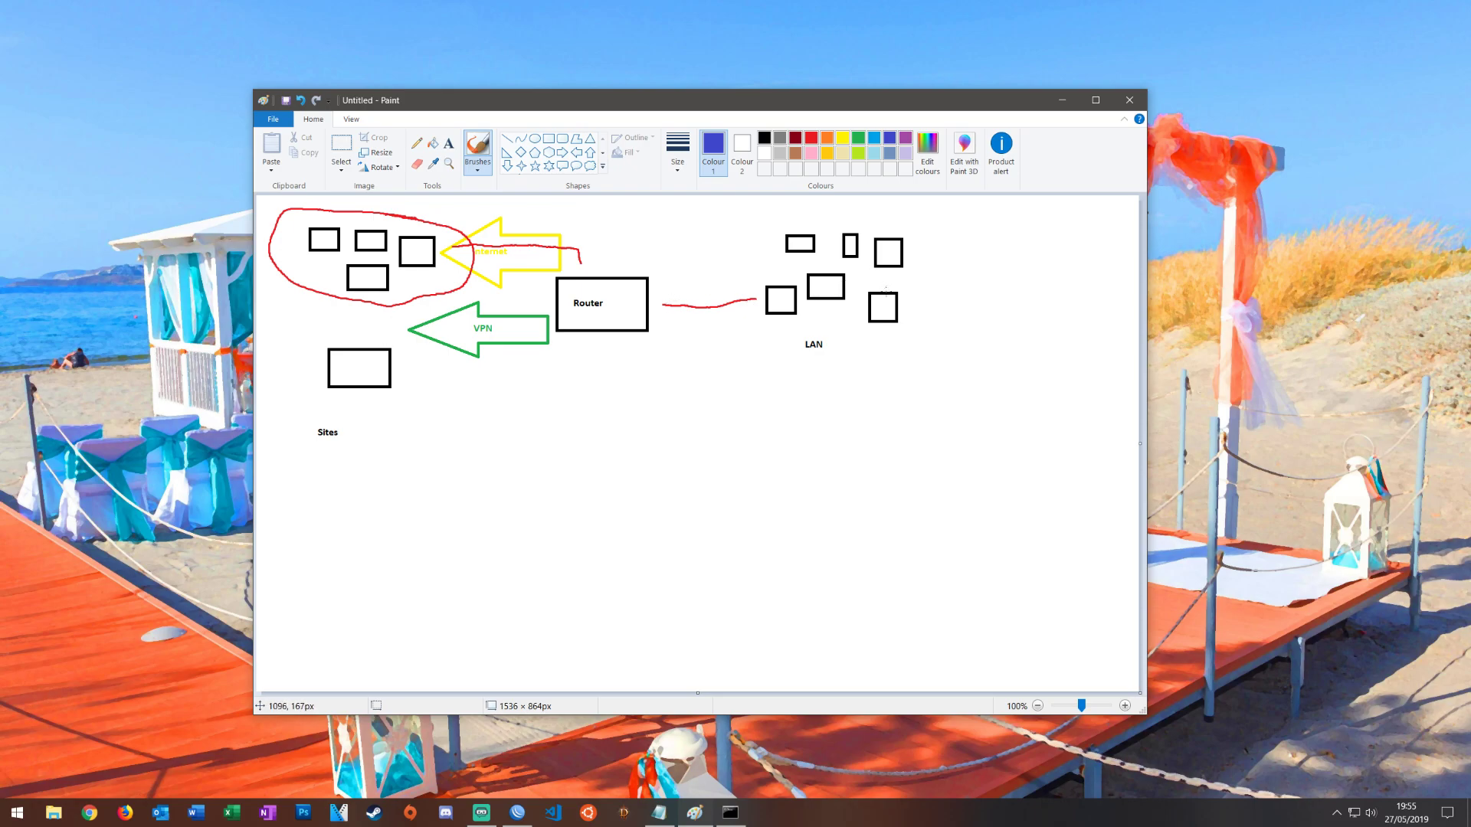
pyautogui.moveTo(772, 328); pyautogui.dragTo(863, 309)
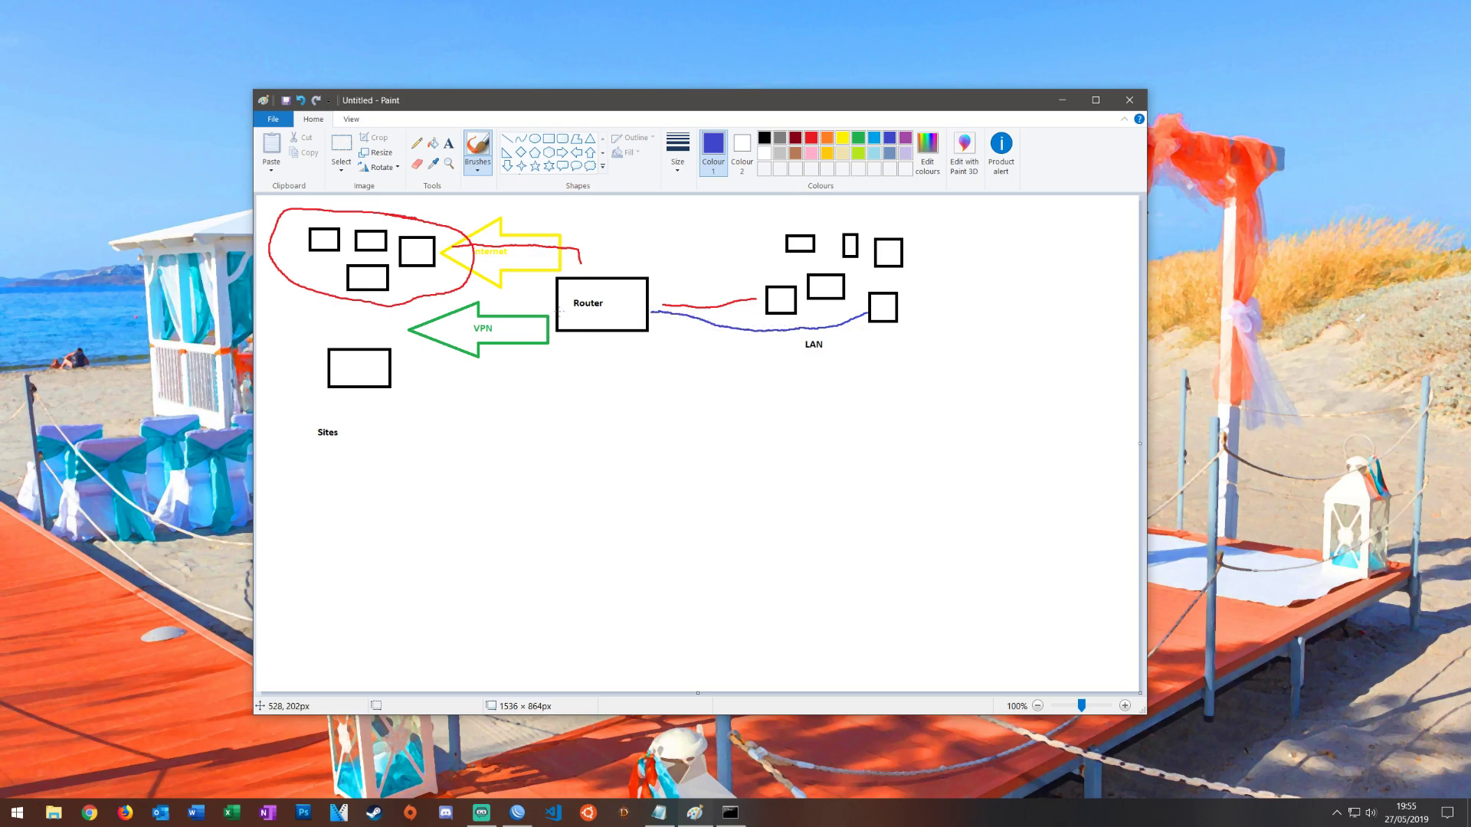
pyautogui.moveTo(558, 314)
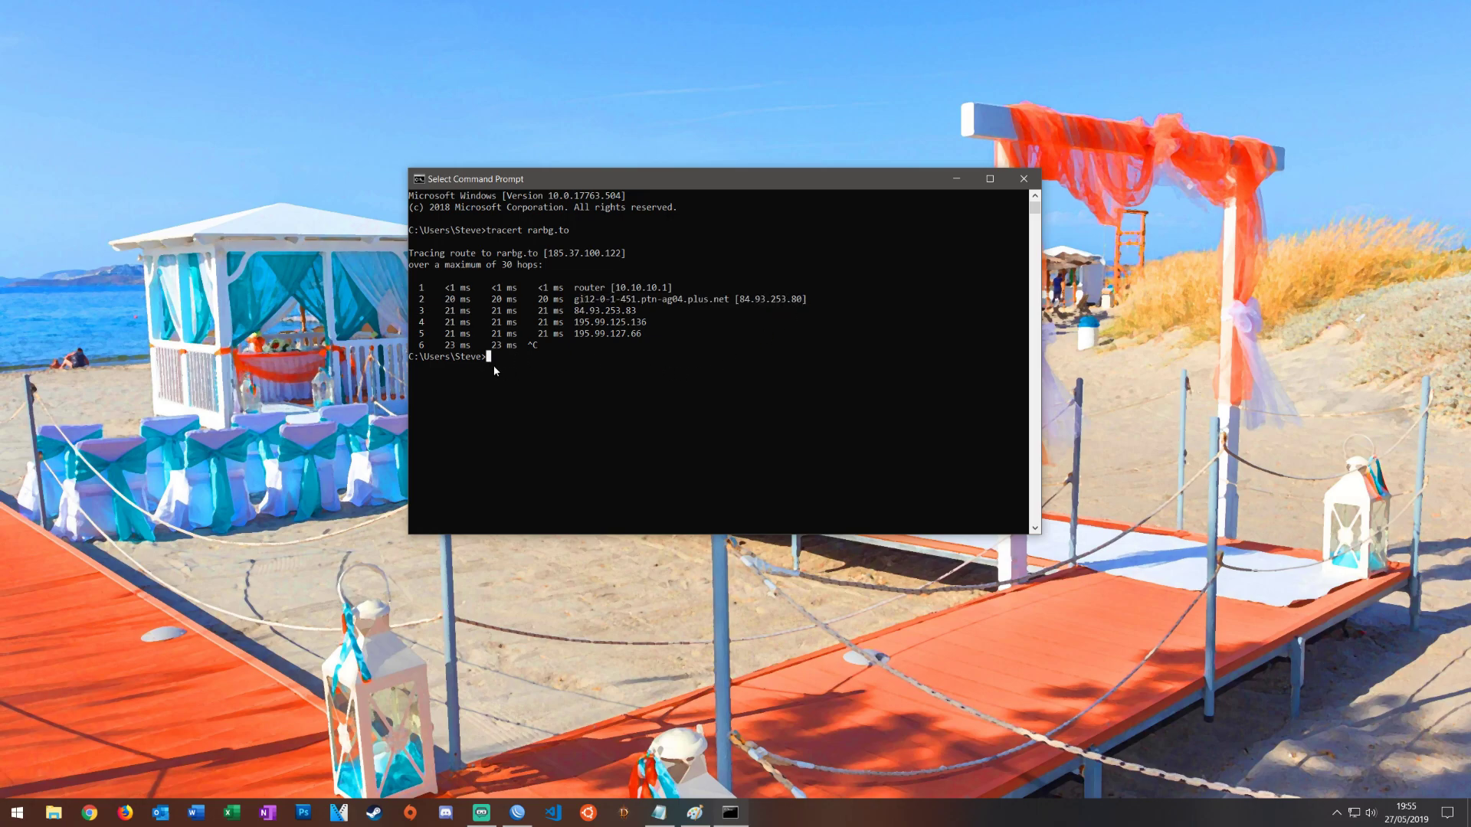
pyautogui.moveTo(963, 208)
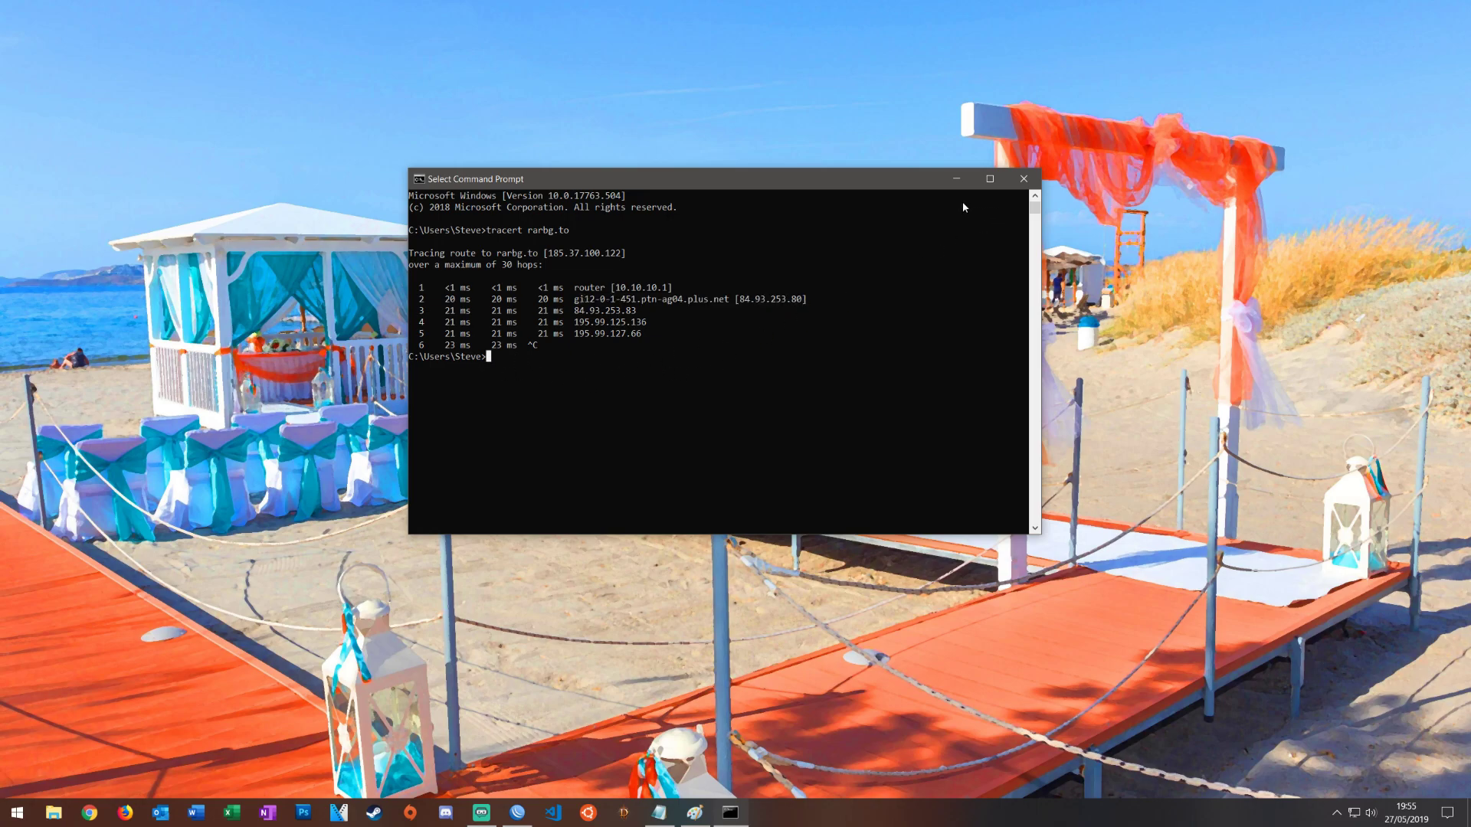
pyautogui.moveTo(982, 195)
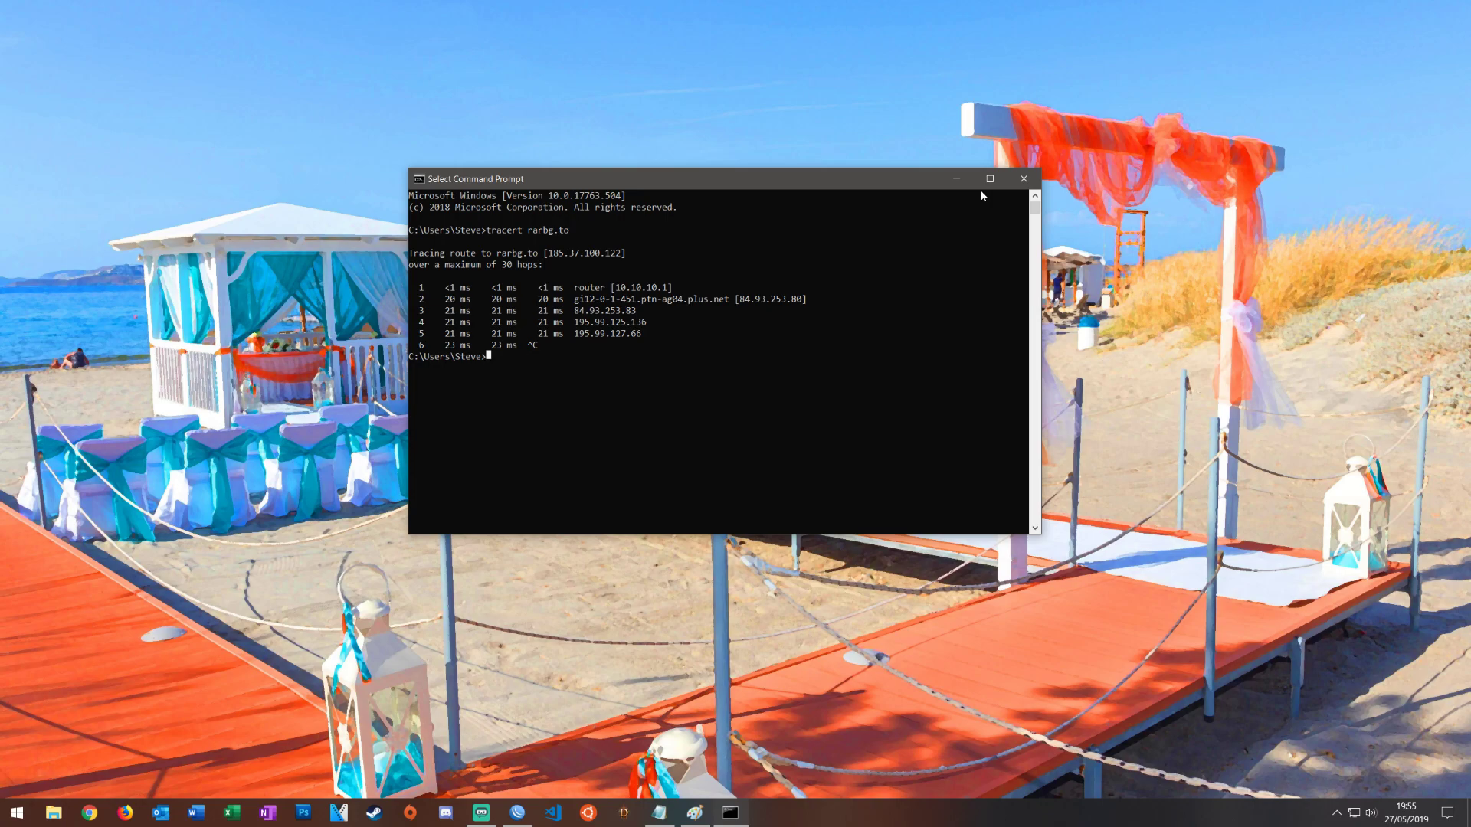
pyautogui.moveTo(956, 179)
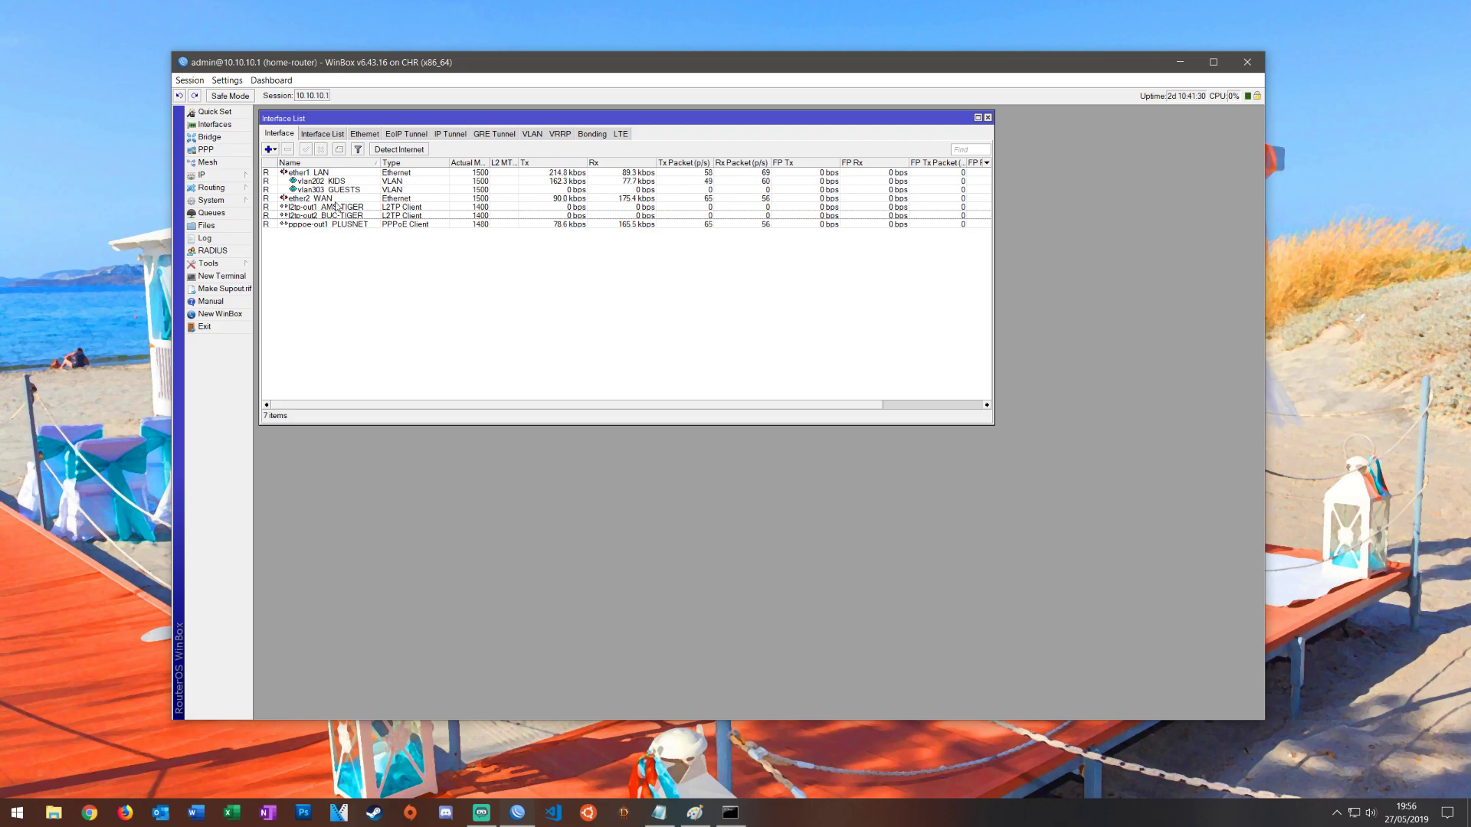
# - Preview a new L2TP Client's Add Default Route option, cancel it, and close the Interface List
pyautogui.click(269, 150)
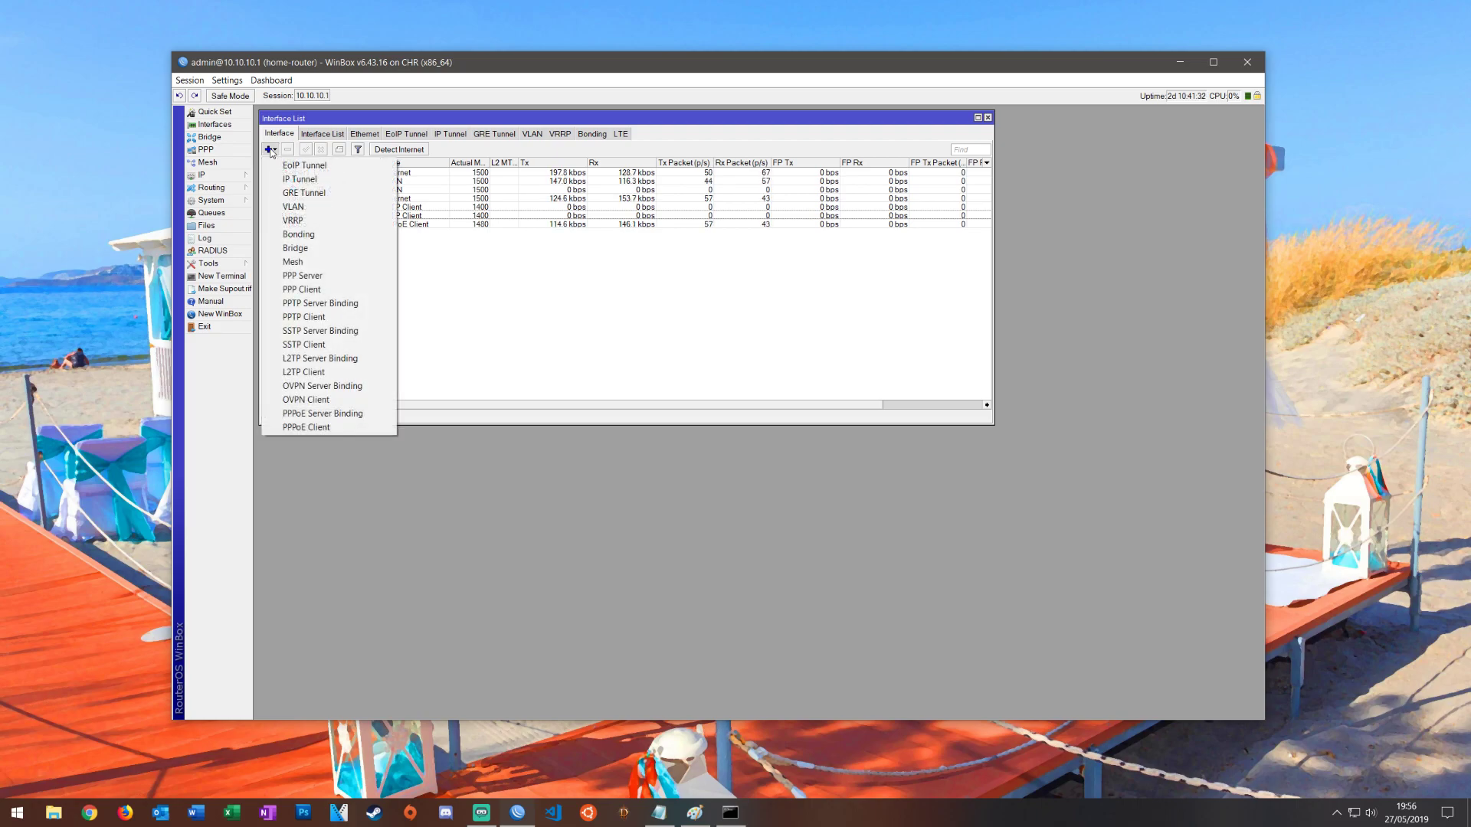
pyautogui.moveTo(301, 371)
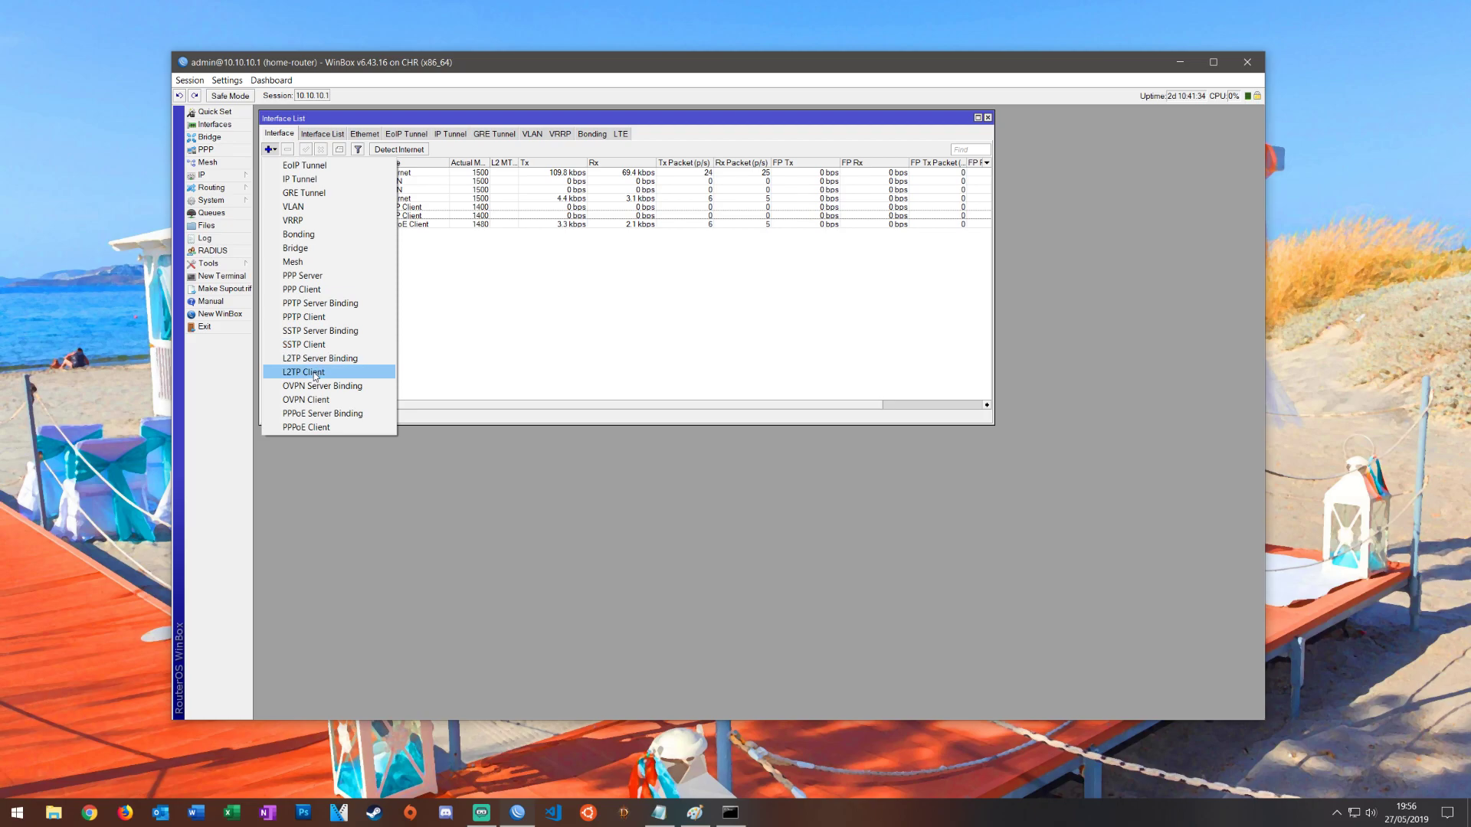
pyautogui.click(303, 371)
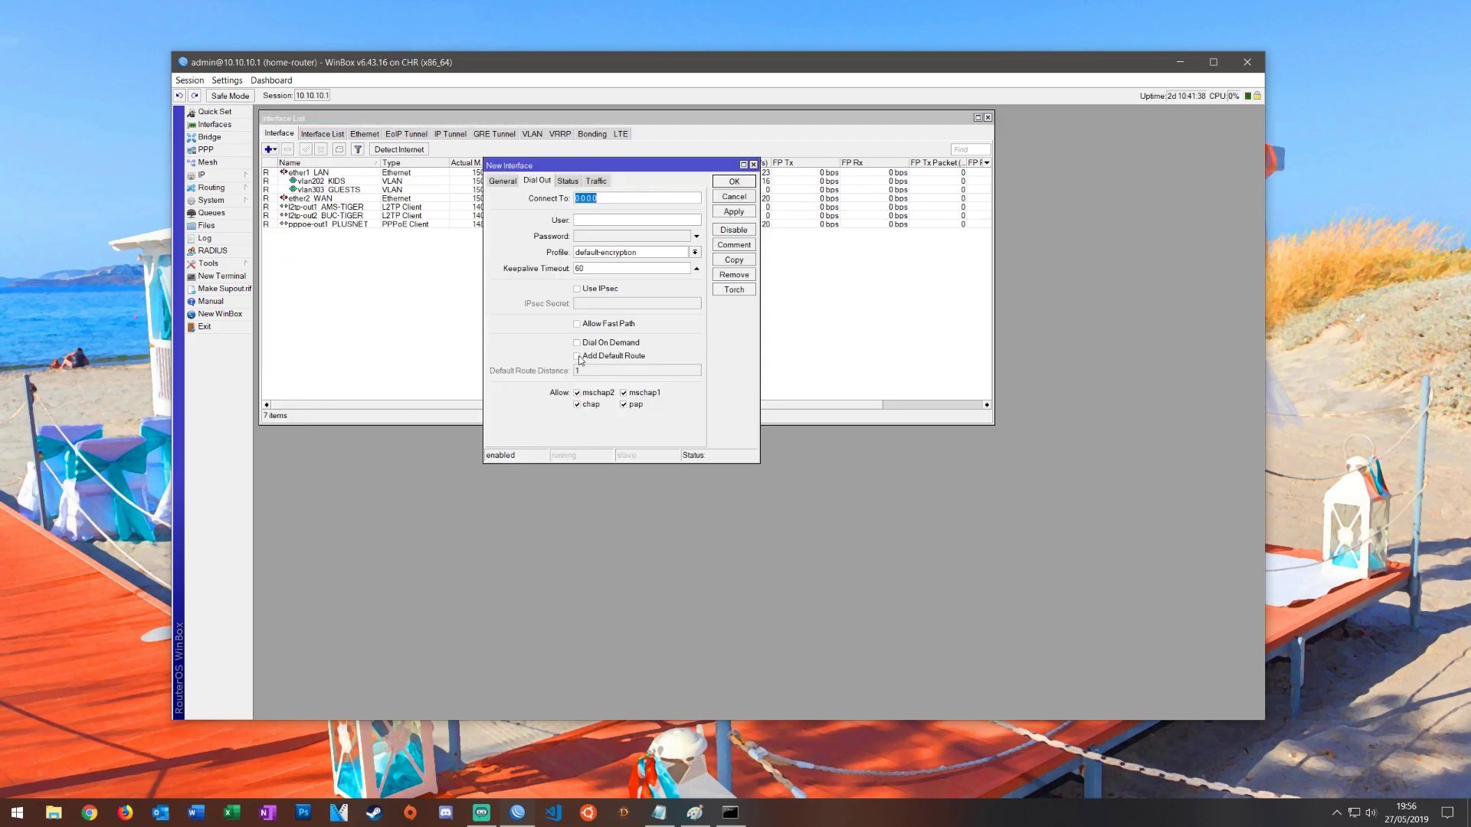
pyautogui.click(577, 356)
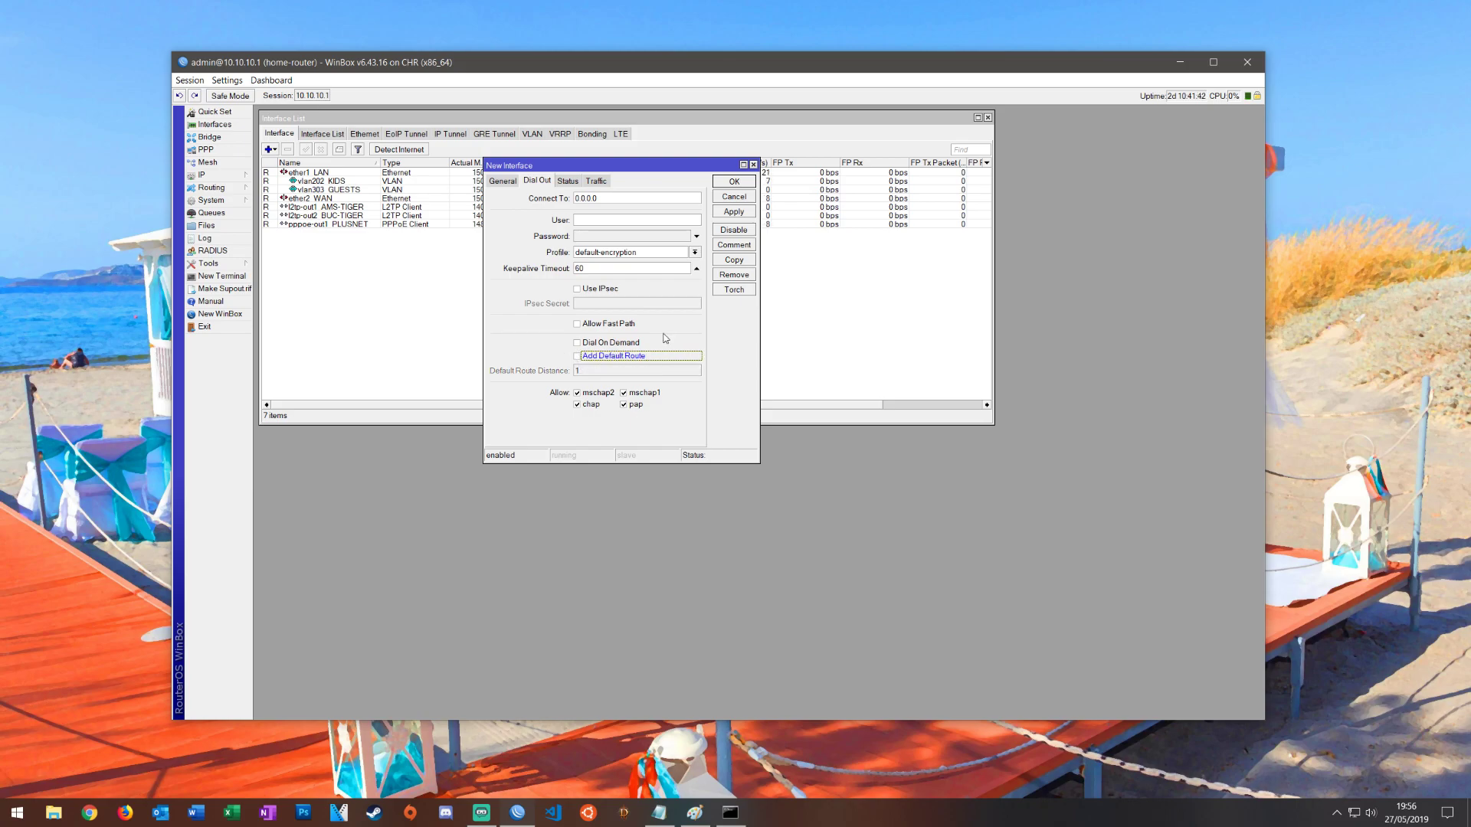
pyautogui.click(734, 197)
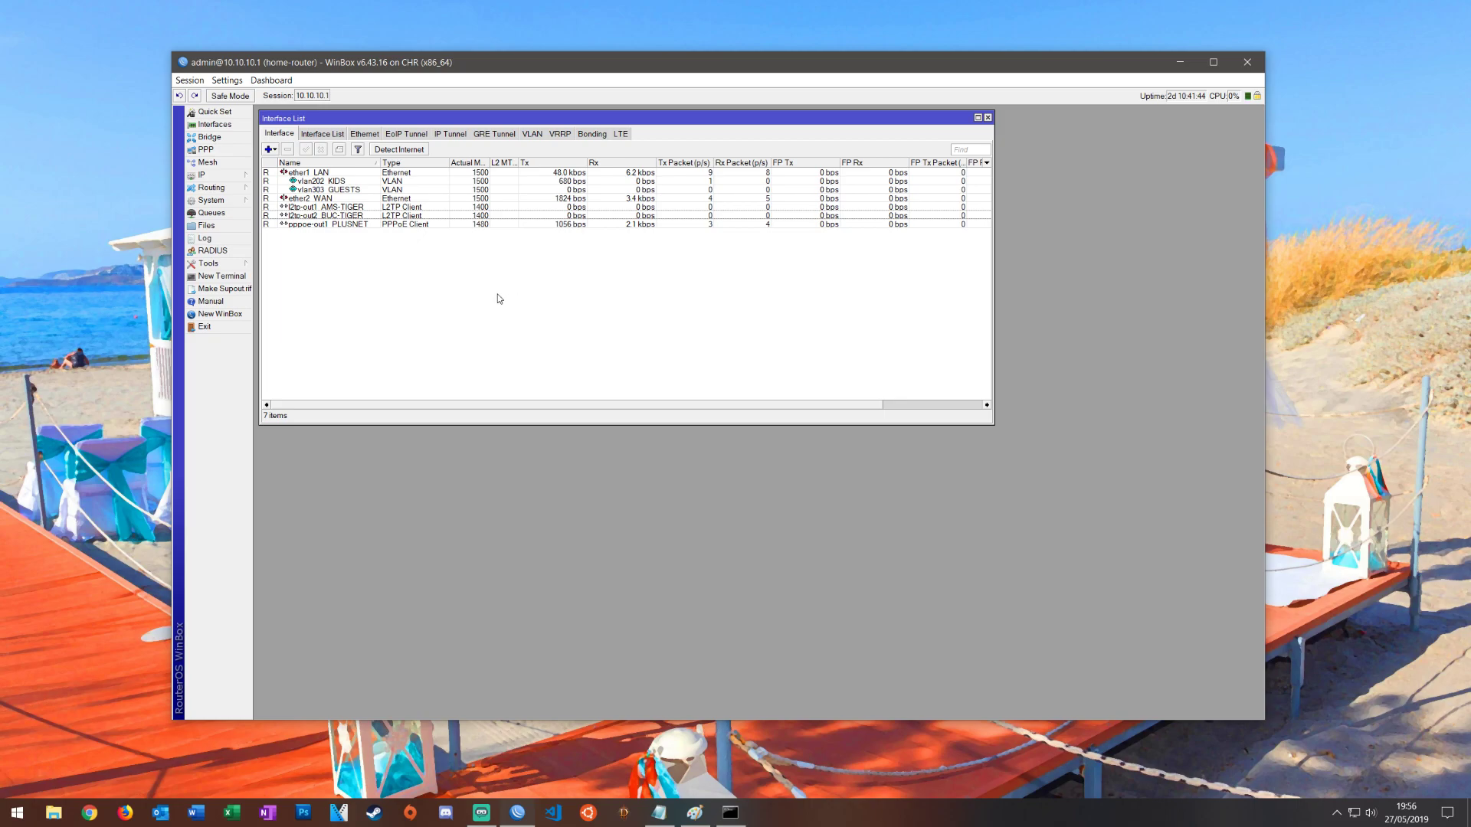
pyautogui.moveTo(504, 245)
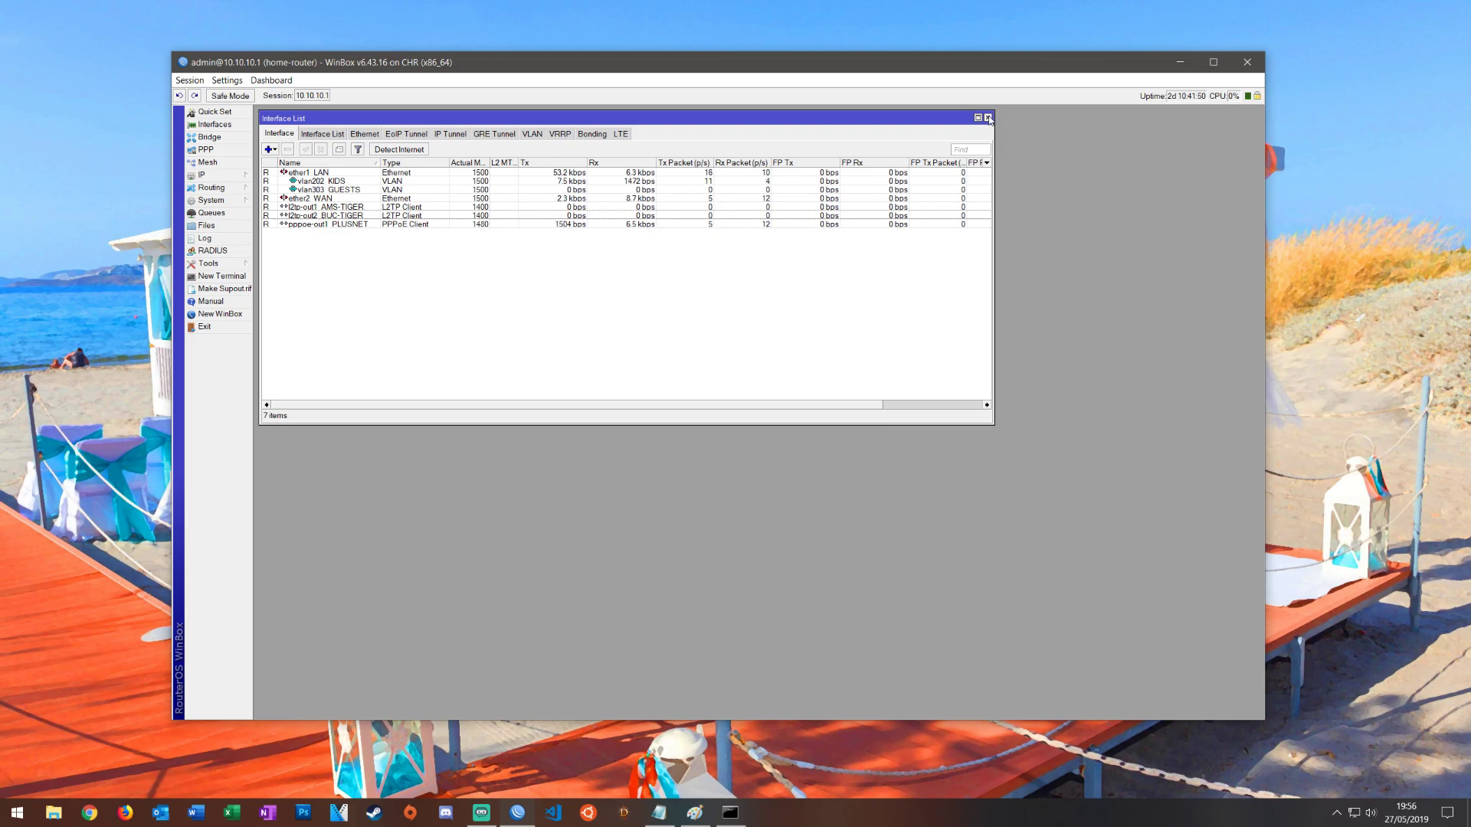
pyautogui.click(986, 117)
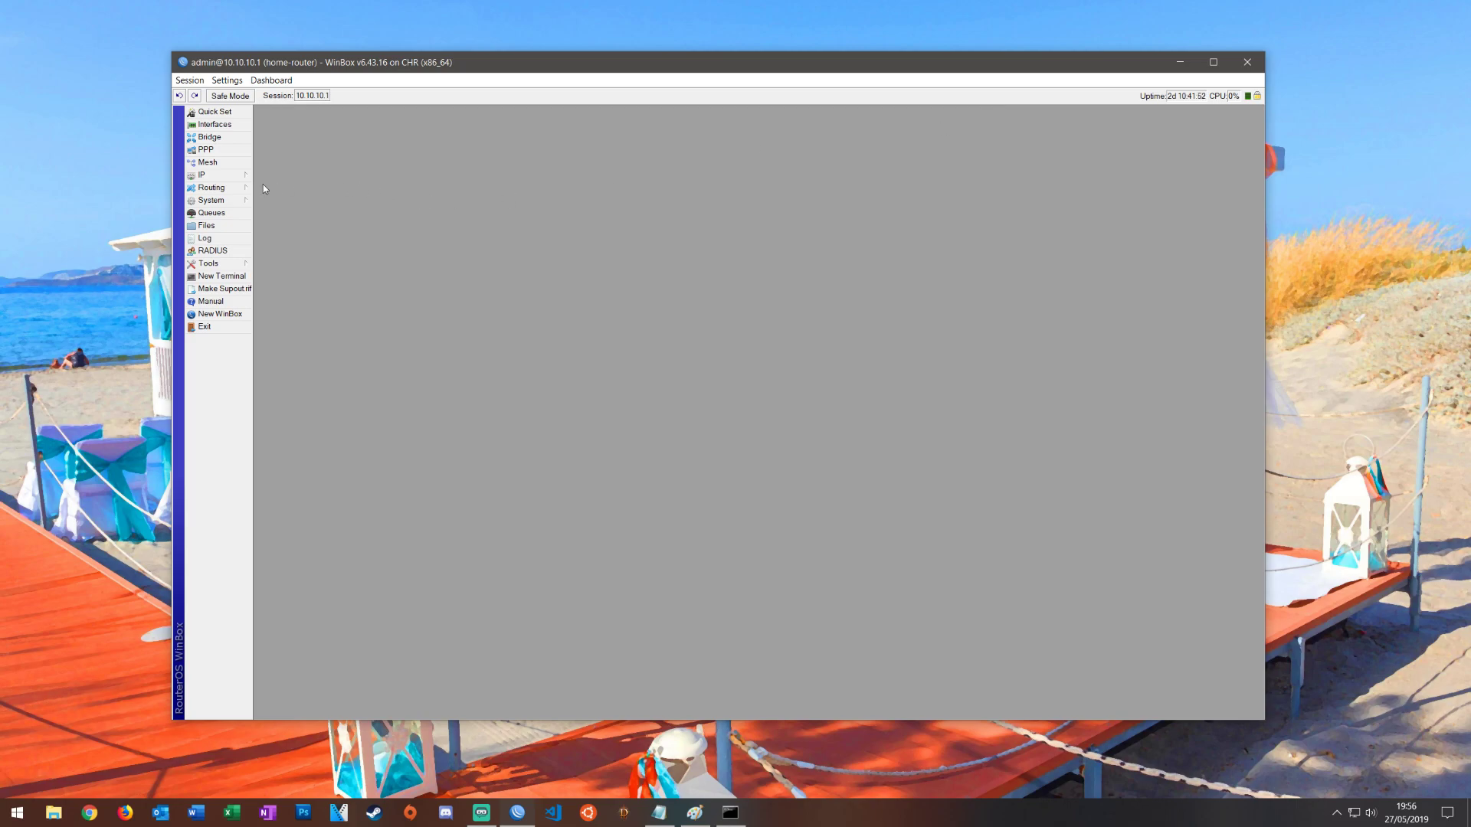
# - Open IP > Firewall in WinBox, then circle one LAN device in purple in Paint
pyautogui.click(201, 175)
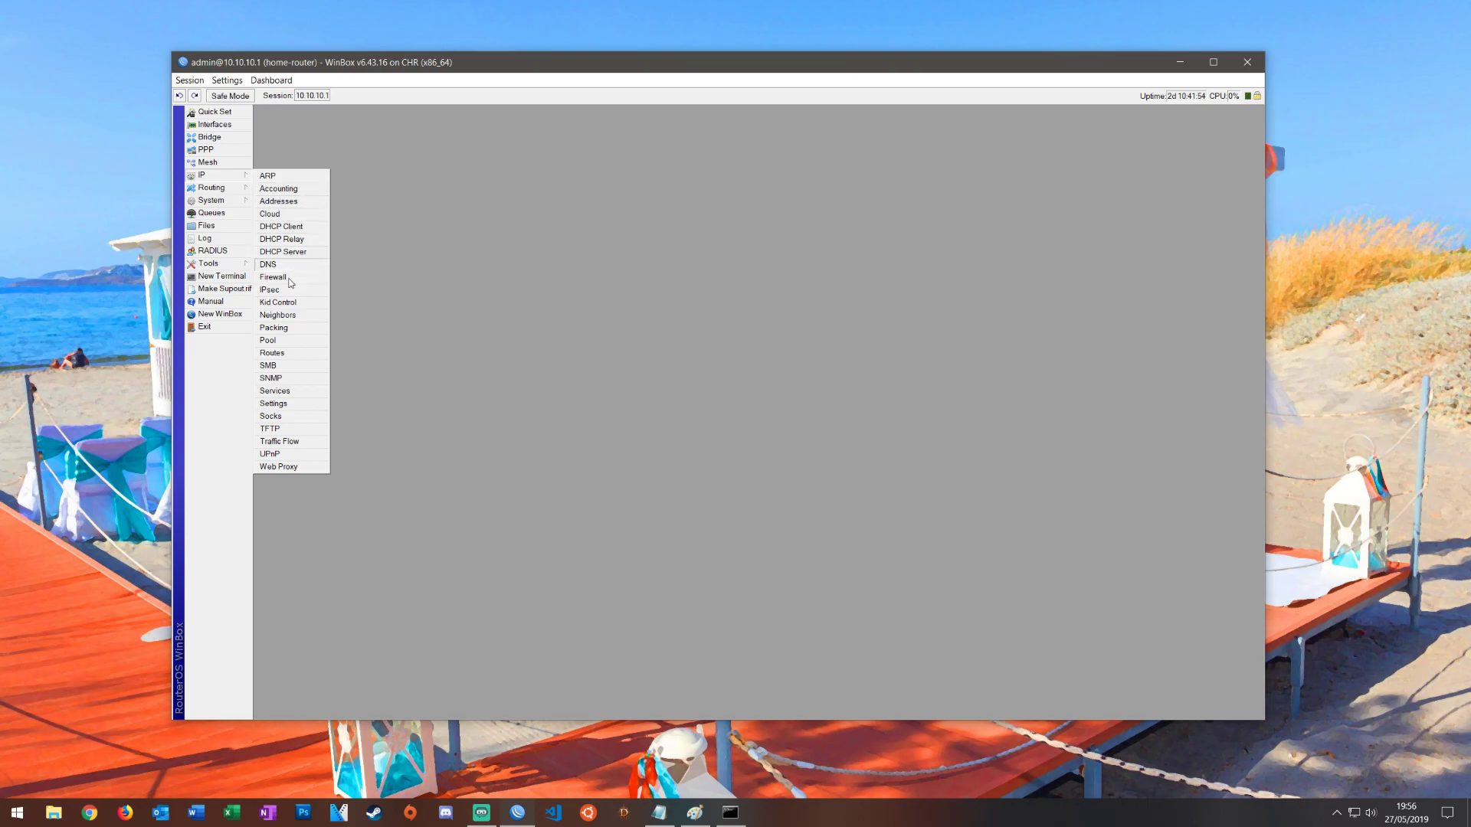
pyautogui.click(273, 277)
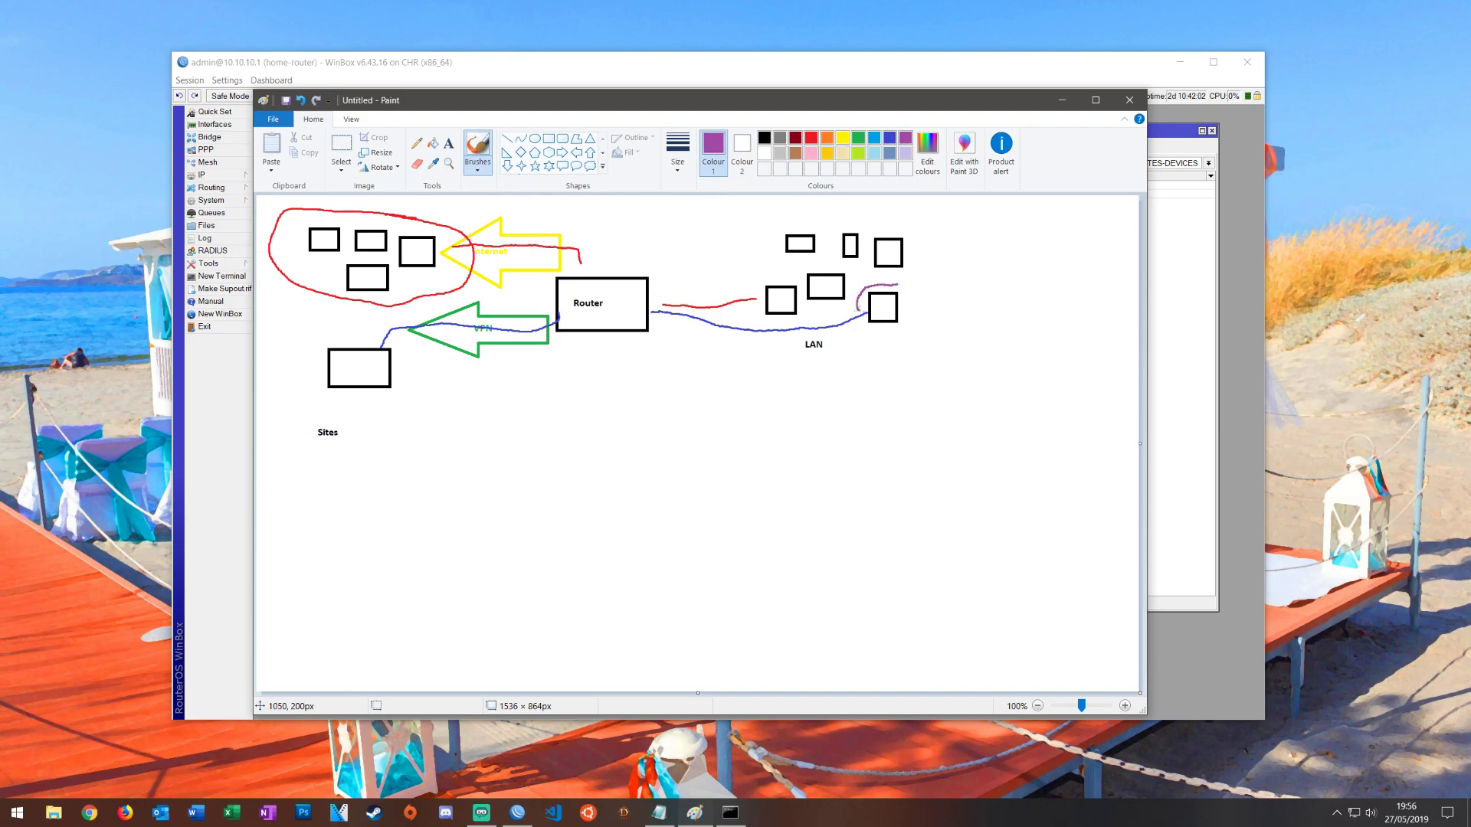
pyautogui.moveTo(863, 301); pyautogui.dragTo(901, 323)
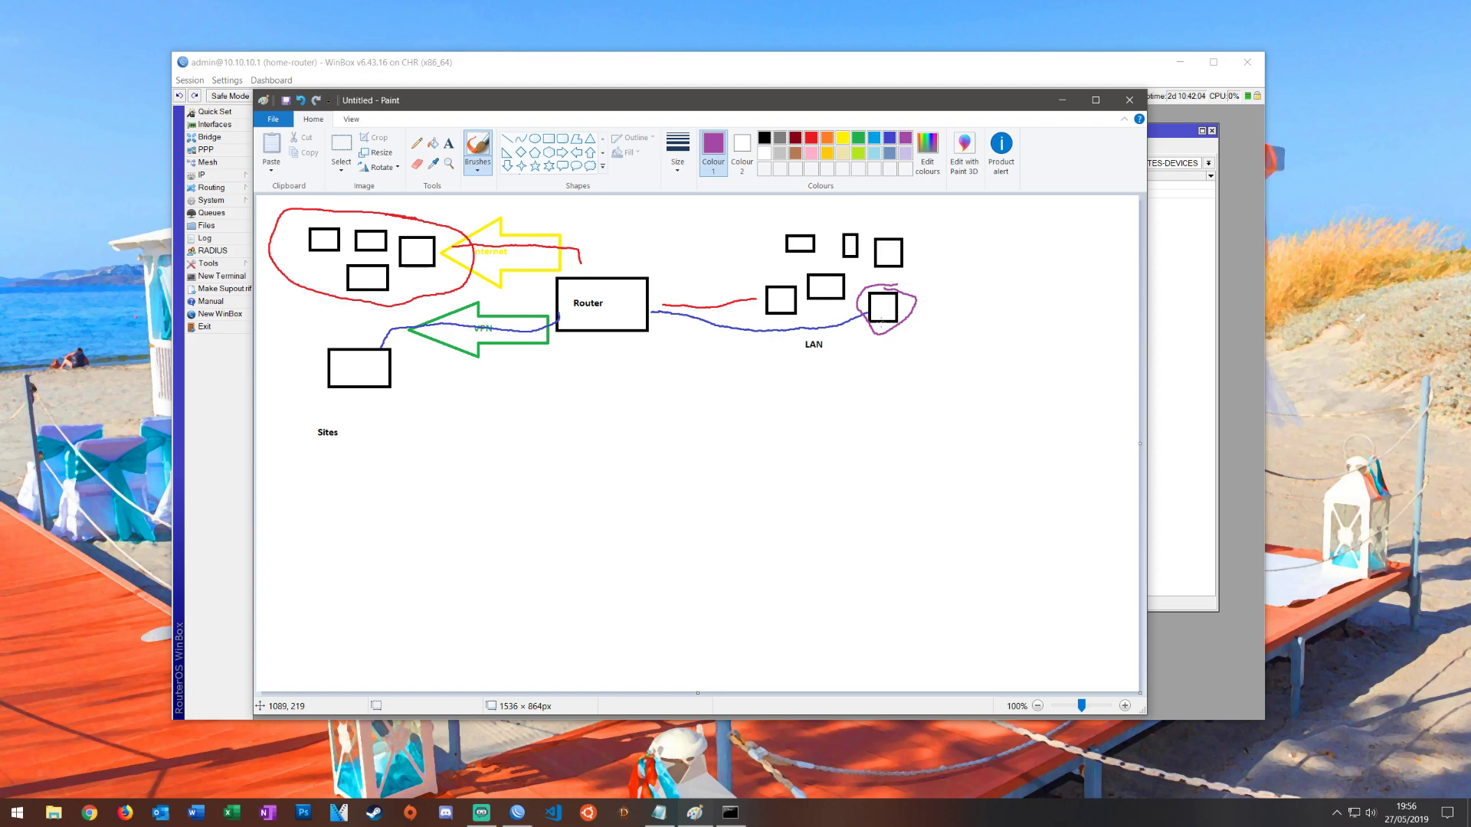
pyautogui.moveTo(1048, 137)
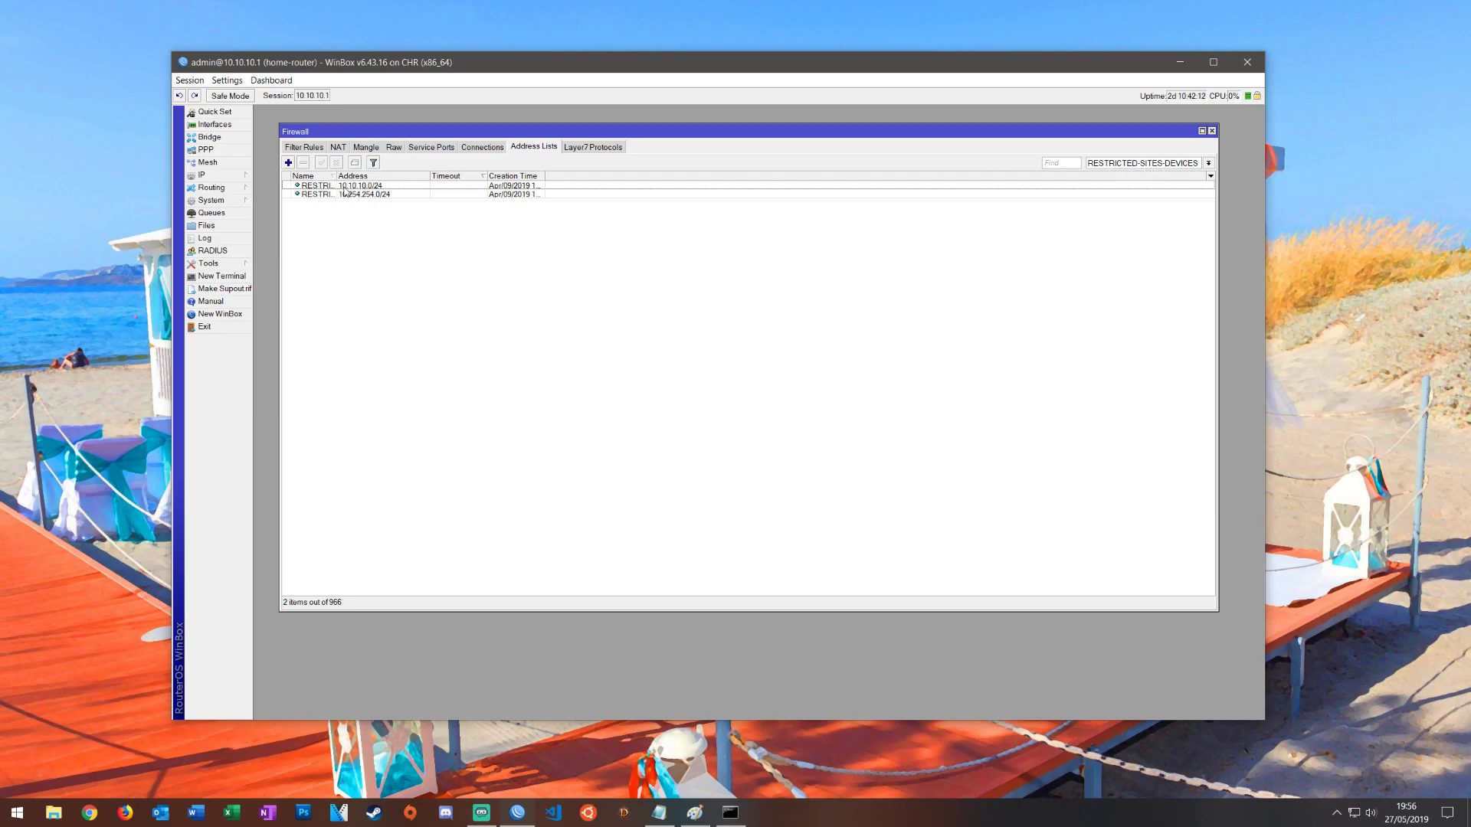
pyautogui.click(364, 194)
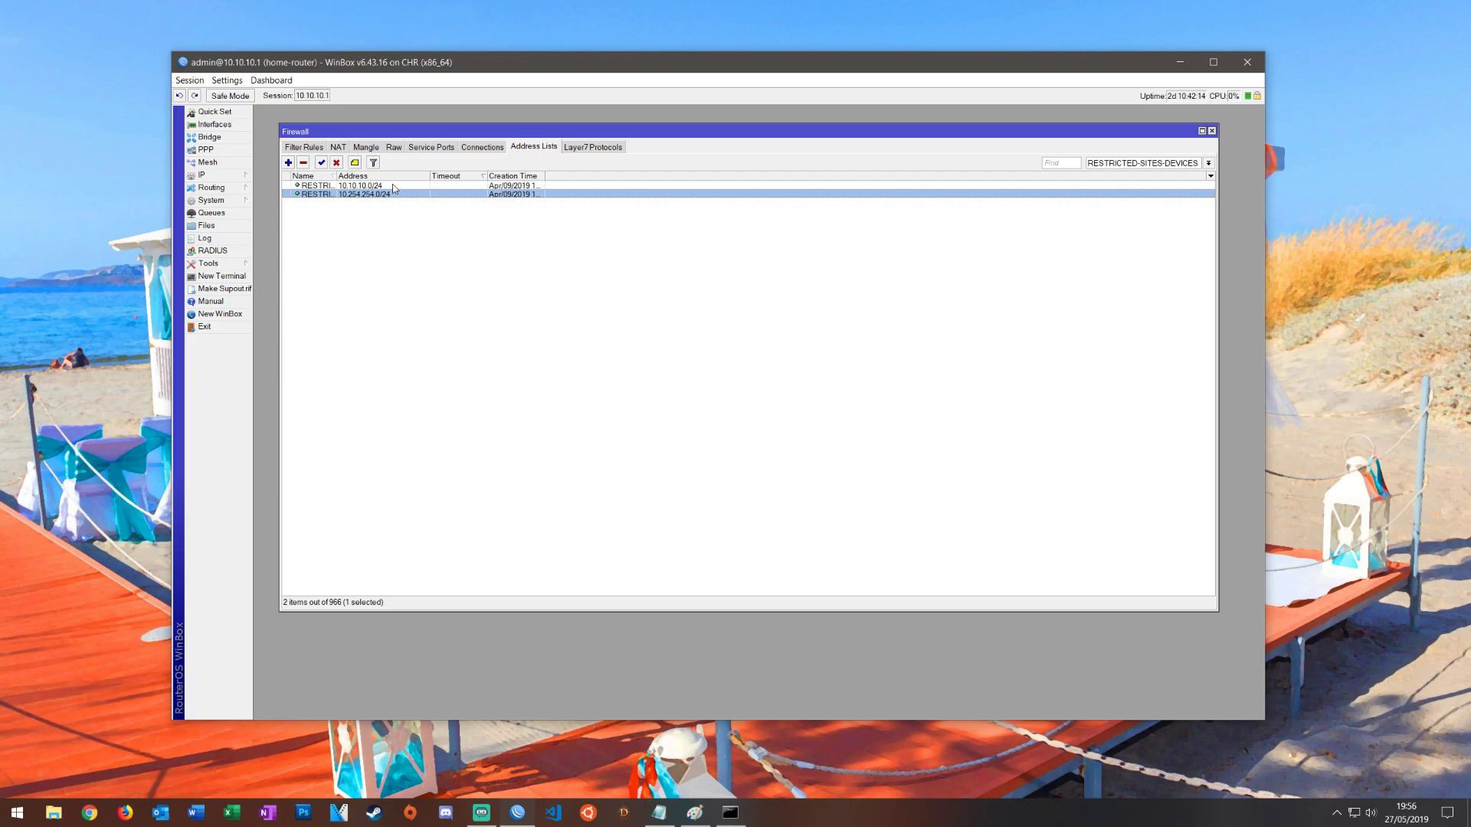
pyautogui.click(351, 185)
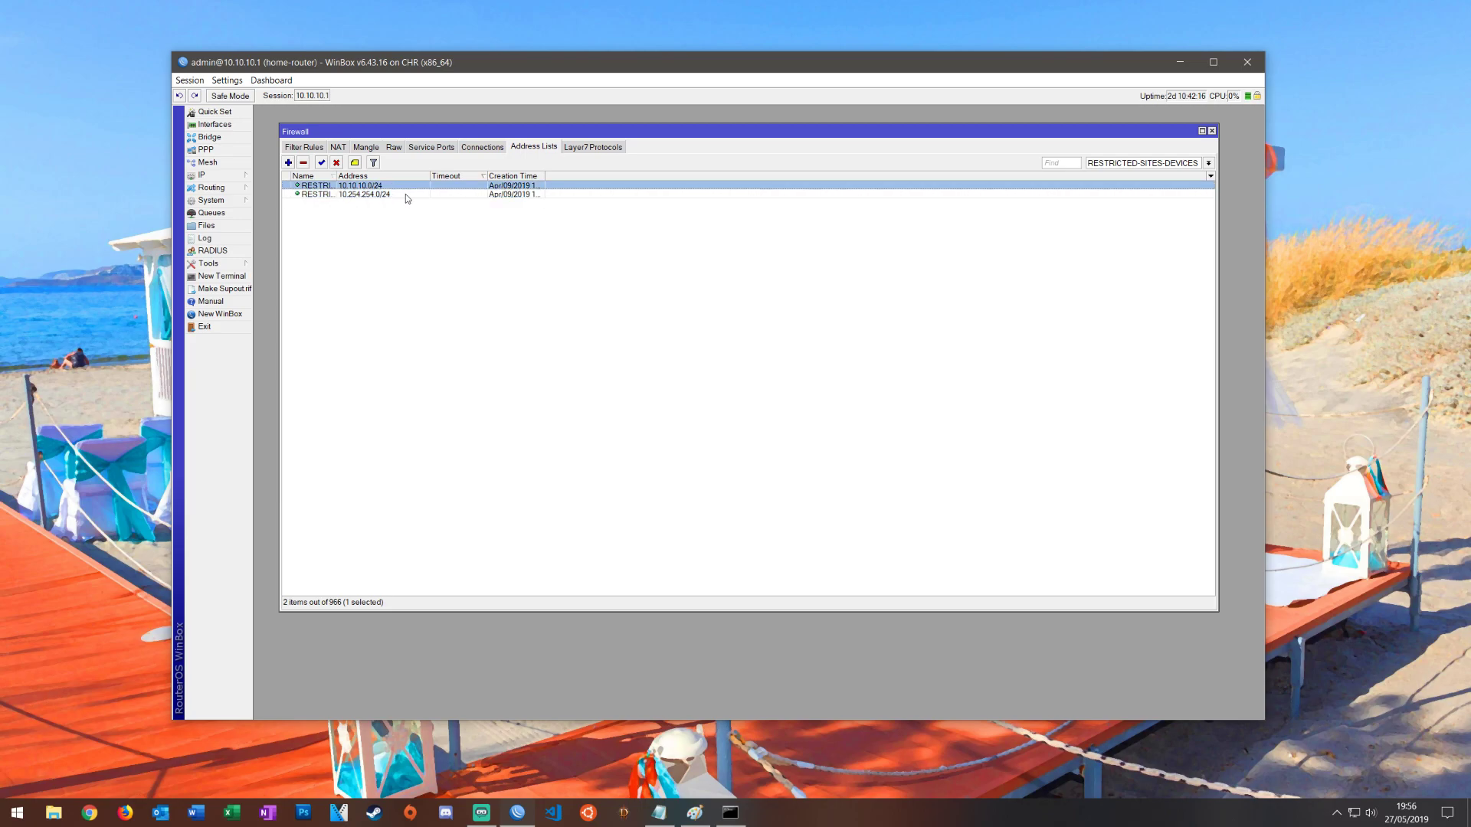
pyautogui.moveTo(406, 193)
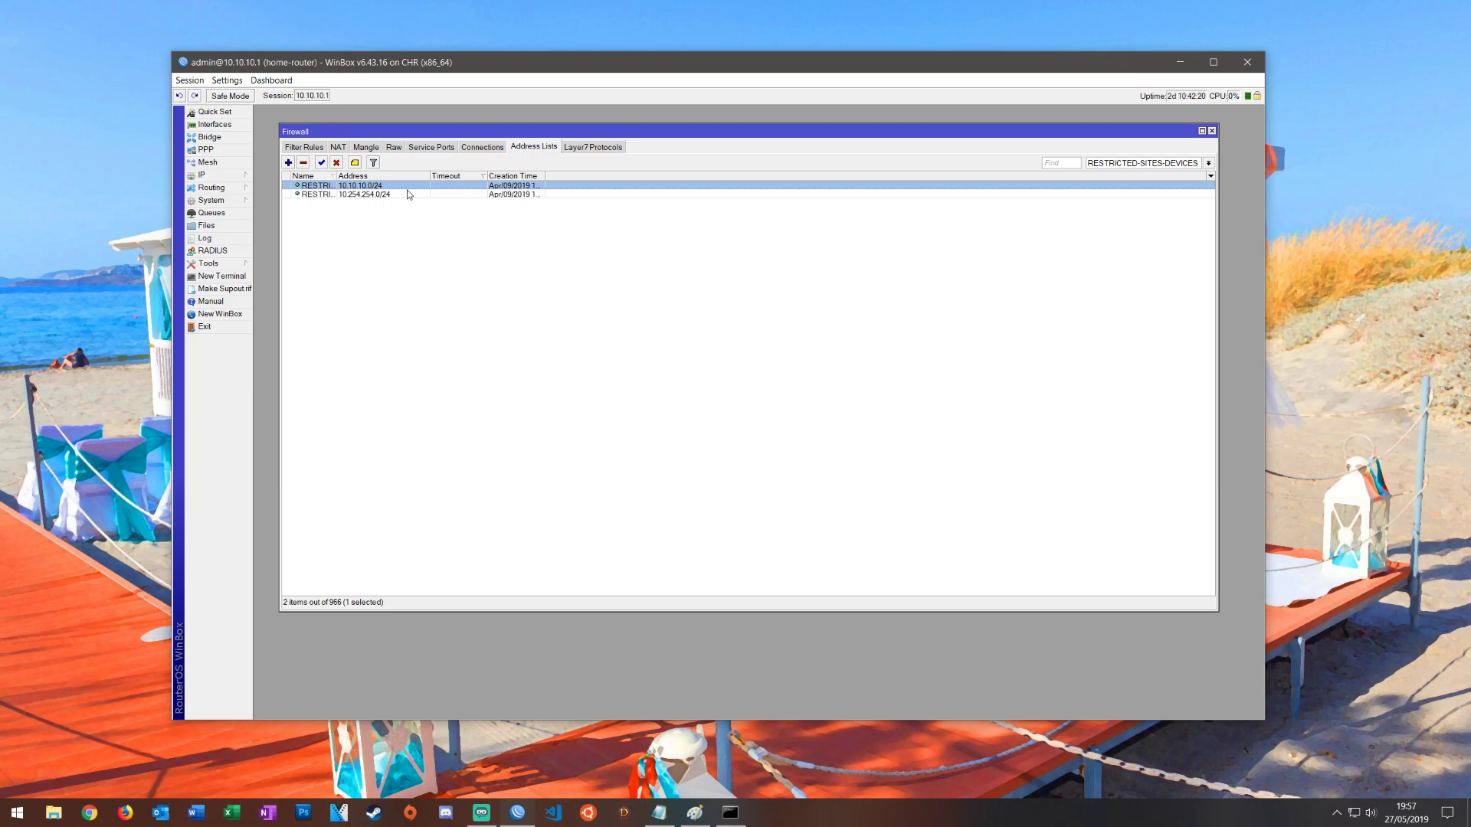
pyautogui.click(356, 195)
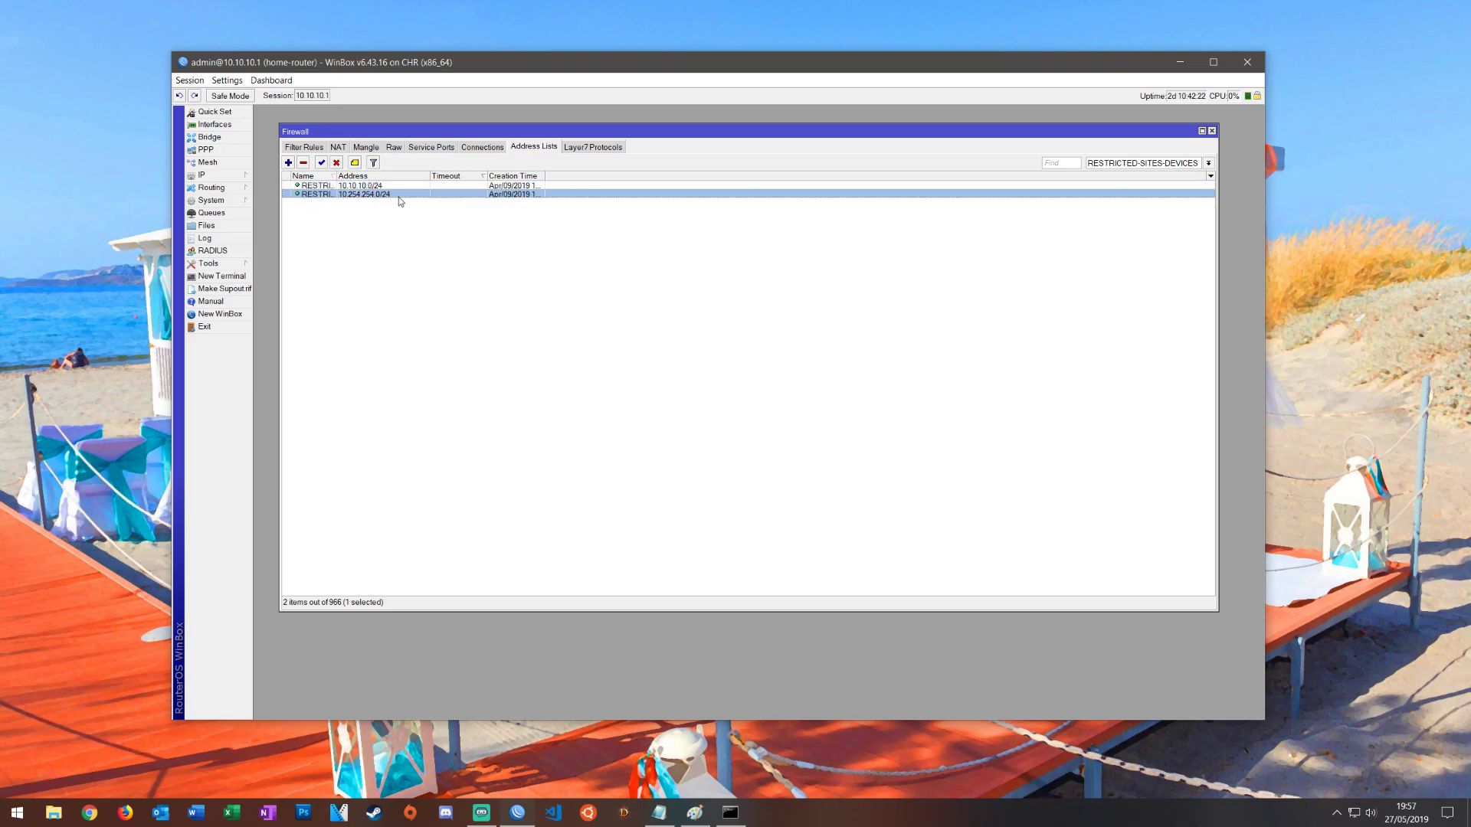
pyautogui.moveTo(428, 200)
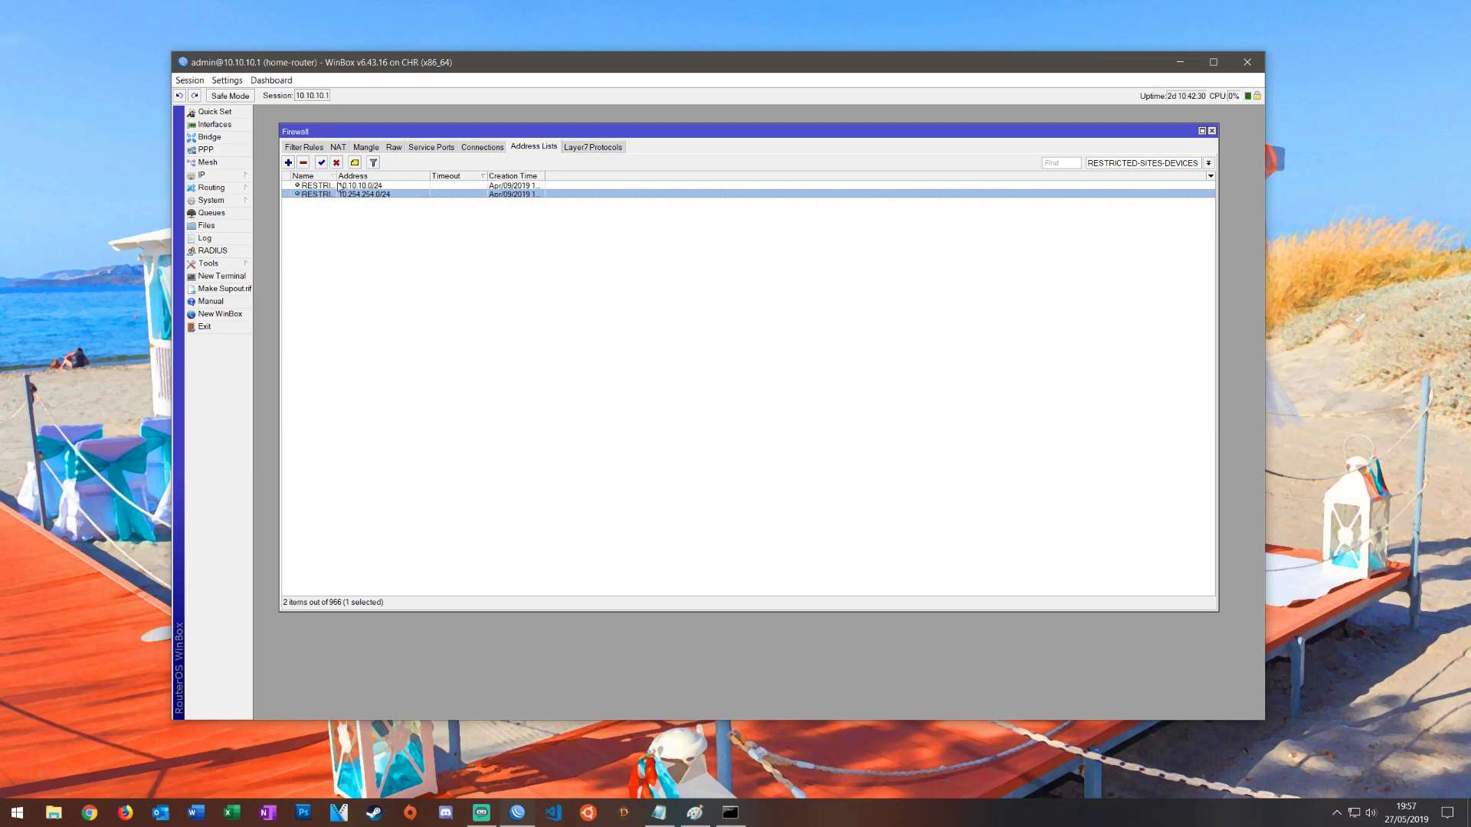
pyautogui.click(288, 162)
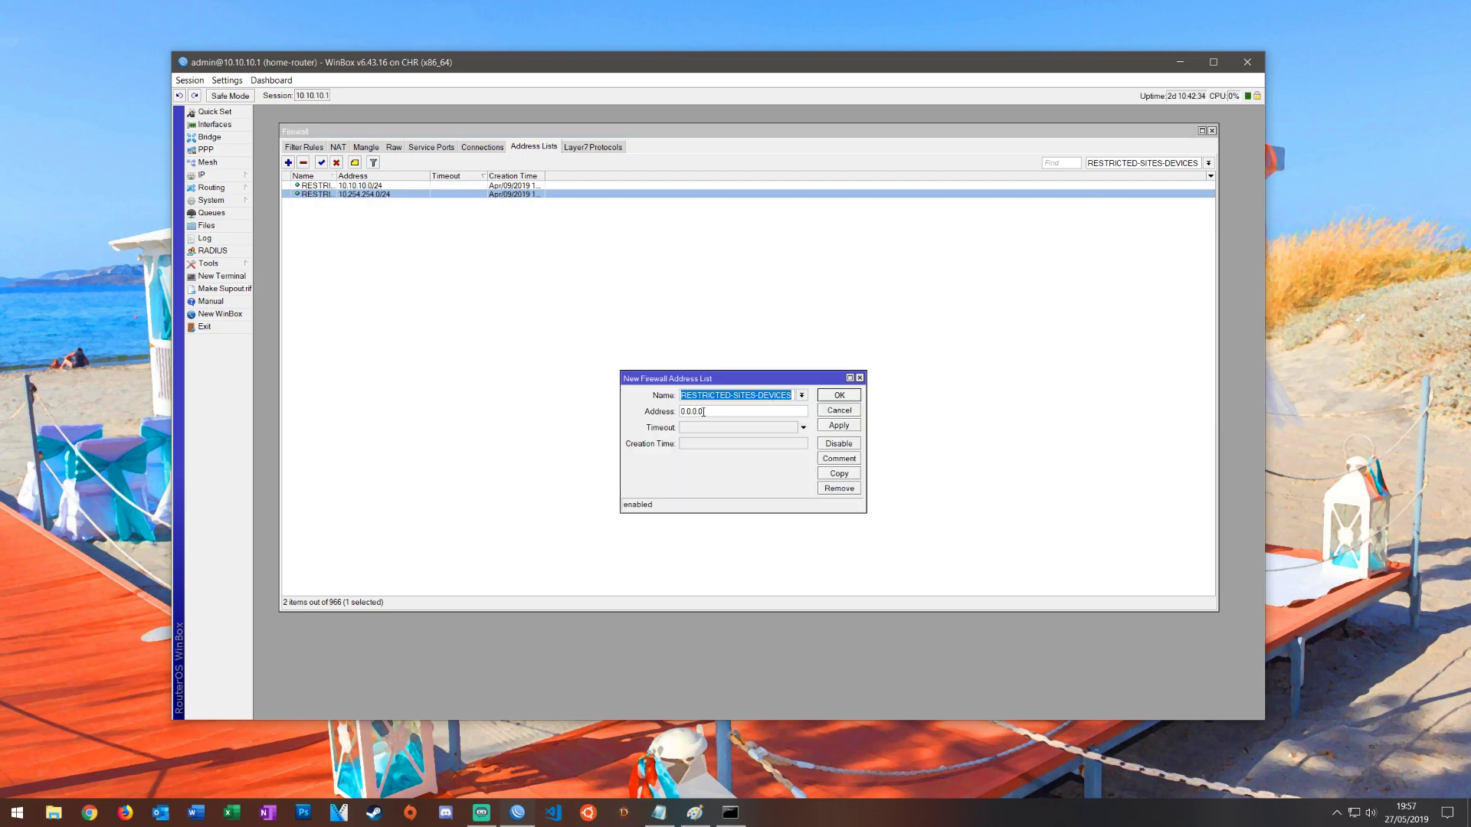
pyautogui.click(838, 410)
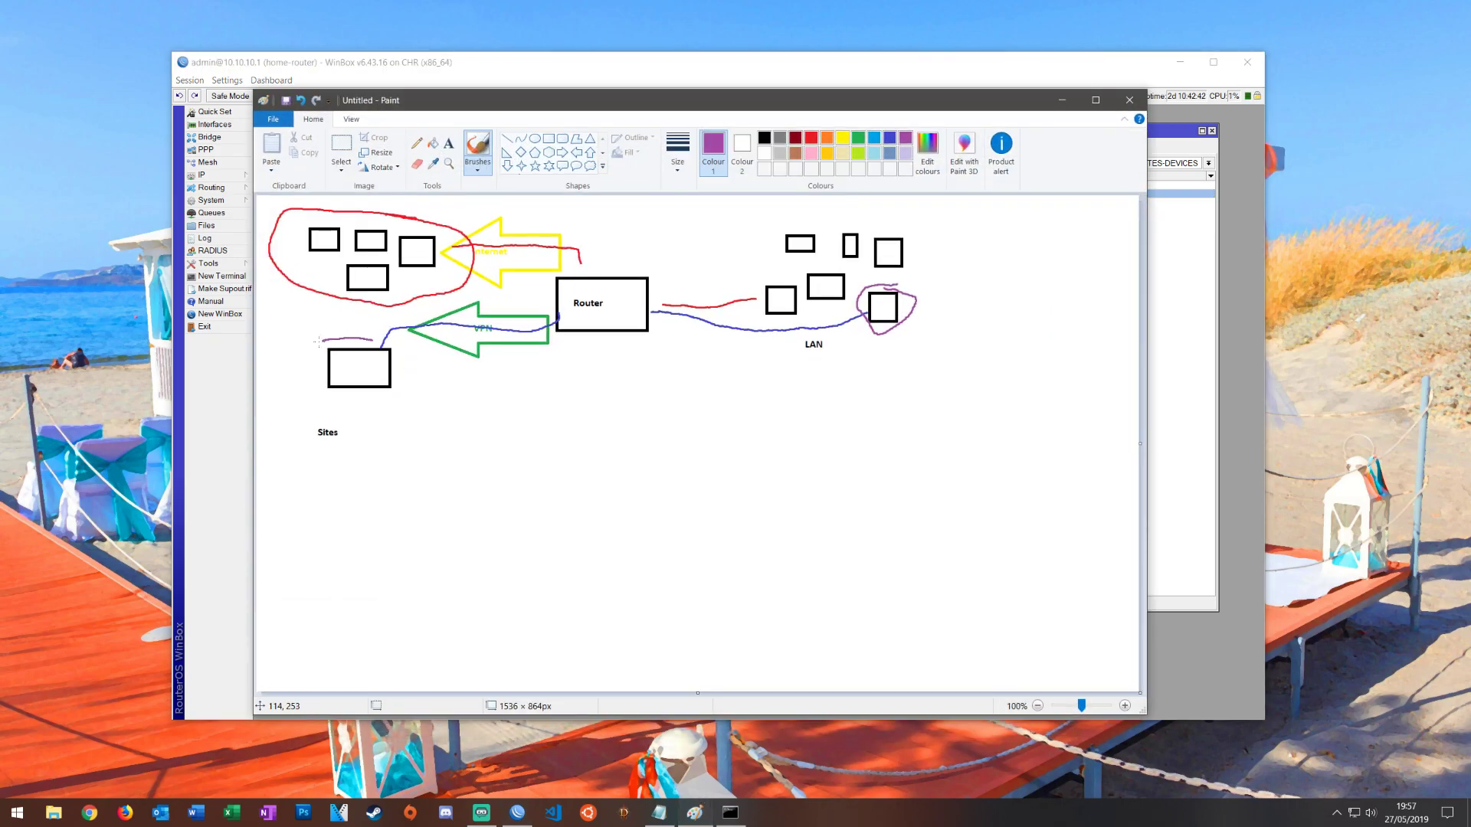
pyautogui.moveTo(318, 339); pyautogui.dragTo(323, 339)
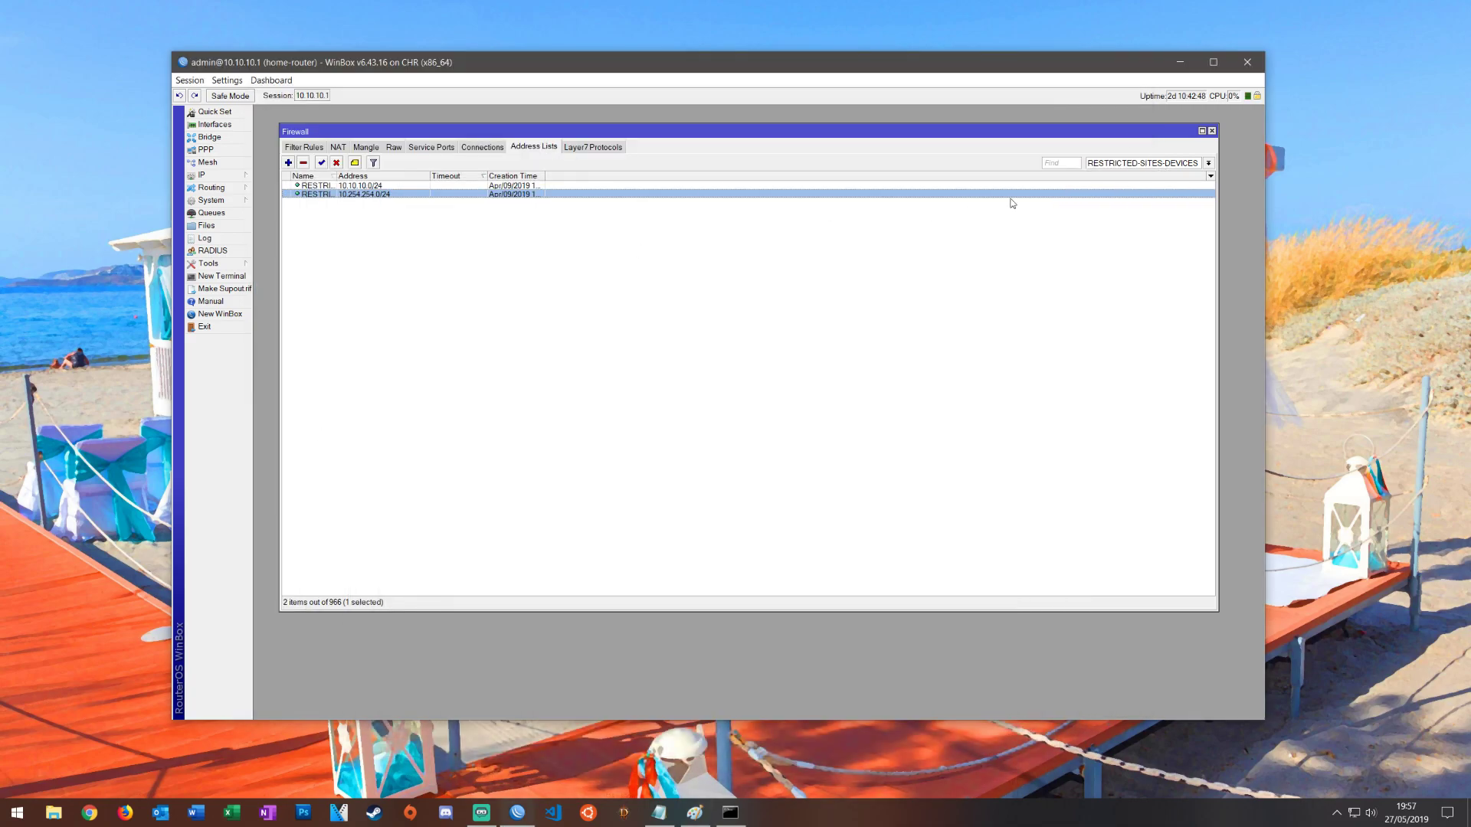
# - Filter the address lists to RESTRICTED-SITES, opening and discarding a new entry form
pyautogui.click(1209, 163)
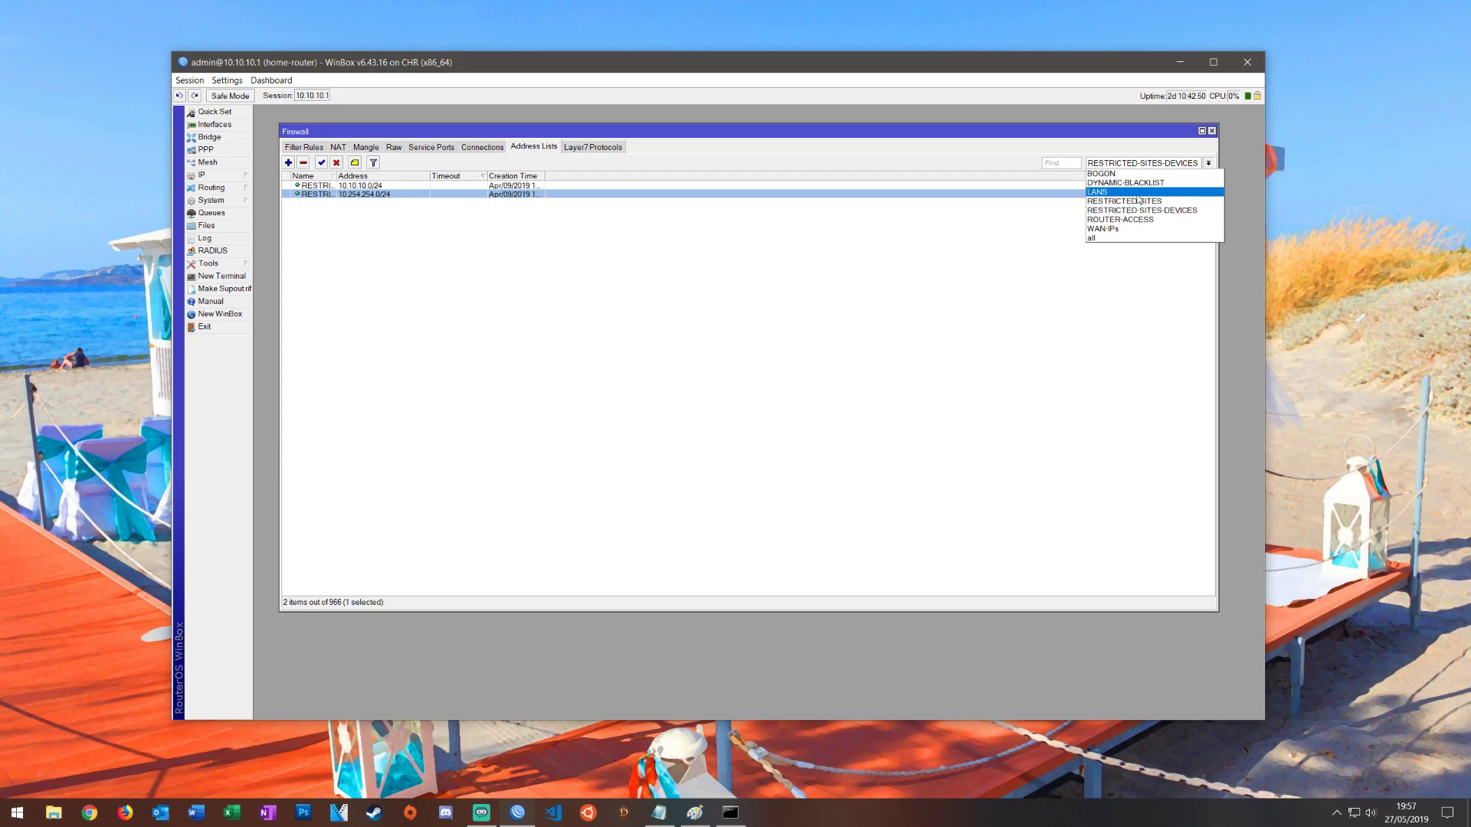
pyautogui.click(1123, 201)
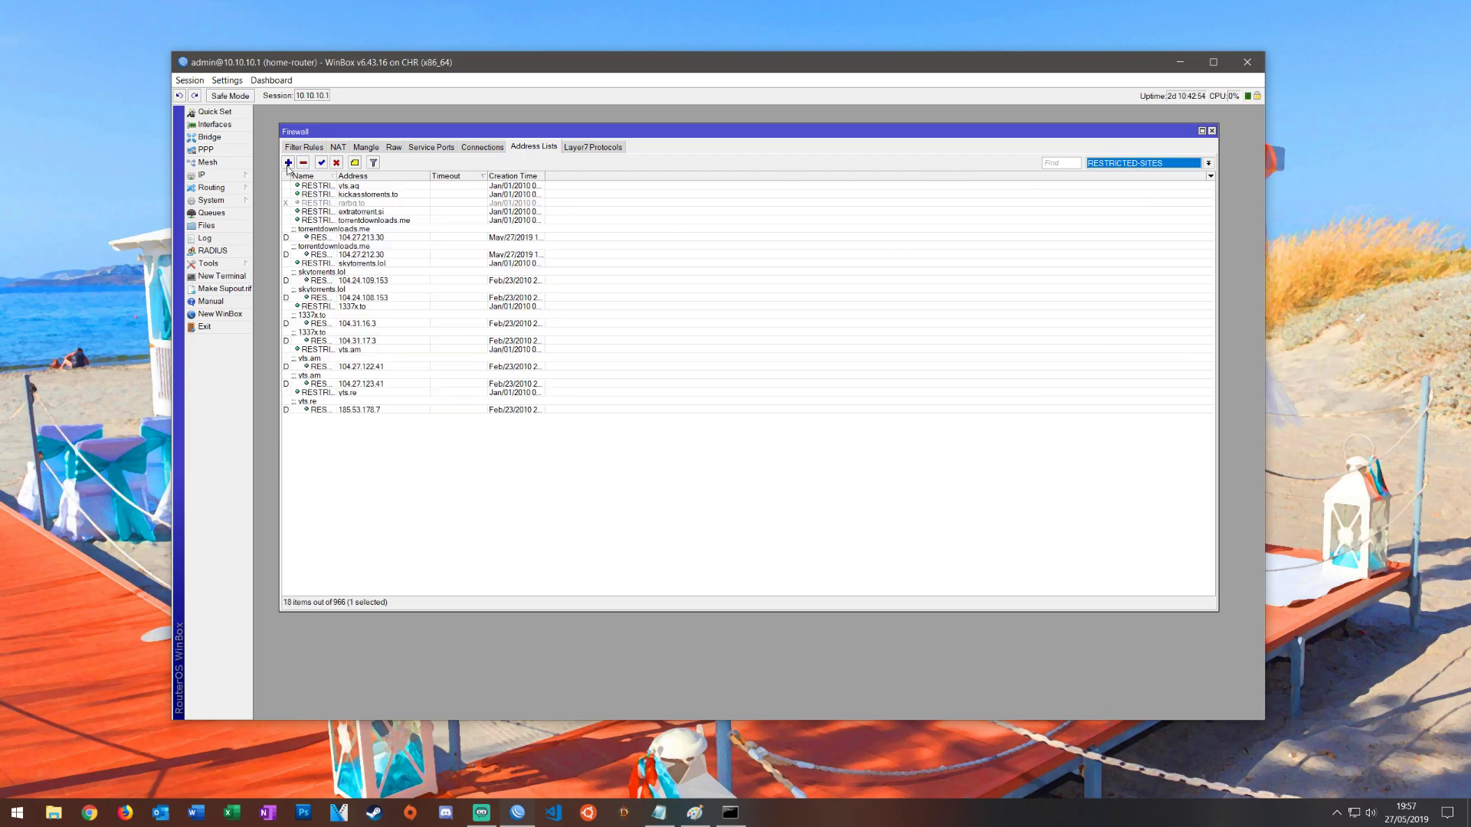
pyautogui.click(288, 162)
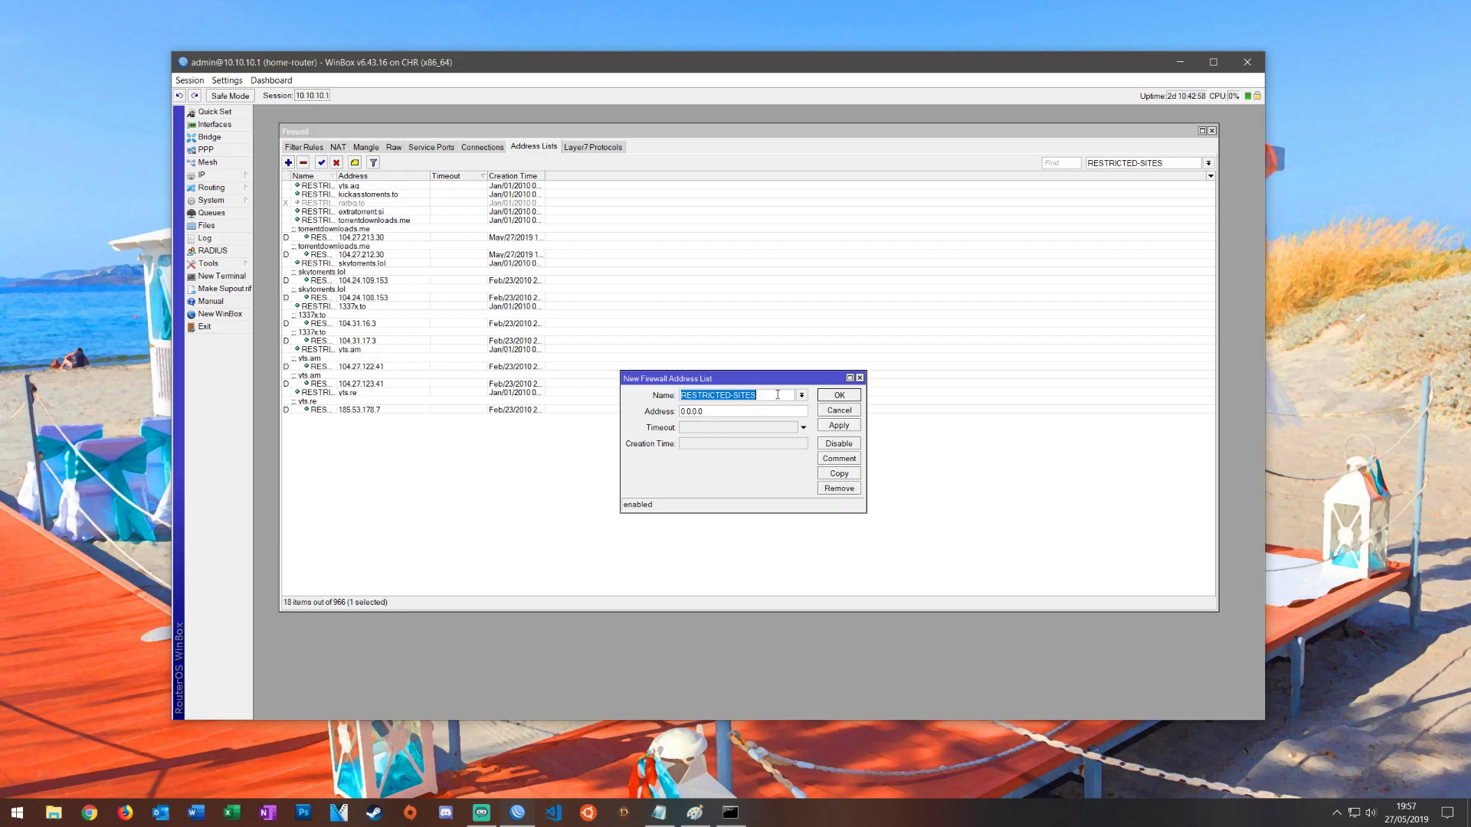
pyautogui.moveTo(718, 411)
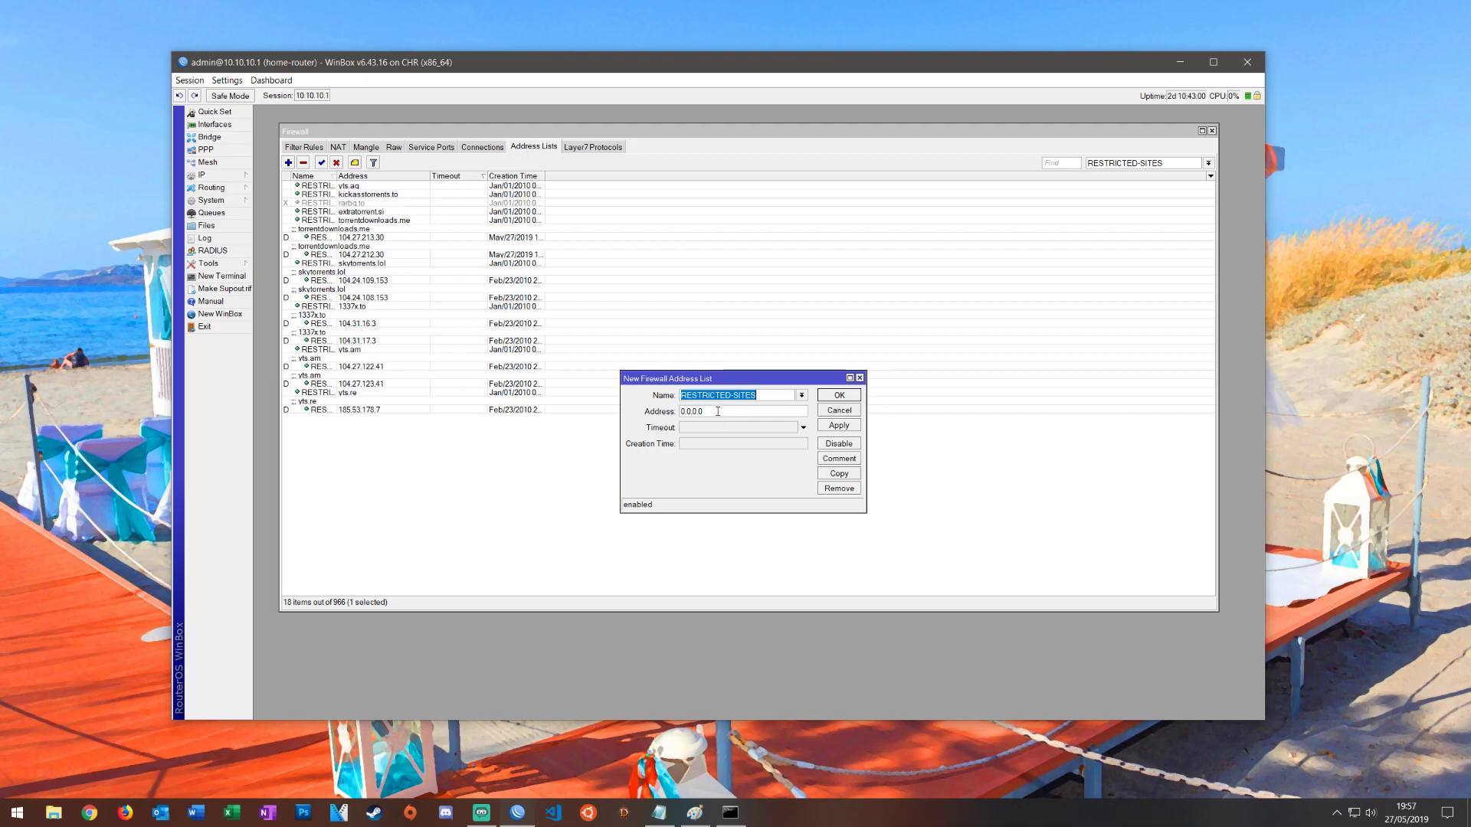
pyautogui.click(837, 410)
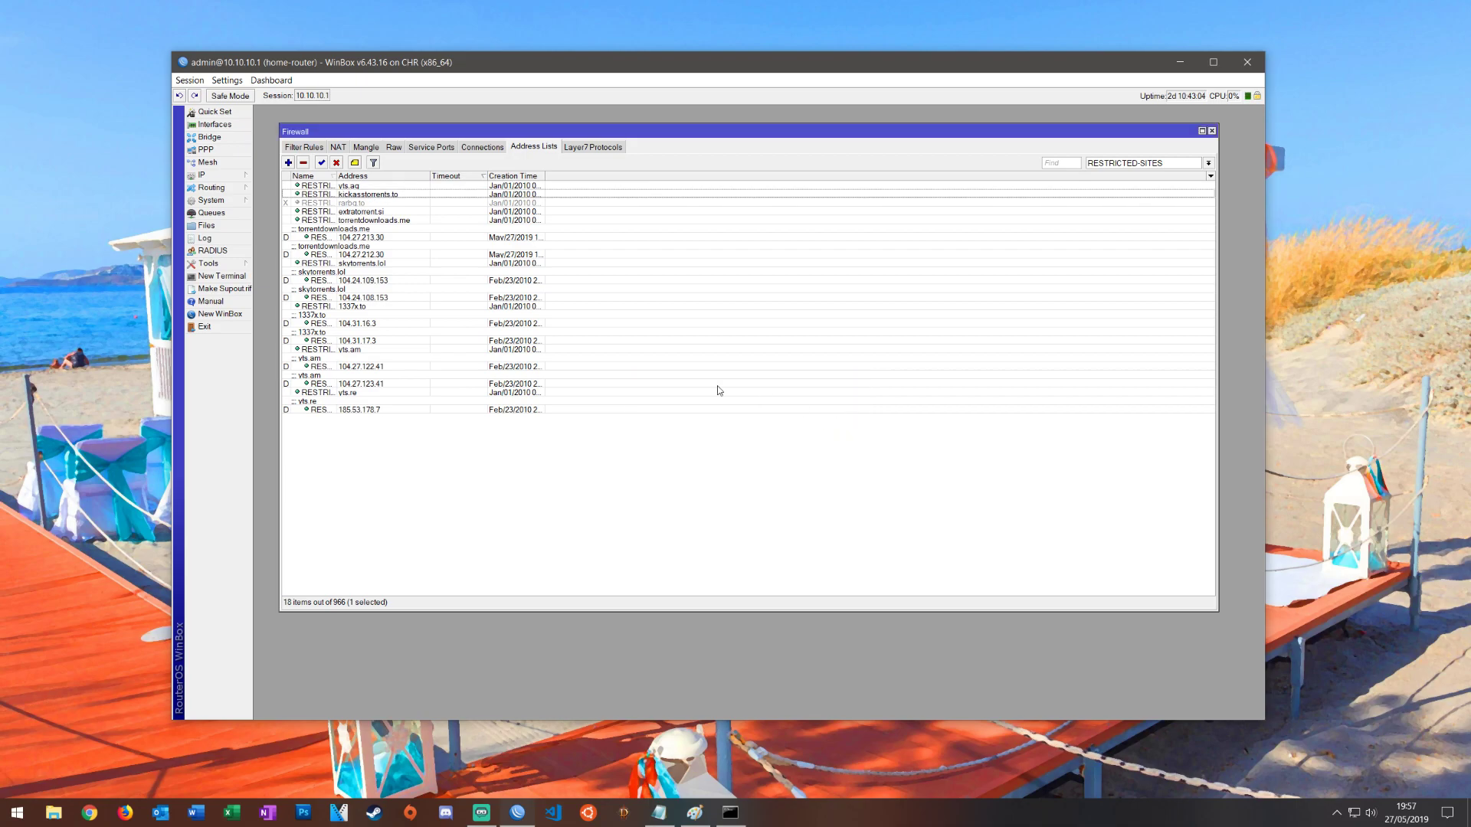
# - Enable the disabled rarbg.to entry resolving to 185.37.100.122
pyautogui.doubleClick(351, 202)
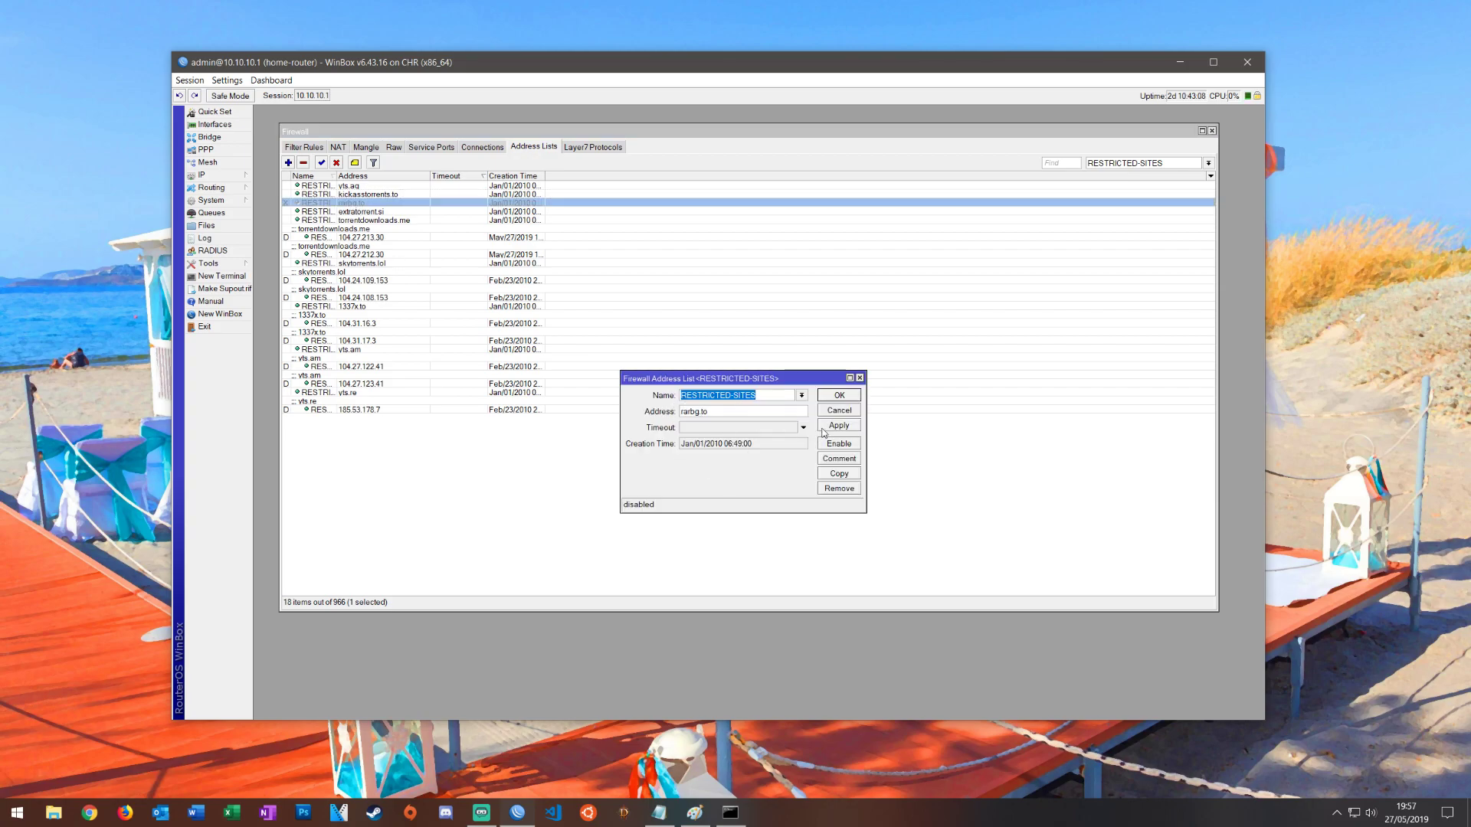
pyautogui.click(837, 394)
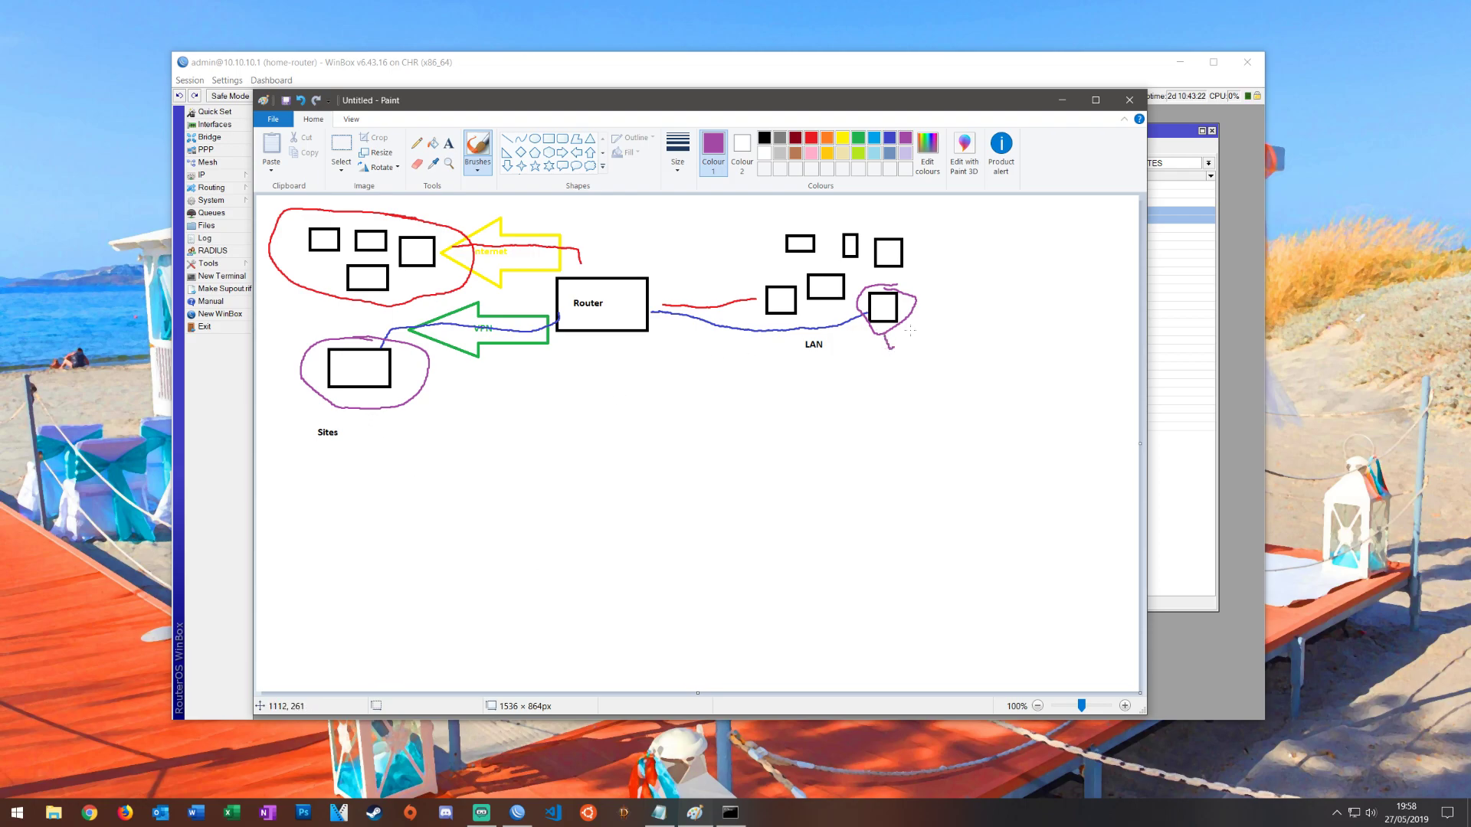
pyautogui.moveTo(890, 310); pyautogui.dragTo(938, 296)
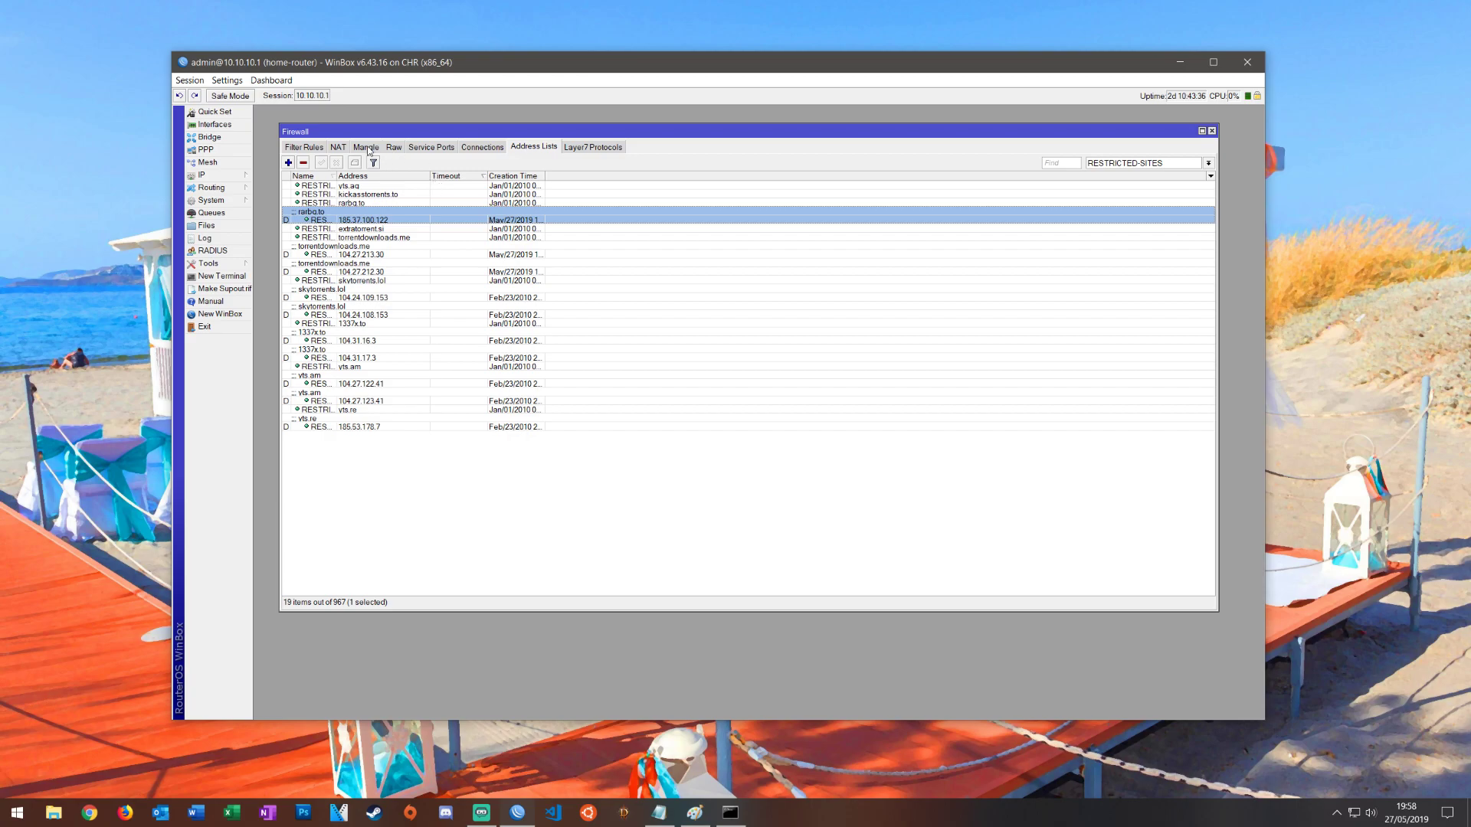
# - Show the Mangle rules and preview a new rule's General tab without saving it
pyautogui.click(365, 147)
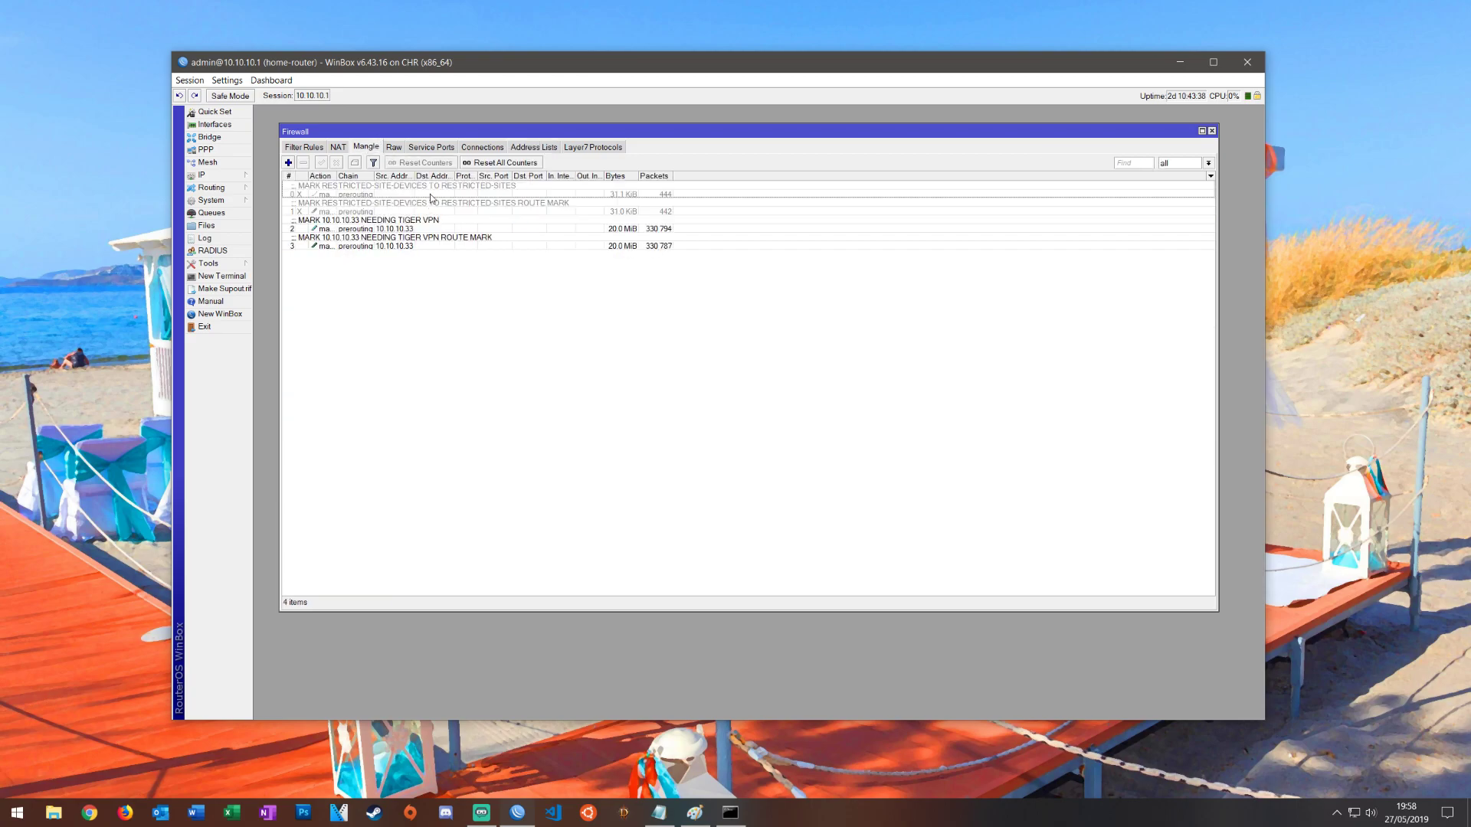
pyautogui.click(288, 162)
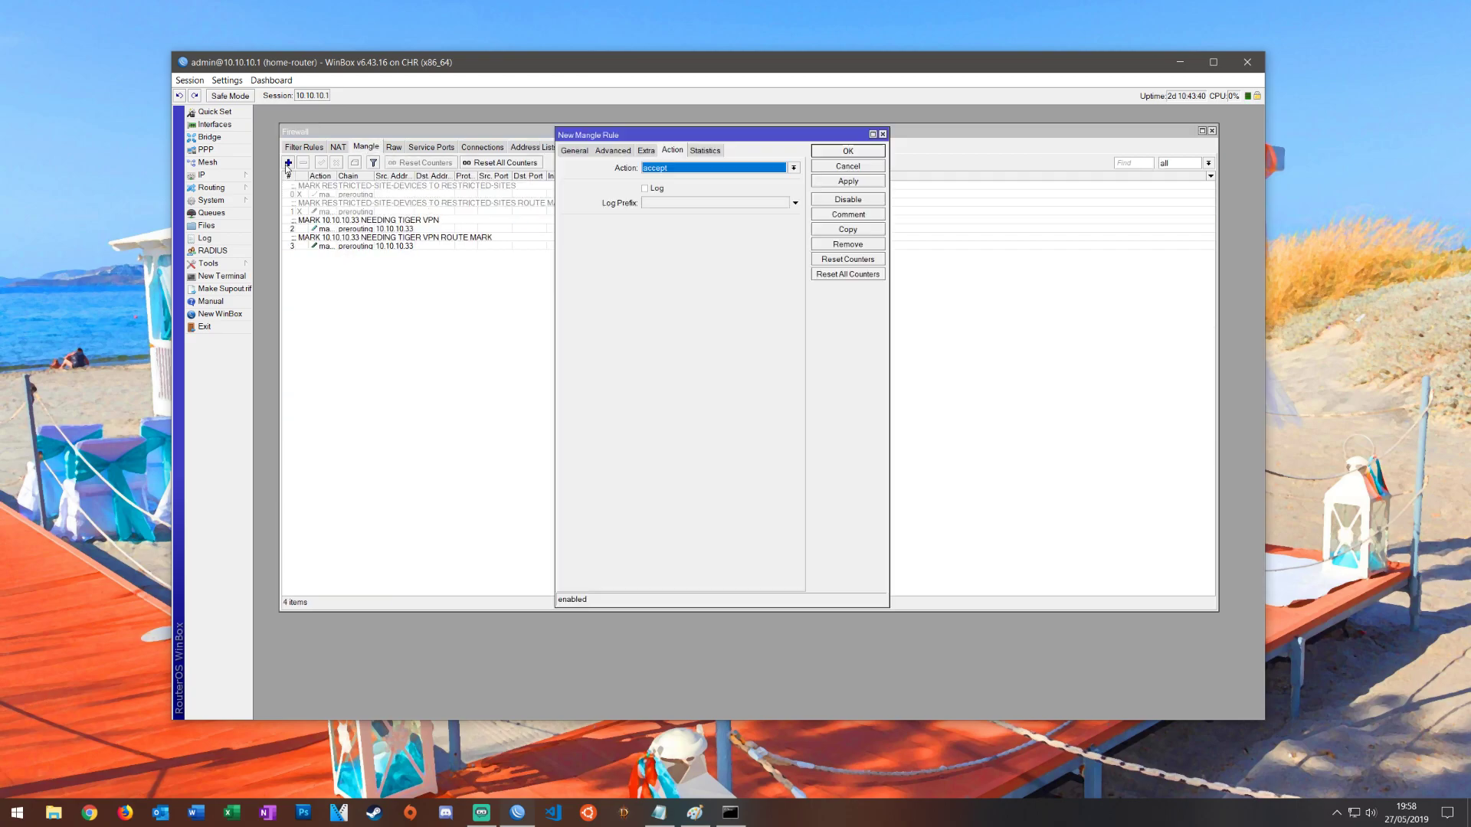
pyautogui.click(573, 150)
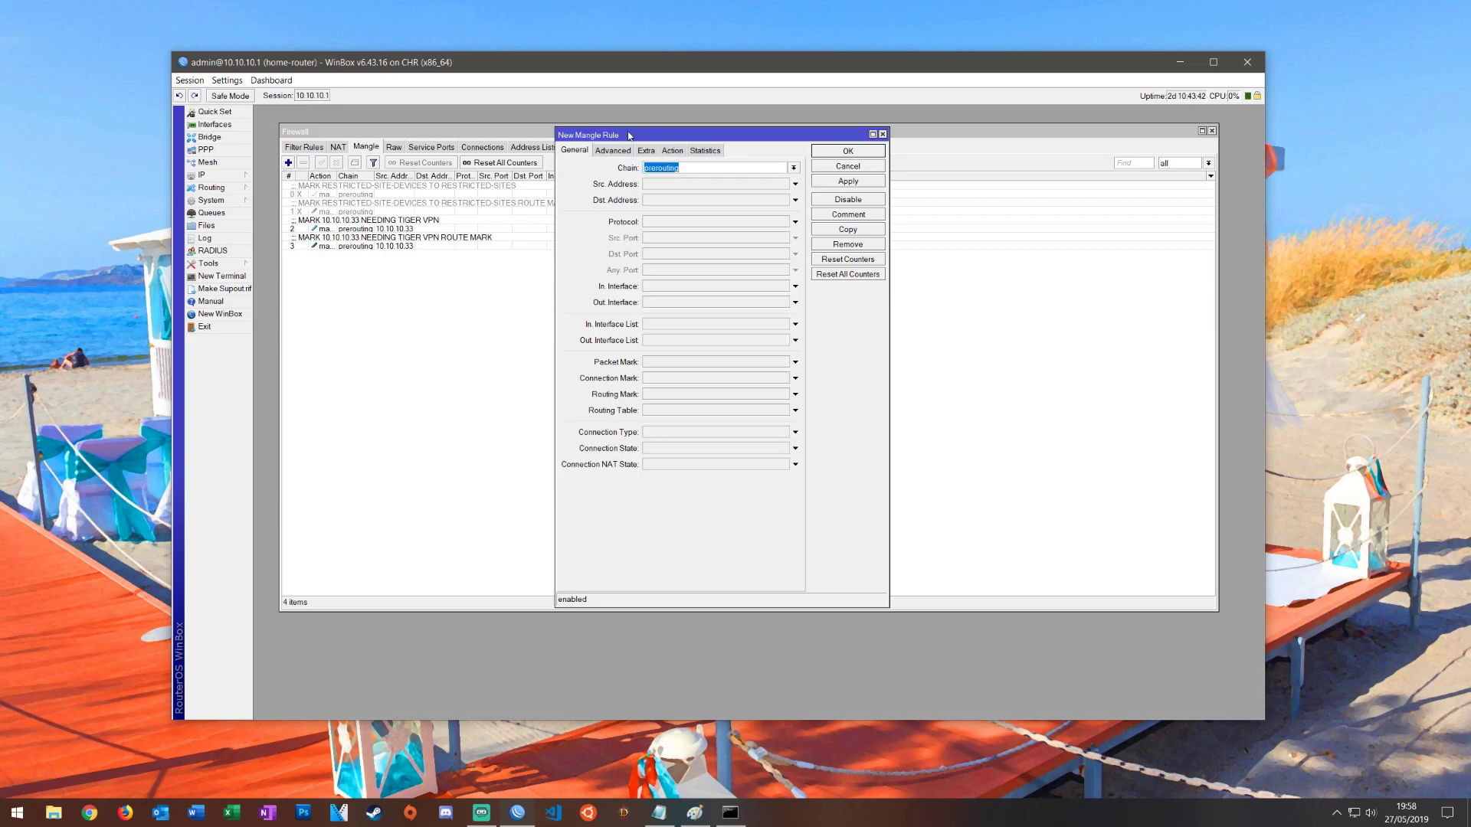
pyautogui.click(845, 166)
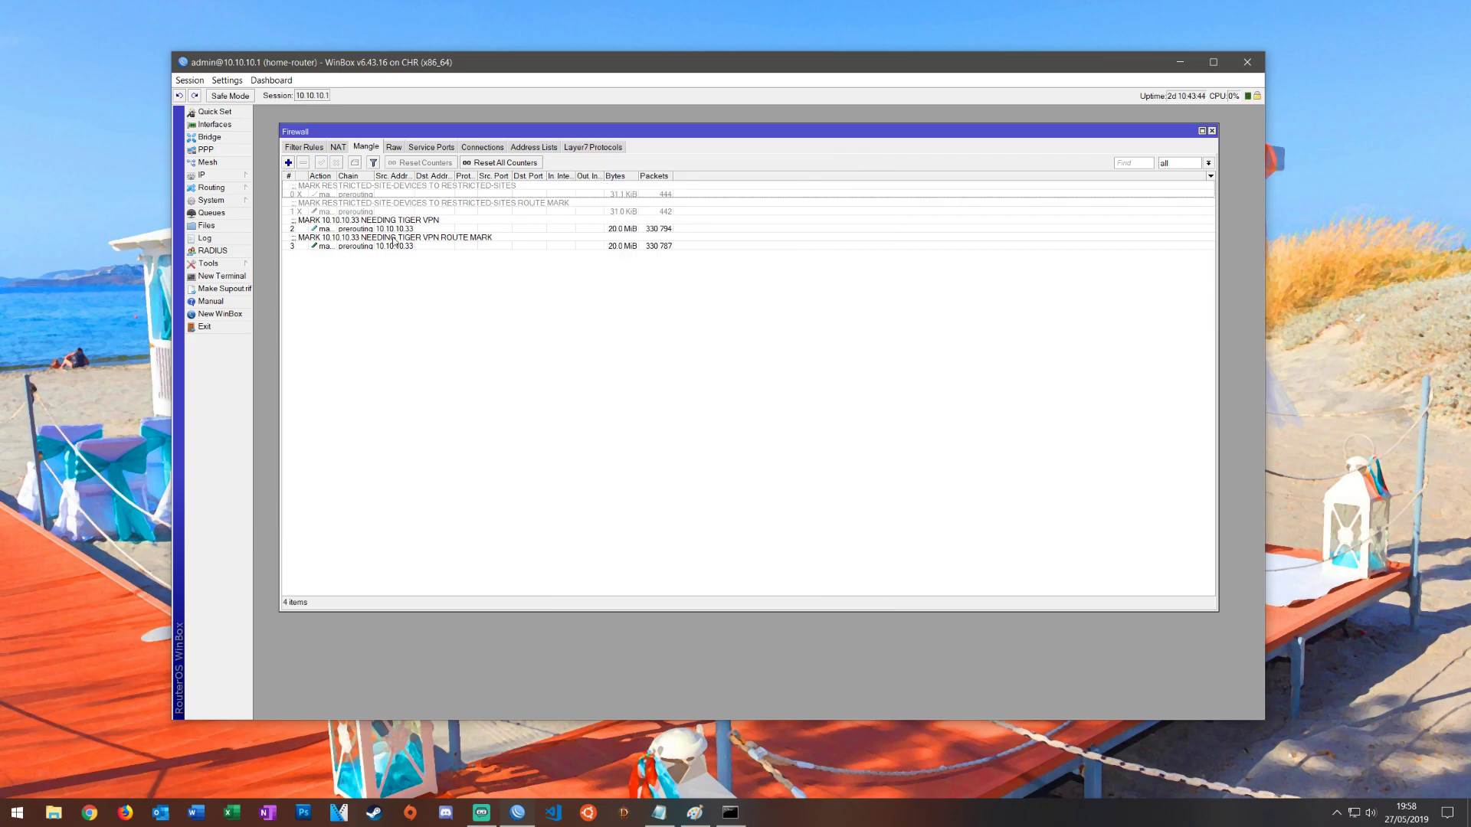
# - Inspect mangle rule 0: RESTRICTED-SITES-DEVICES to RESTRICTED-SITES, marking connections USE-TIGER-VPN
pyautogui.doubleClick(375, 195)
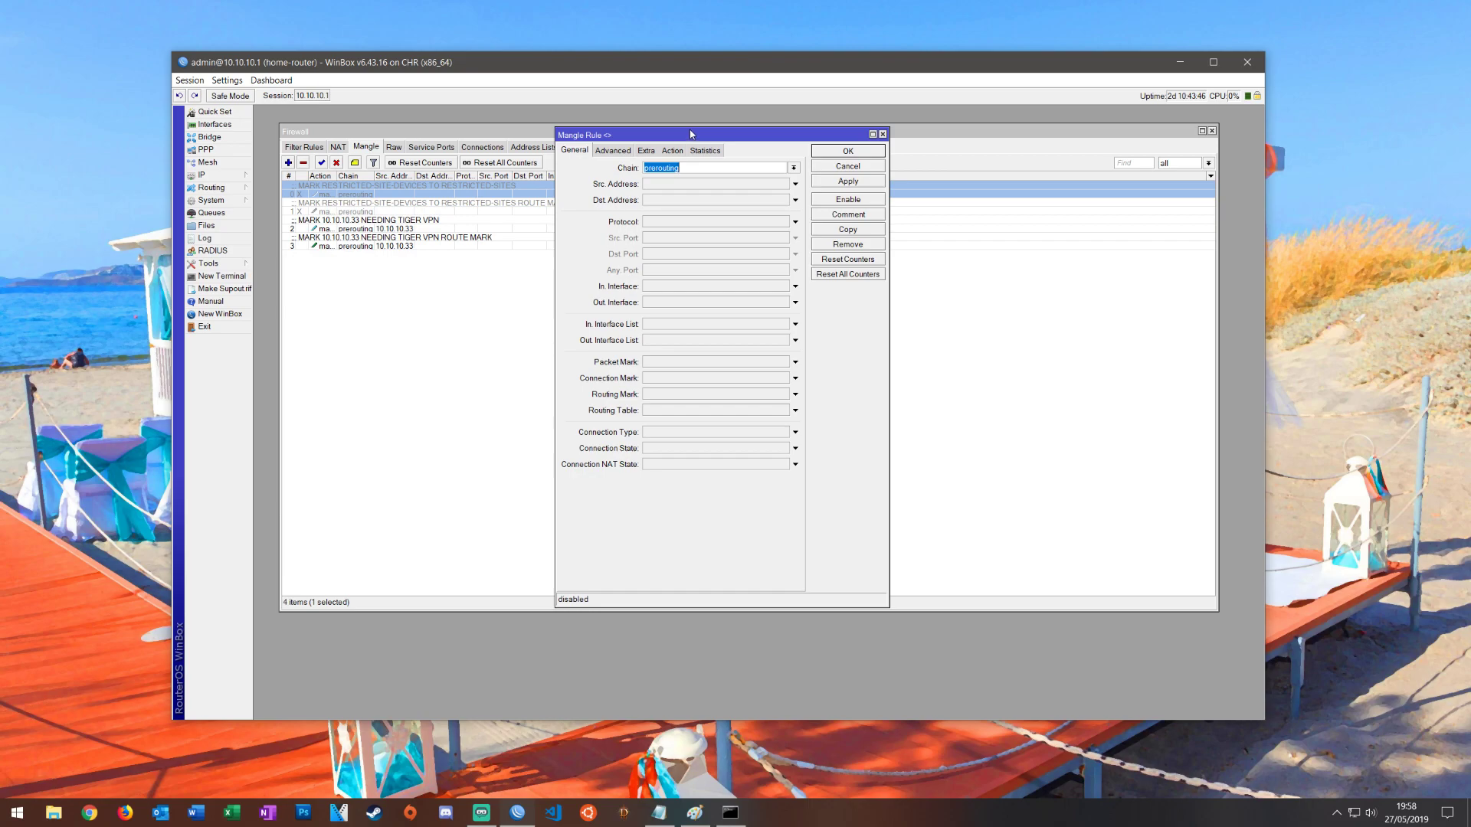
pyautogui.moveTo(686, 200)
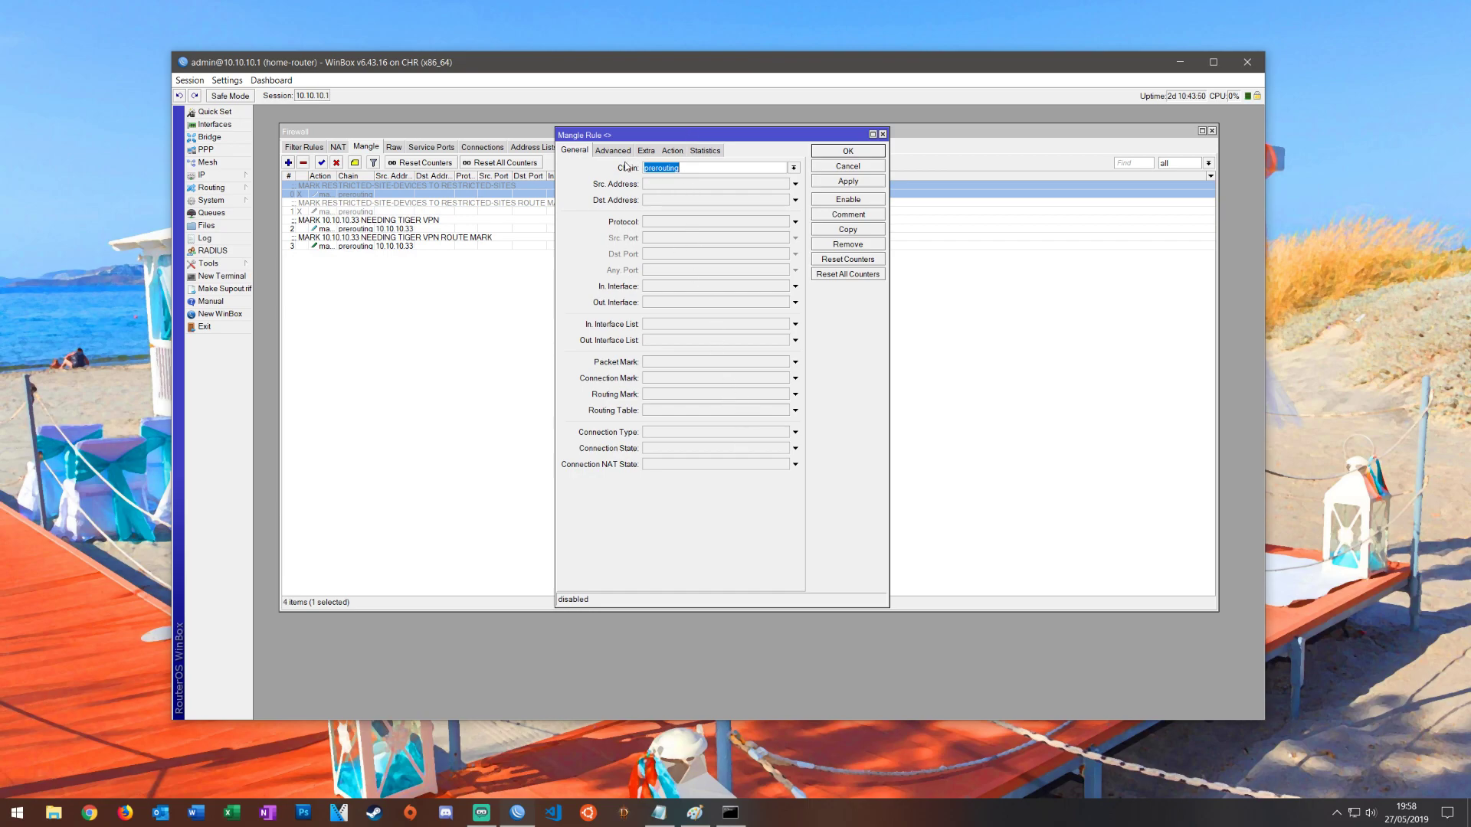
pyautogui.click(613, 150)
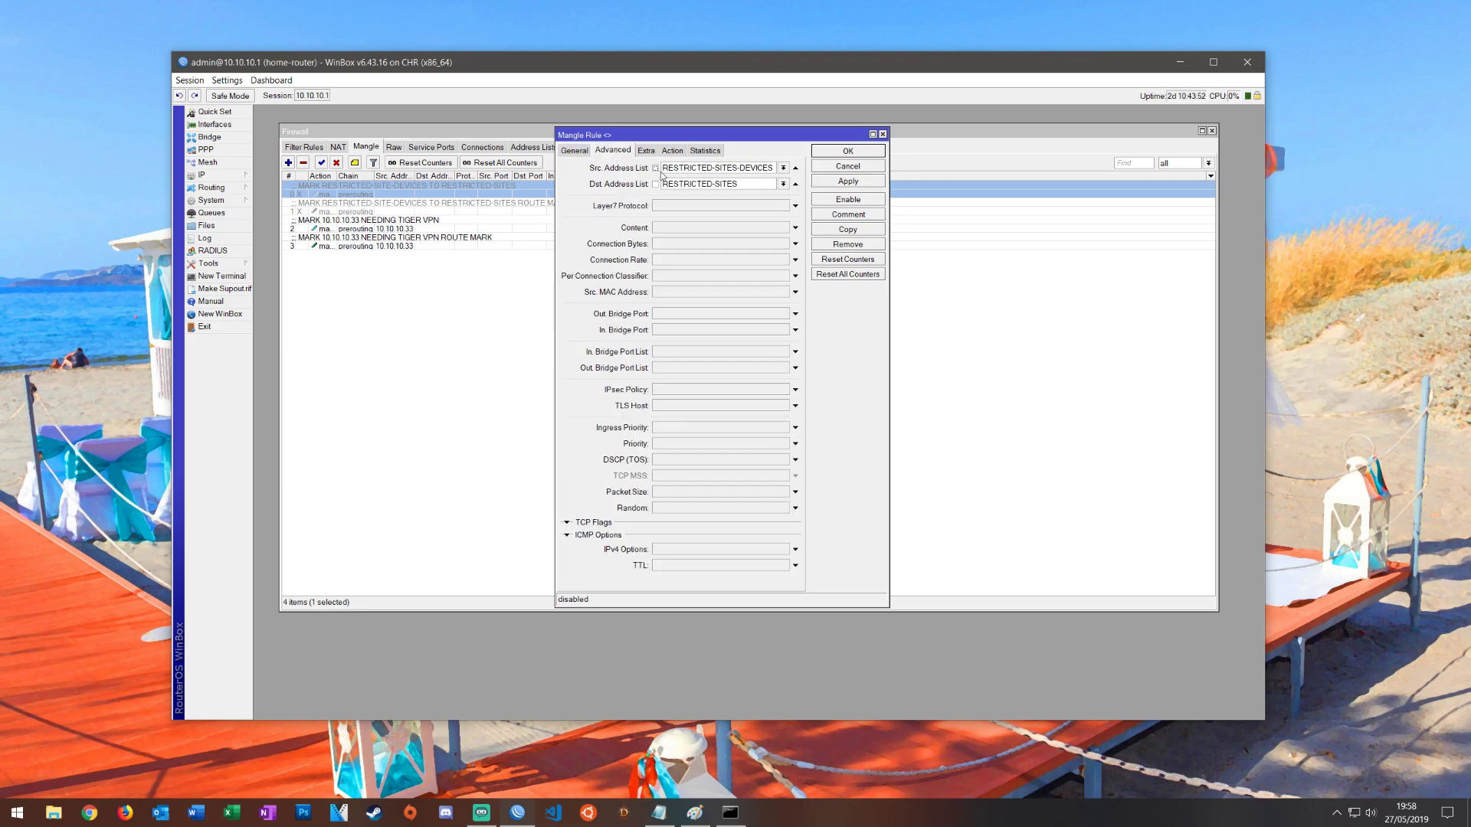
pyautogui.moveTo(640, 175)
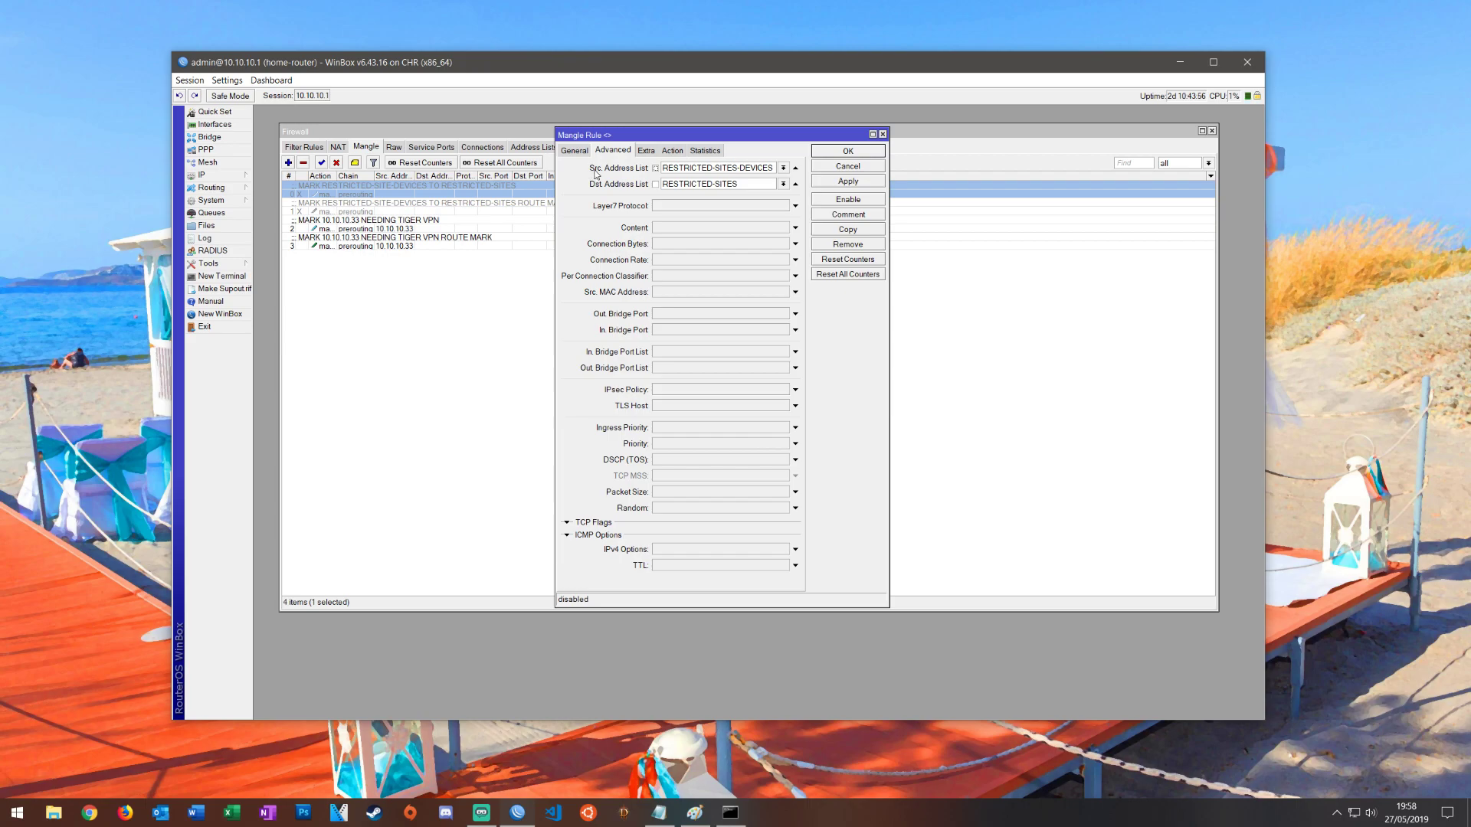
pyautogui.moveTo(617, 171)
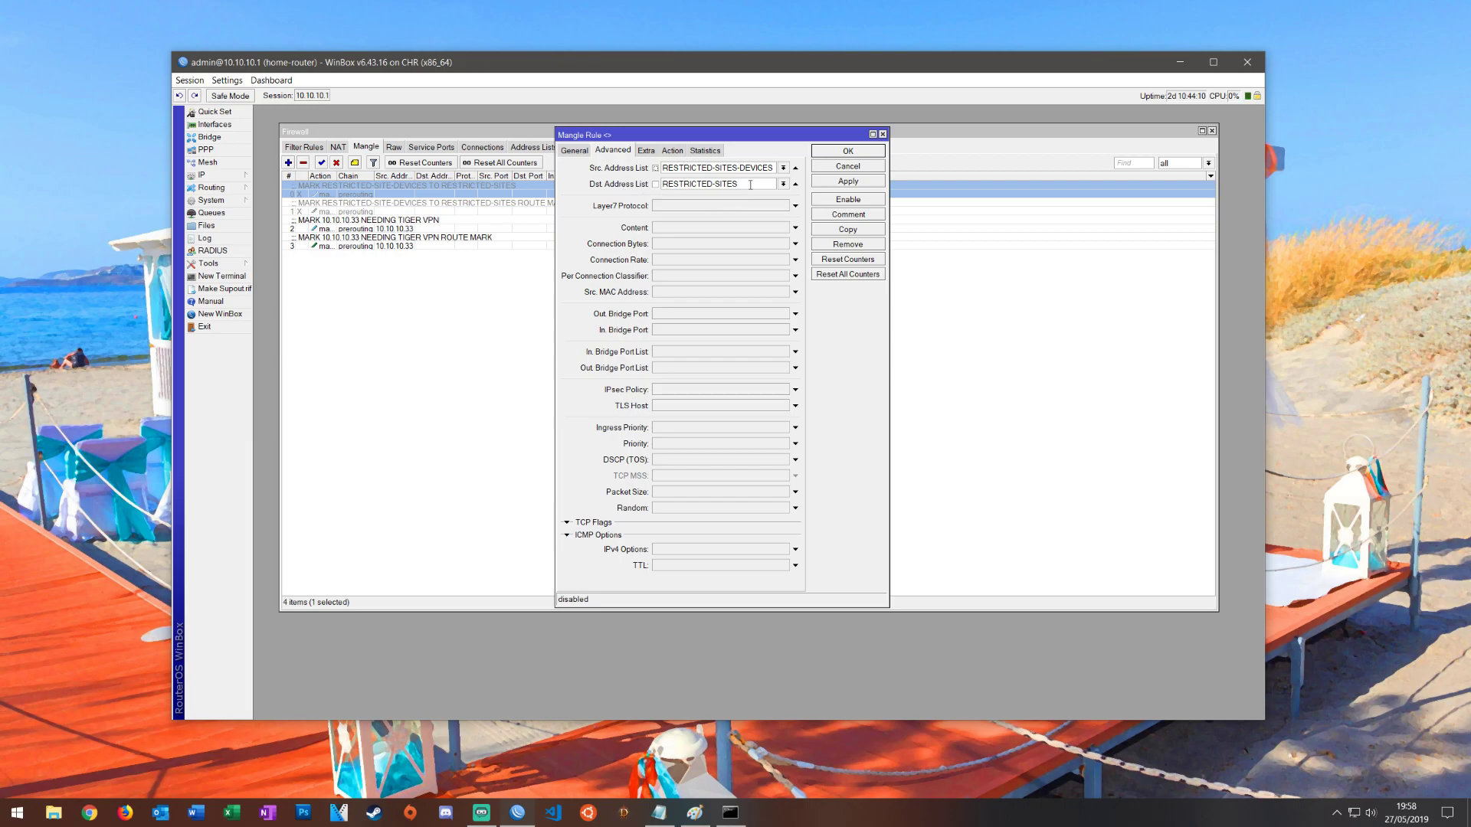
pyautogui.click(644, 150)
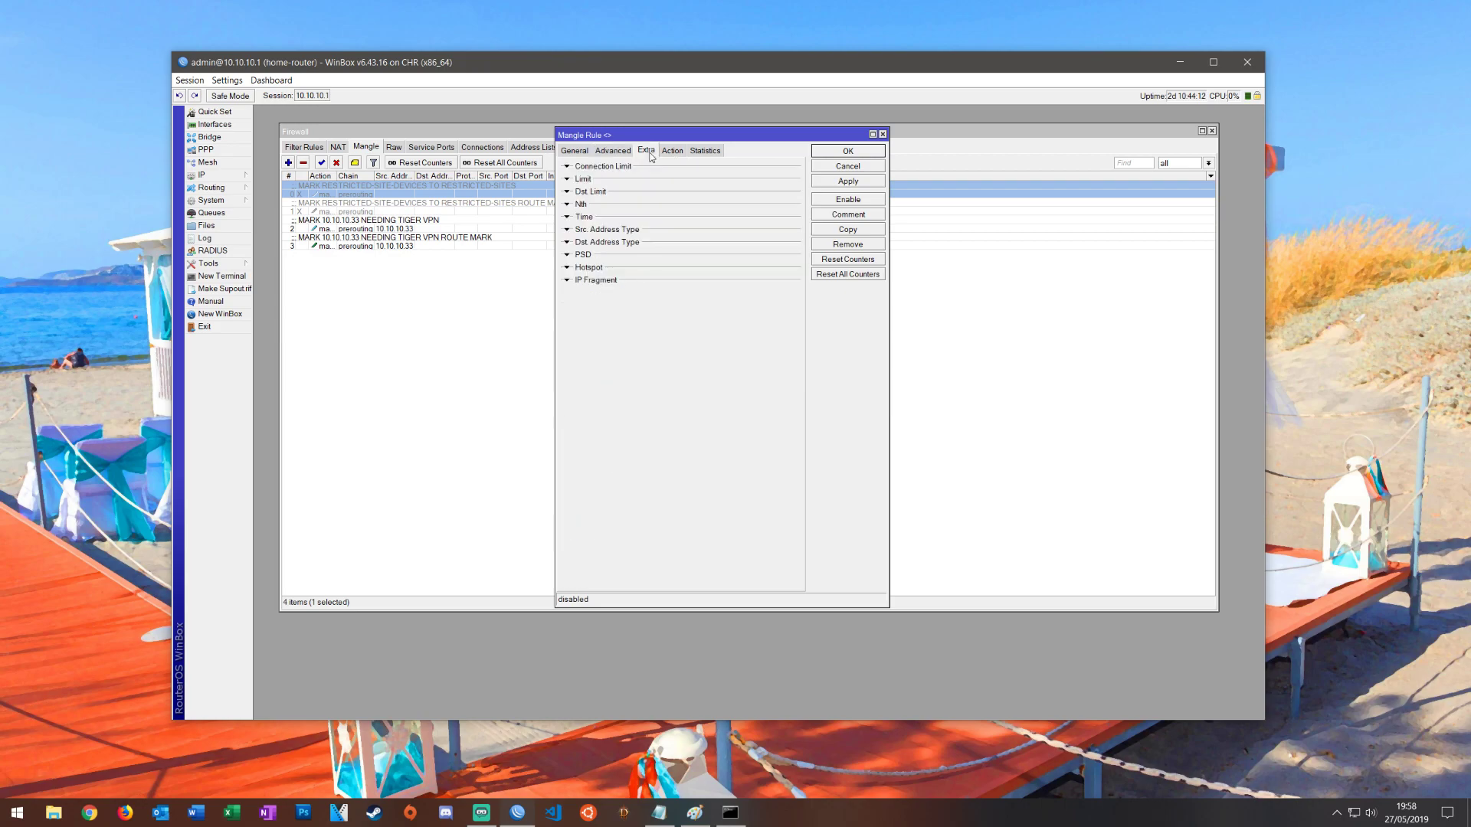
pyautogui.click(672, 150)
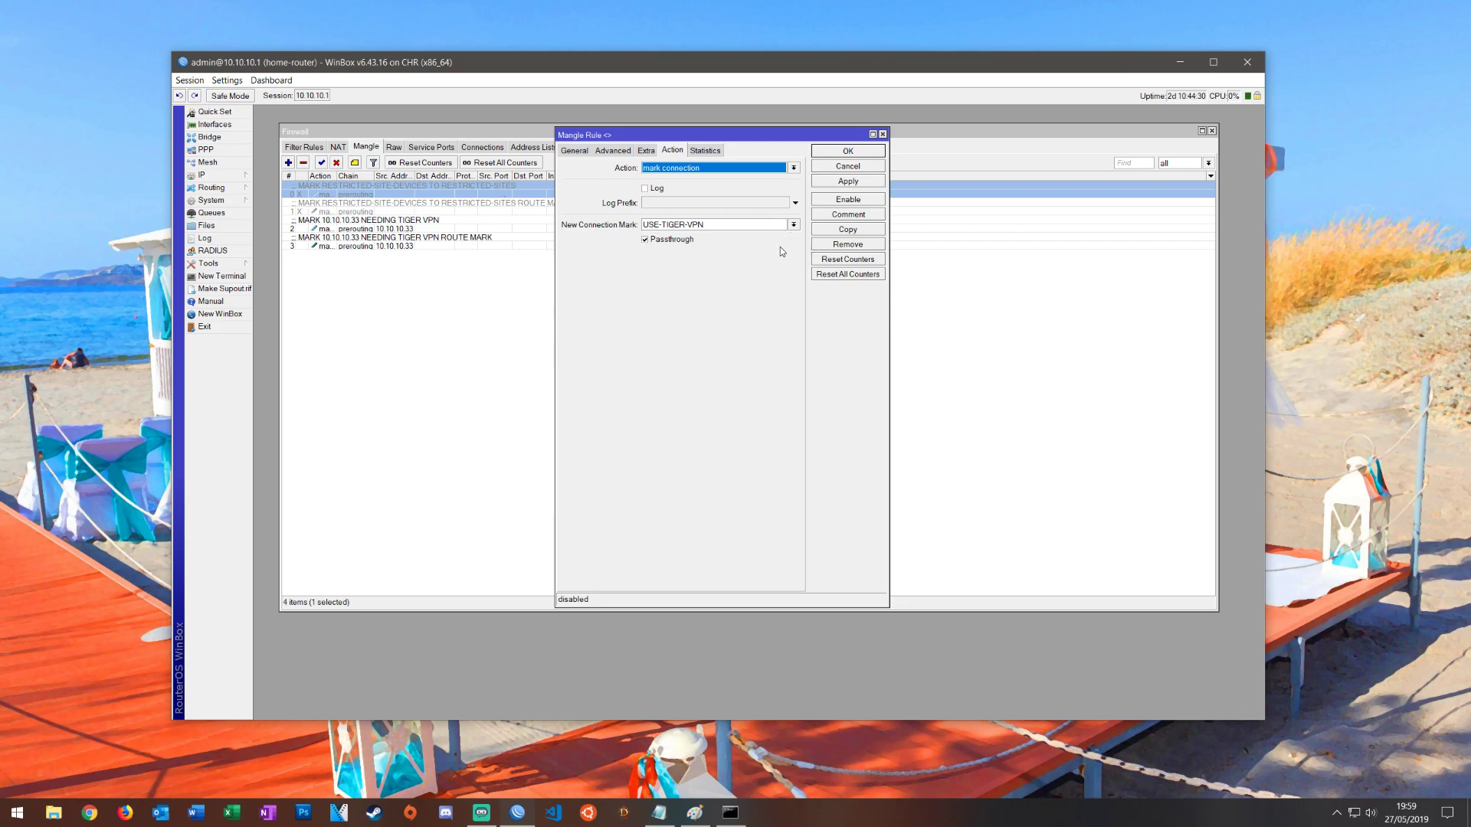
# - Enable the connection-marking rule, then review and enable the USE-TIGER-VPN route-marking rule
pyautogui.click(845, 199)
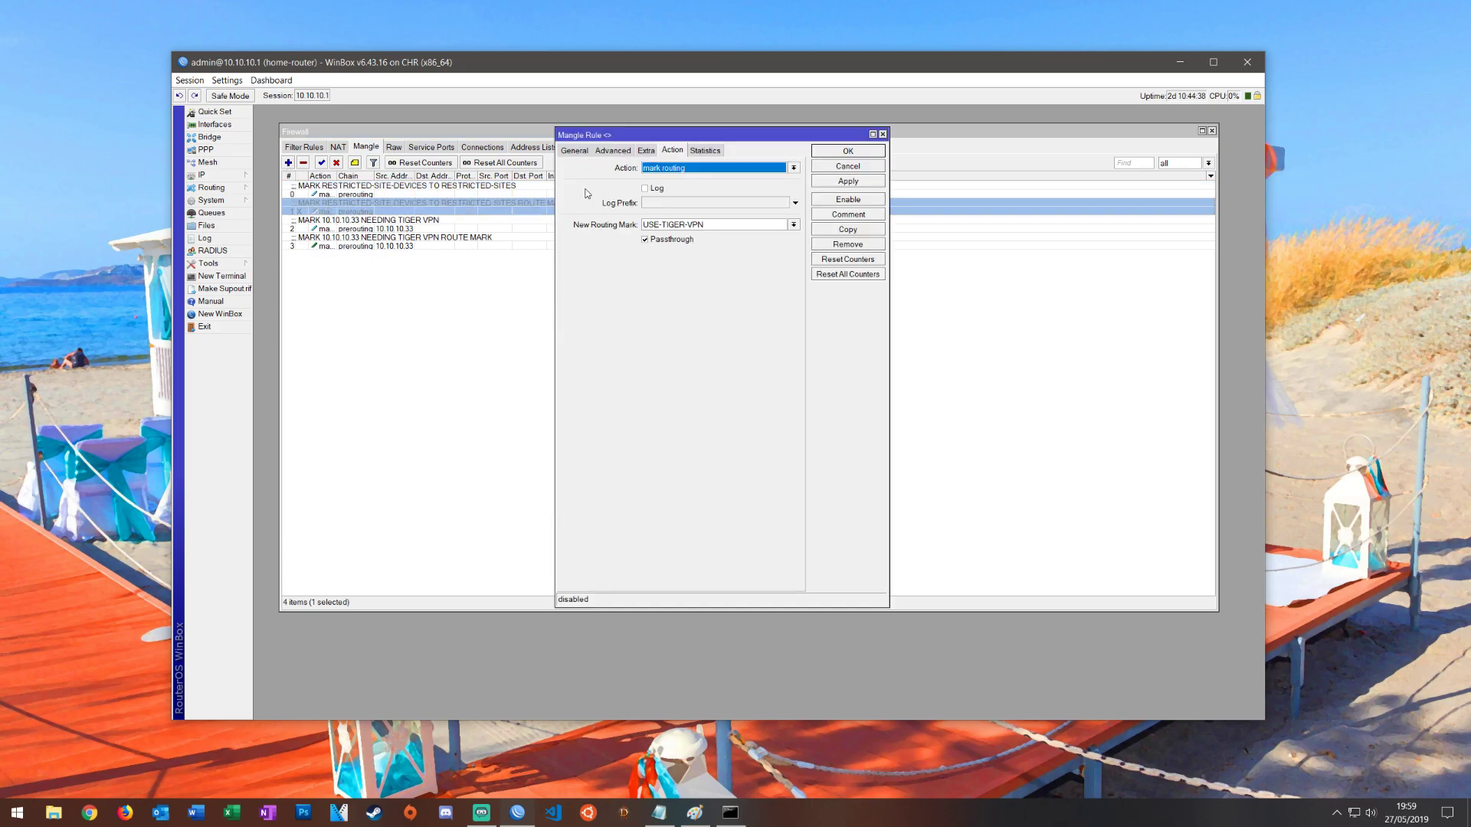
pyautogui.click(573, 150)
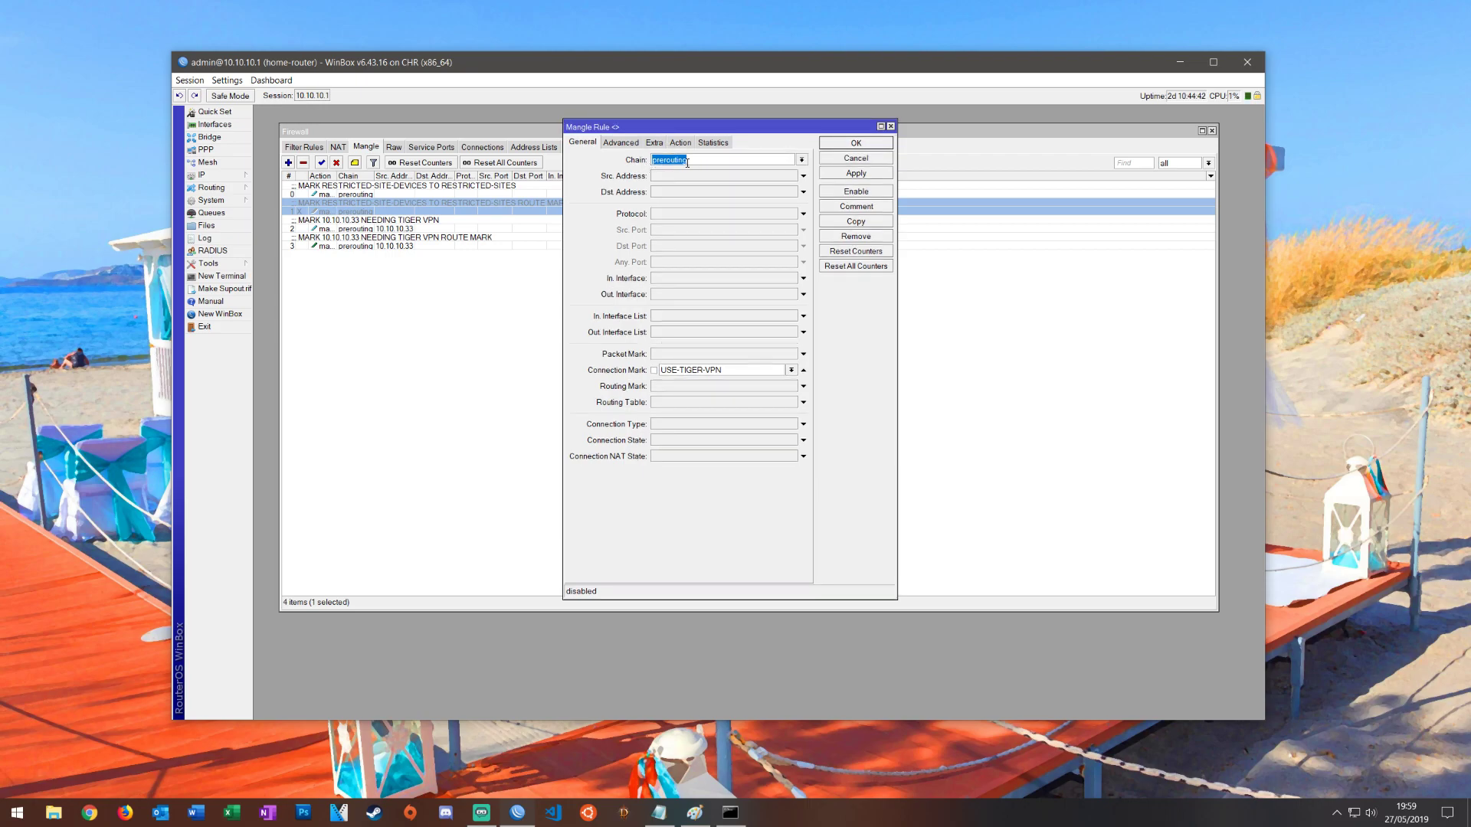
pyautogui.moveTo(728, 390)
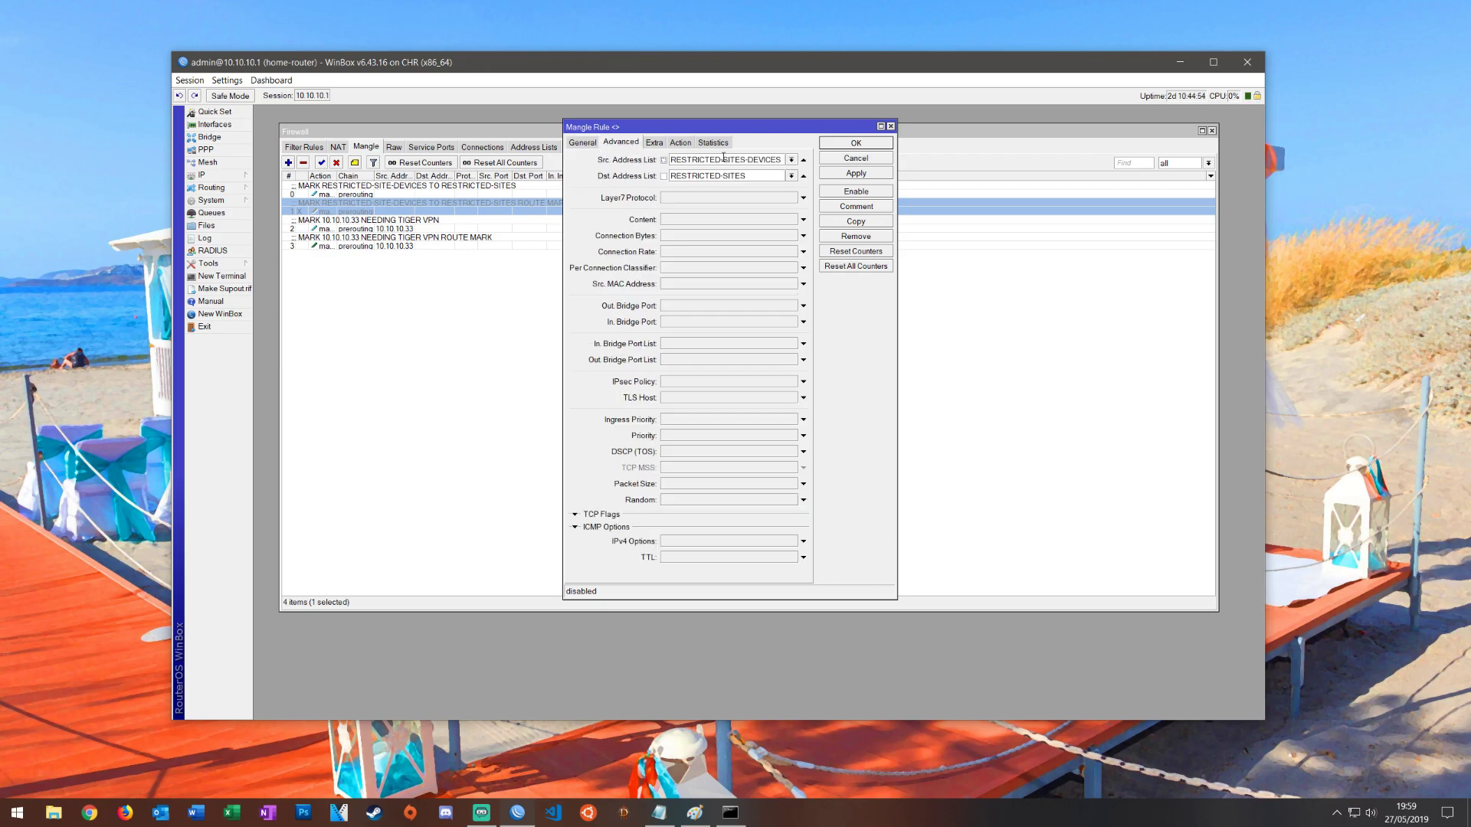
pyautogui.moveTo(605, 159)
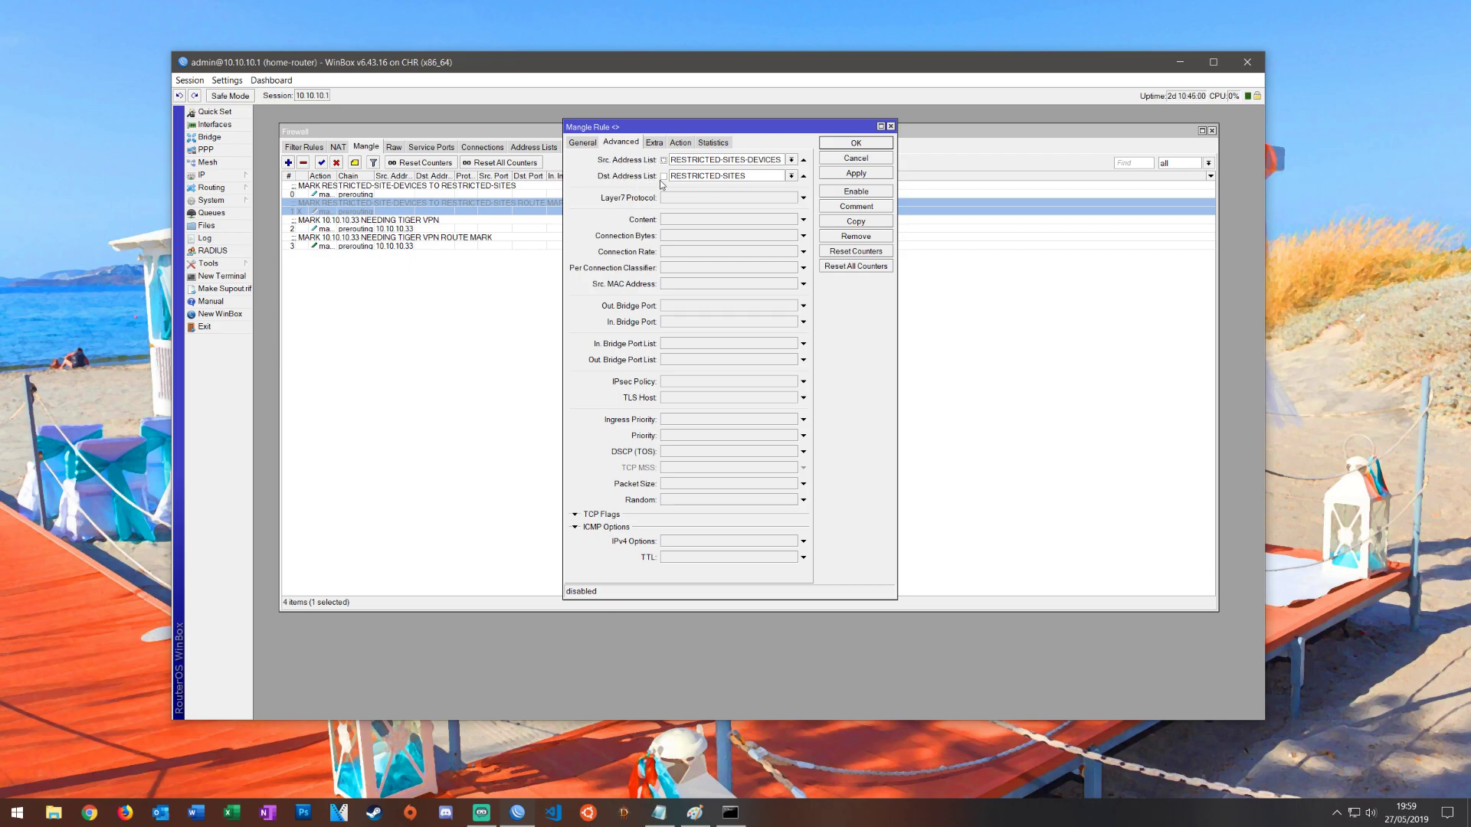
pyautogui.moveTo(654, 140)
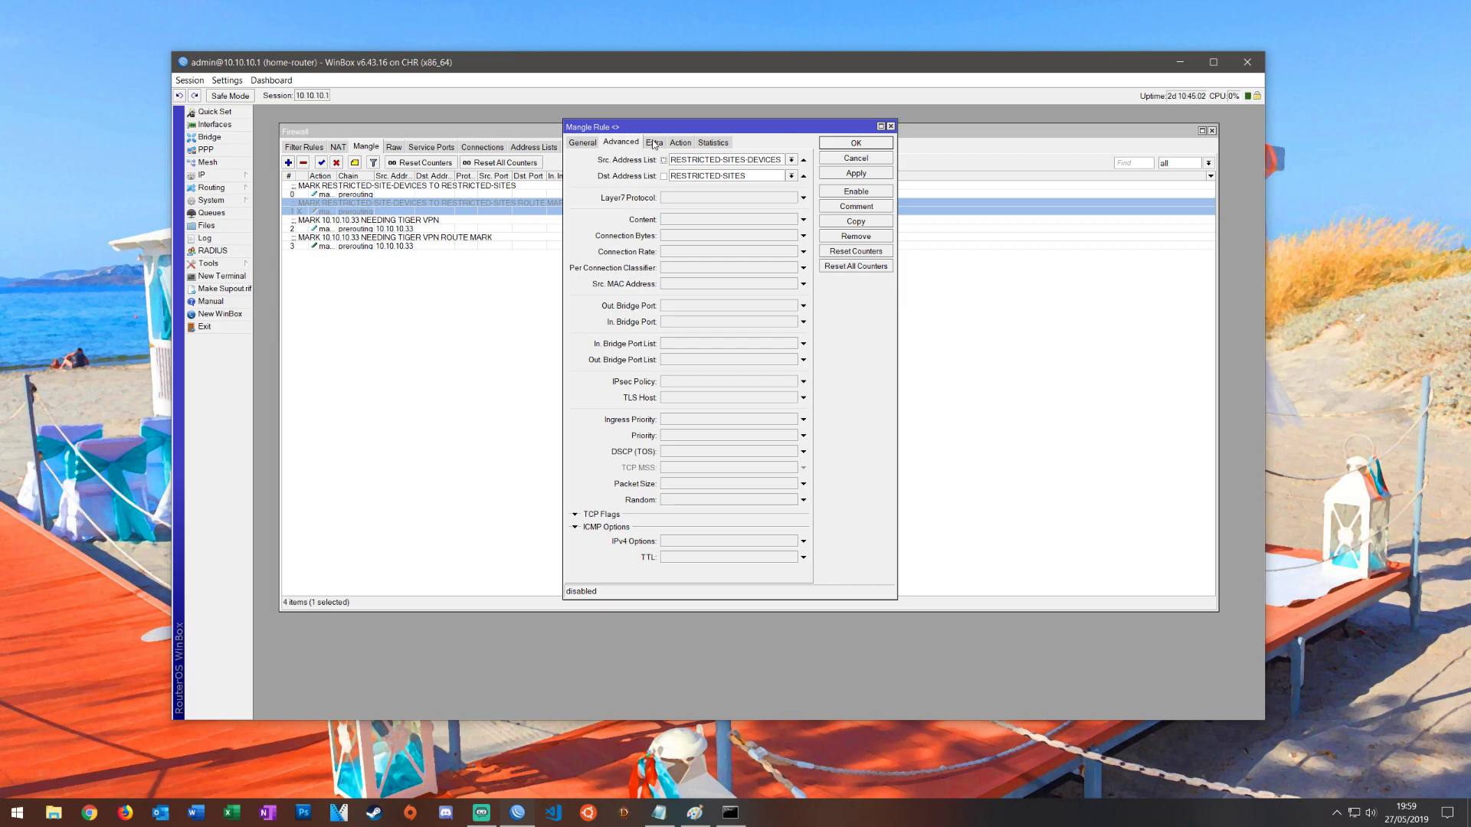
pyautogui.click(680, 142)
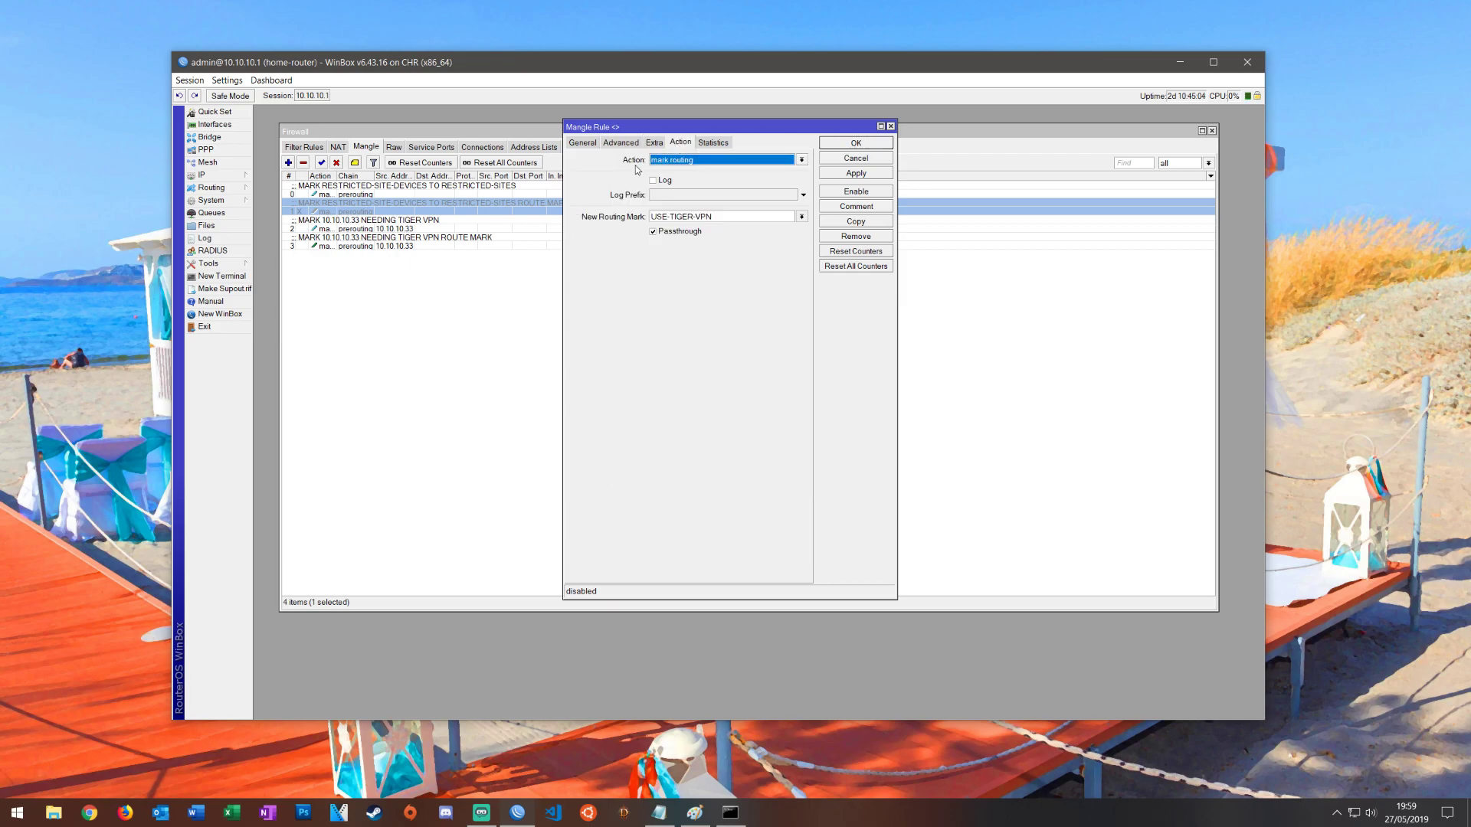
pyautogui.moveTo(697, 206)
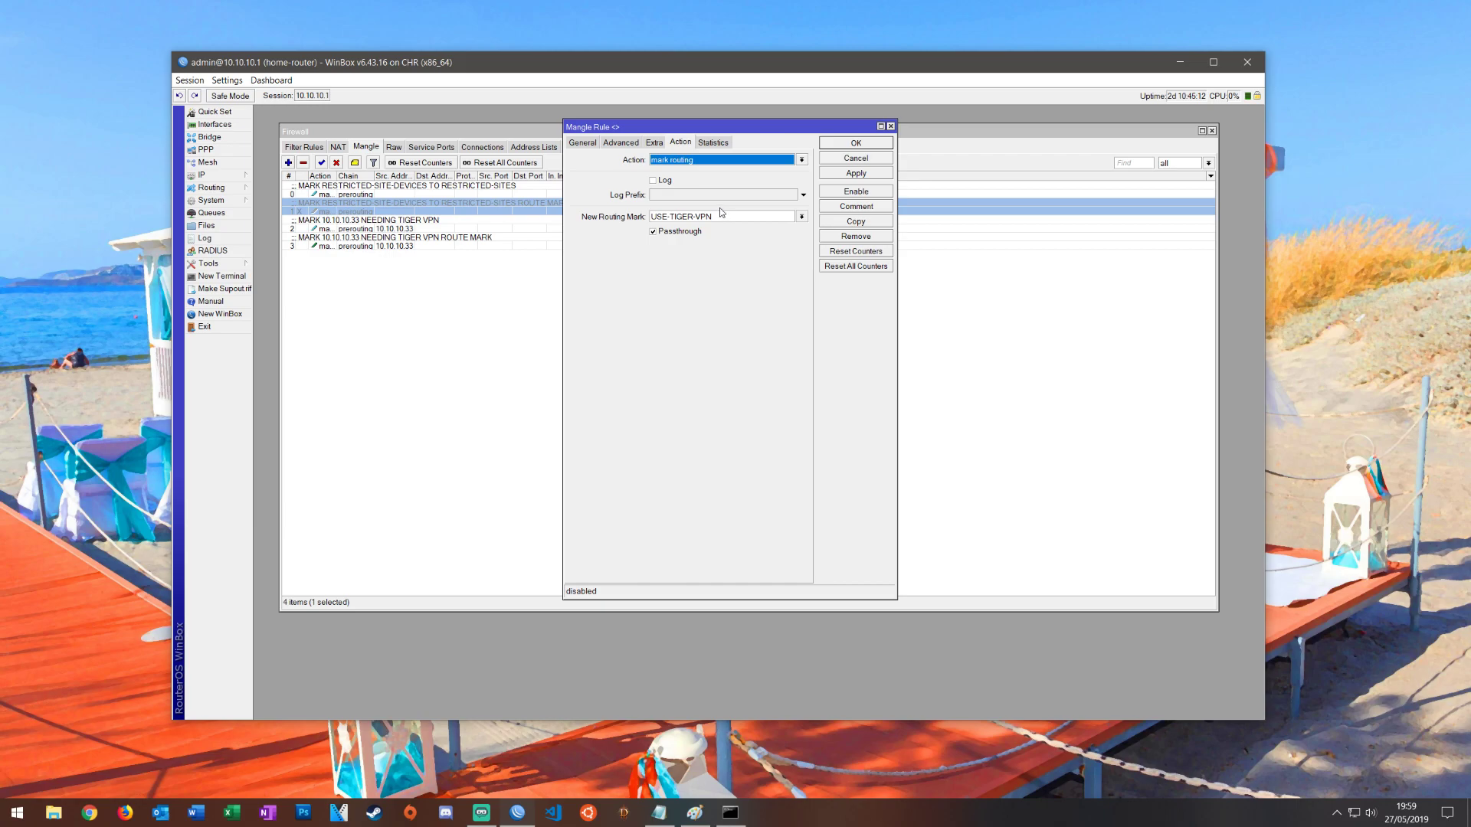
pyautogui.moveTo(724, 211)
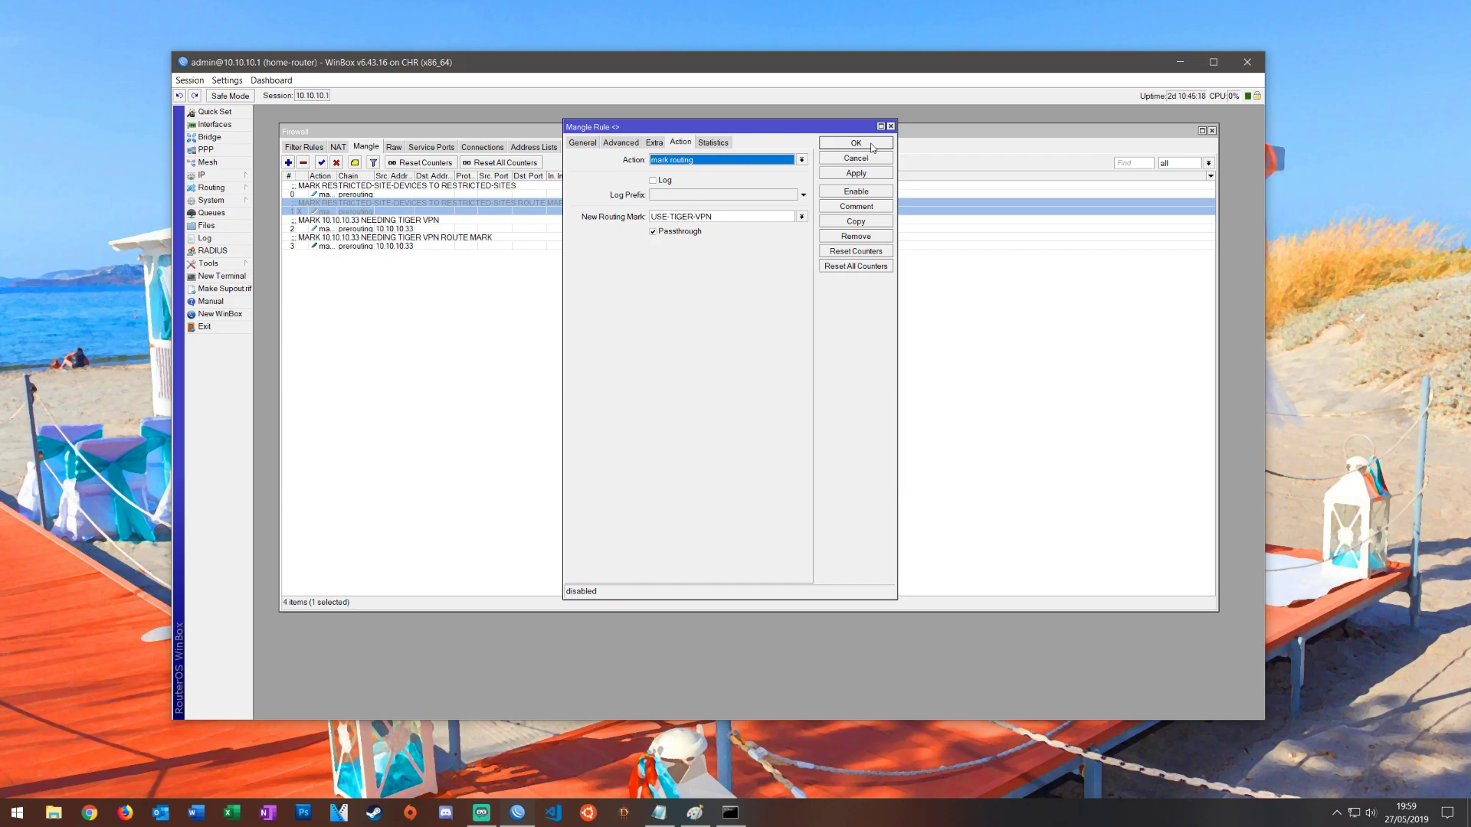
pyautogui.click(855, 191)
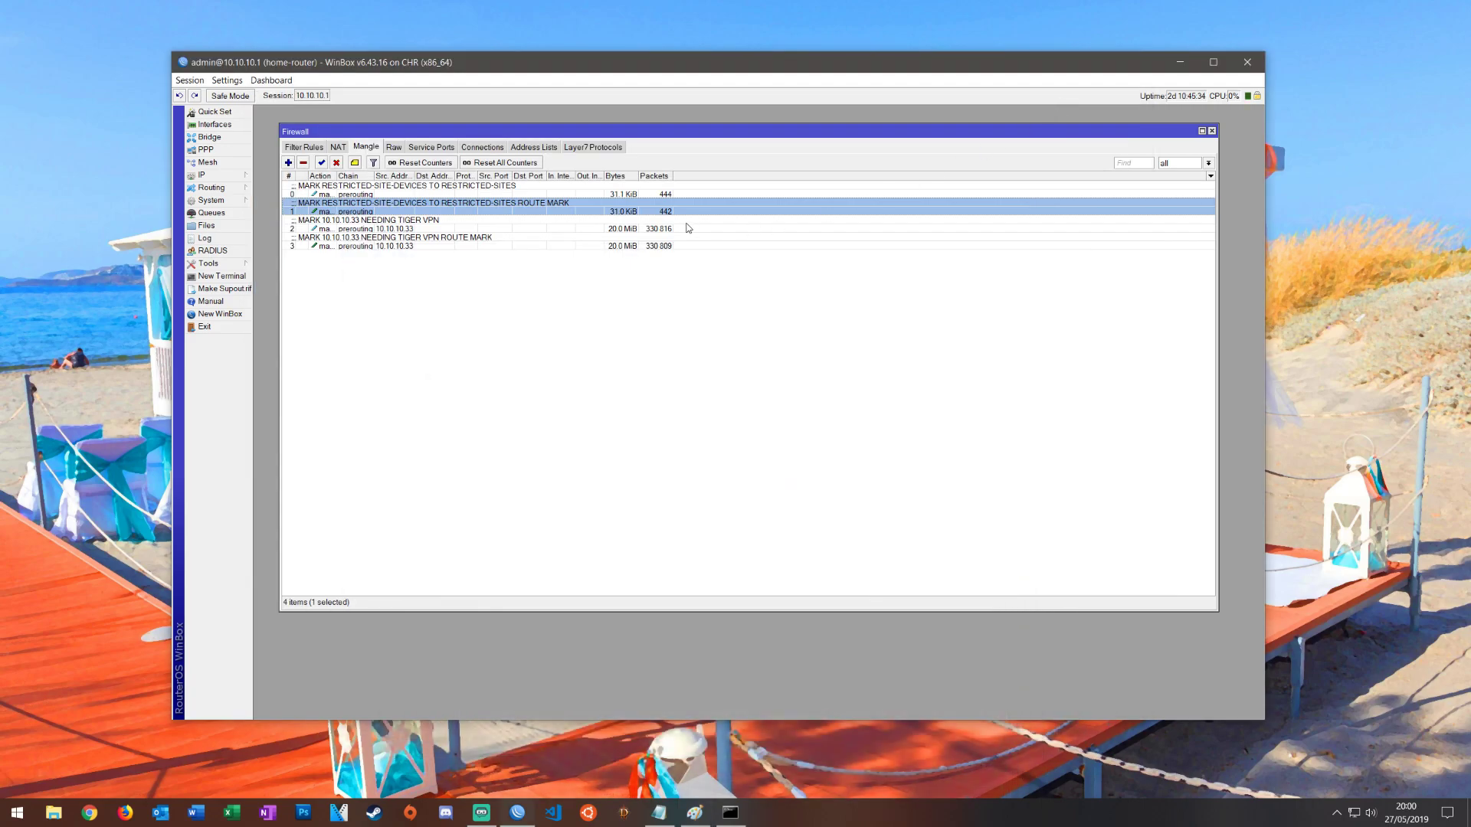
# - Open the disabled TIGER VPN NAT rule and clear its Out. Interface
pyautogui.click(337, 147)
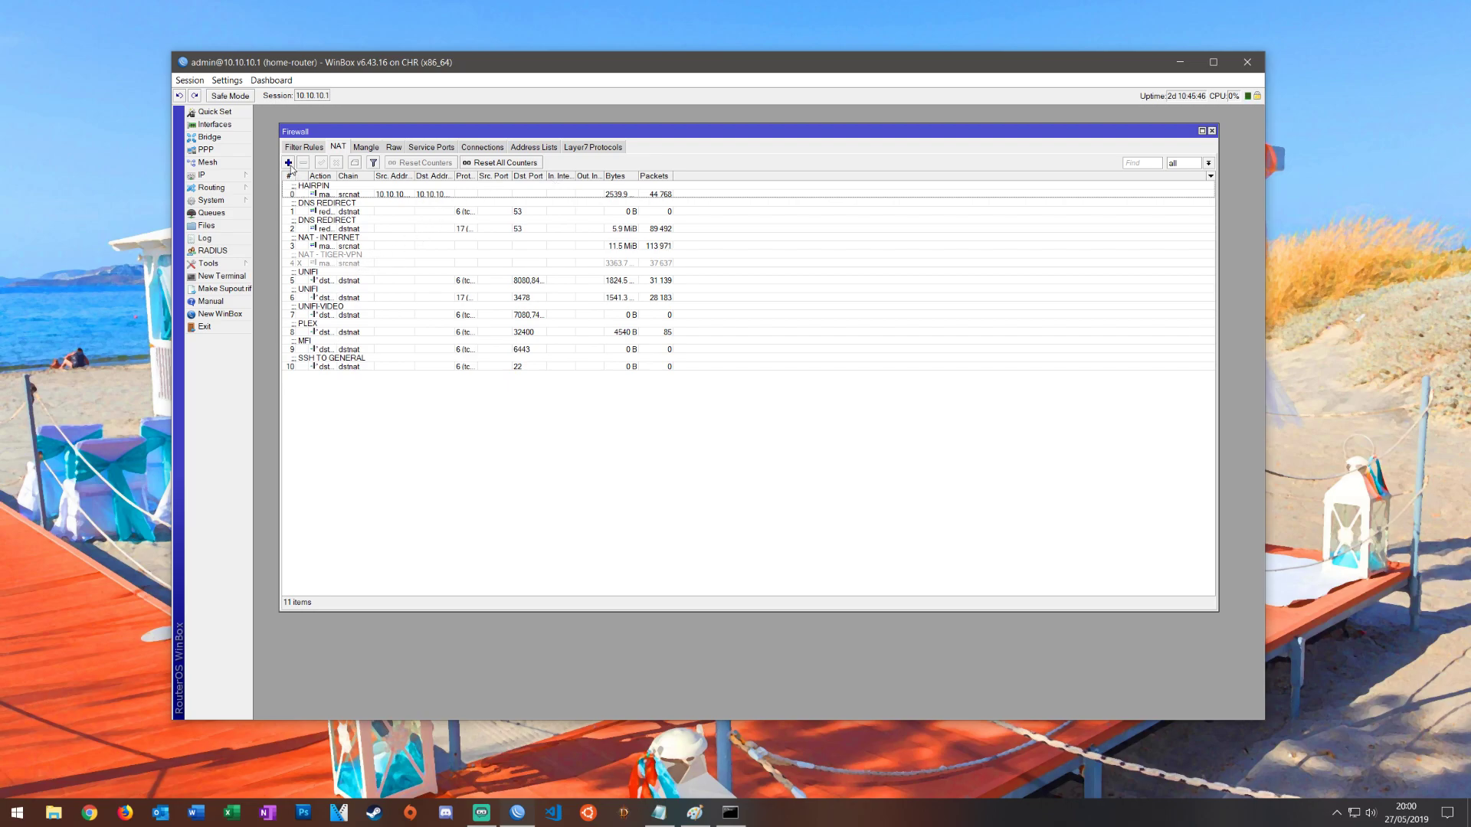
pyautogui.doubleClick(323, 263)
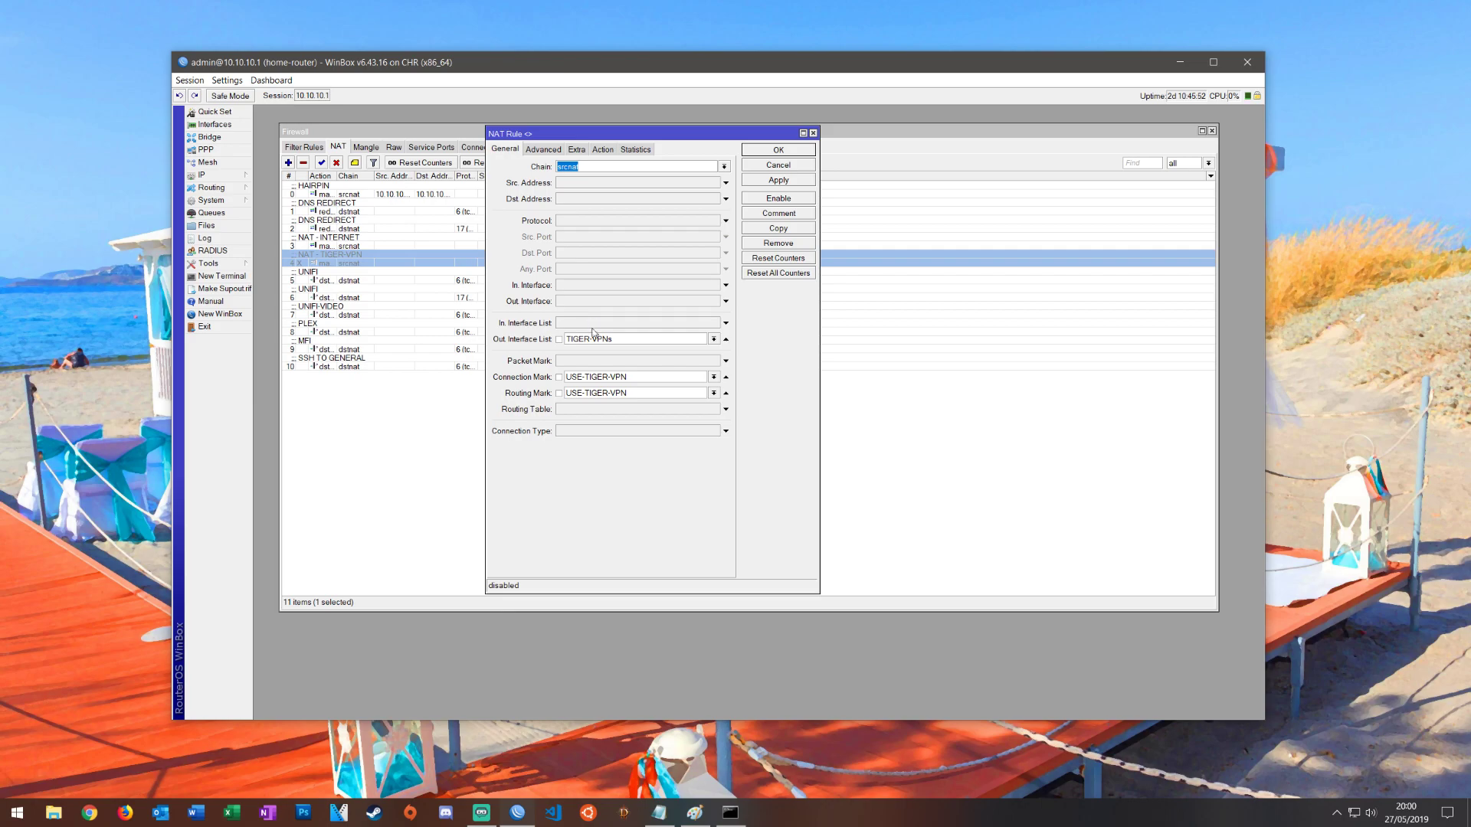
pyautogui.doubleClick(597, 376)
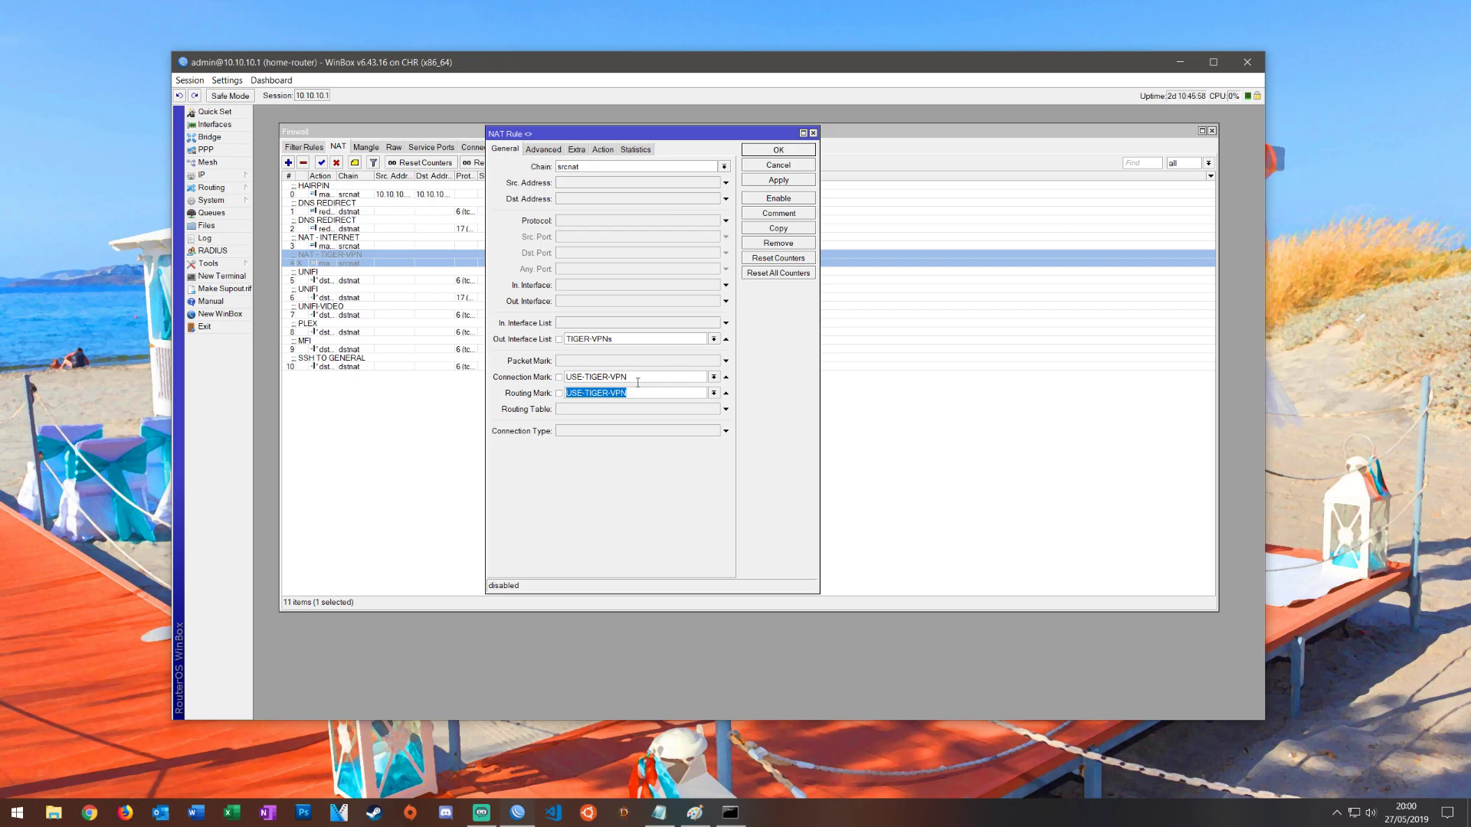
pyautogui.moveTo(553, 343)
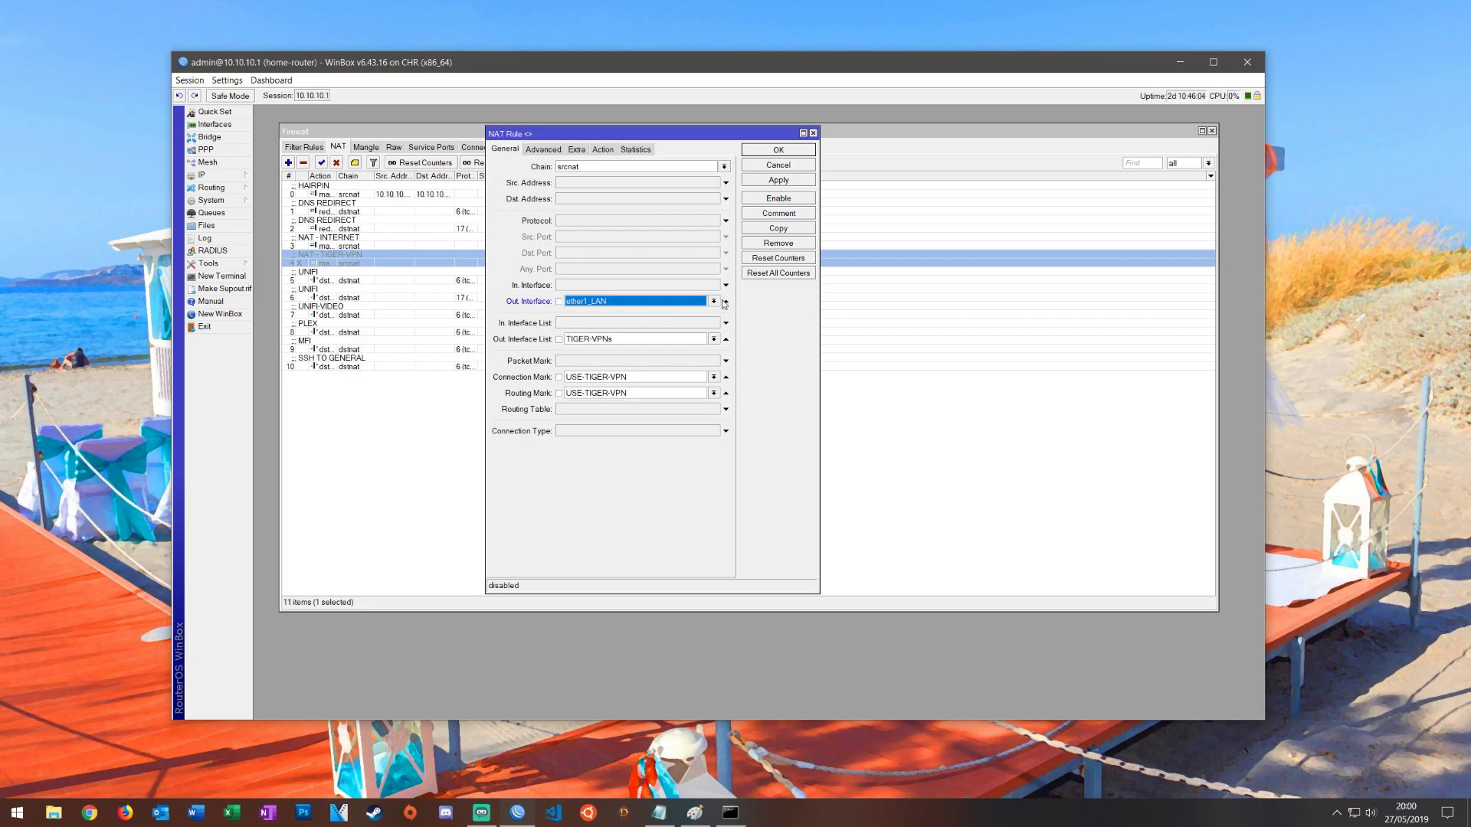
pyautogui.click(715, 300)
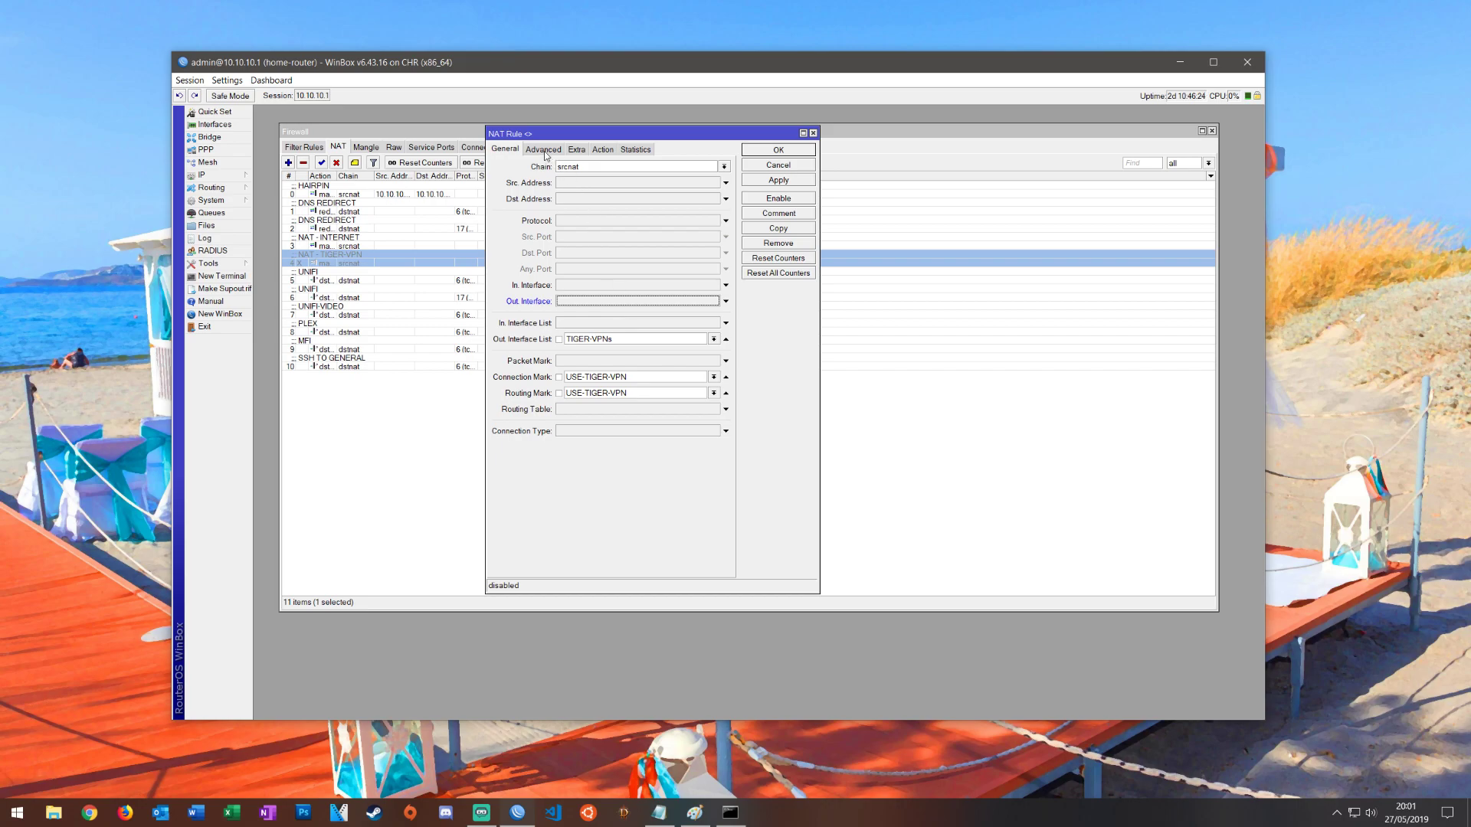
# - Review the rule's Advanced and masquerade Action tabs, then enable and commit it
pyautogui.click(544, 150)
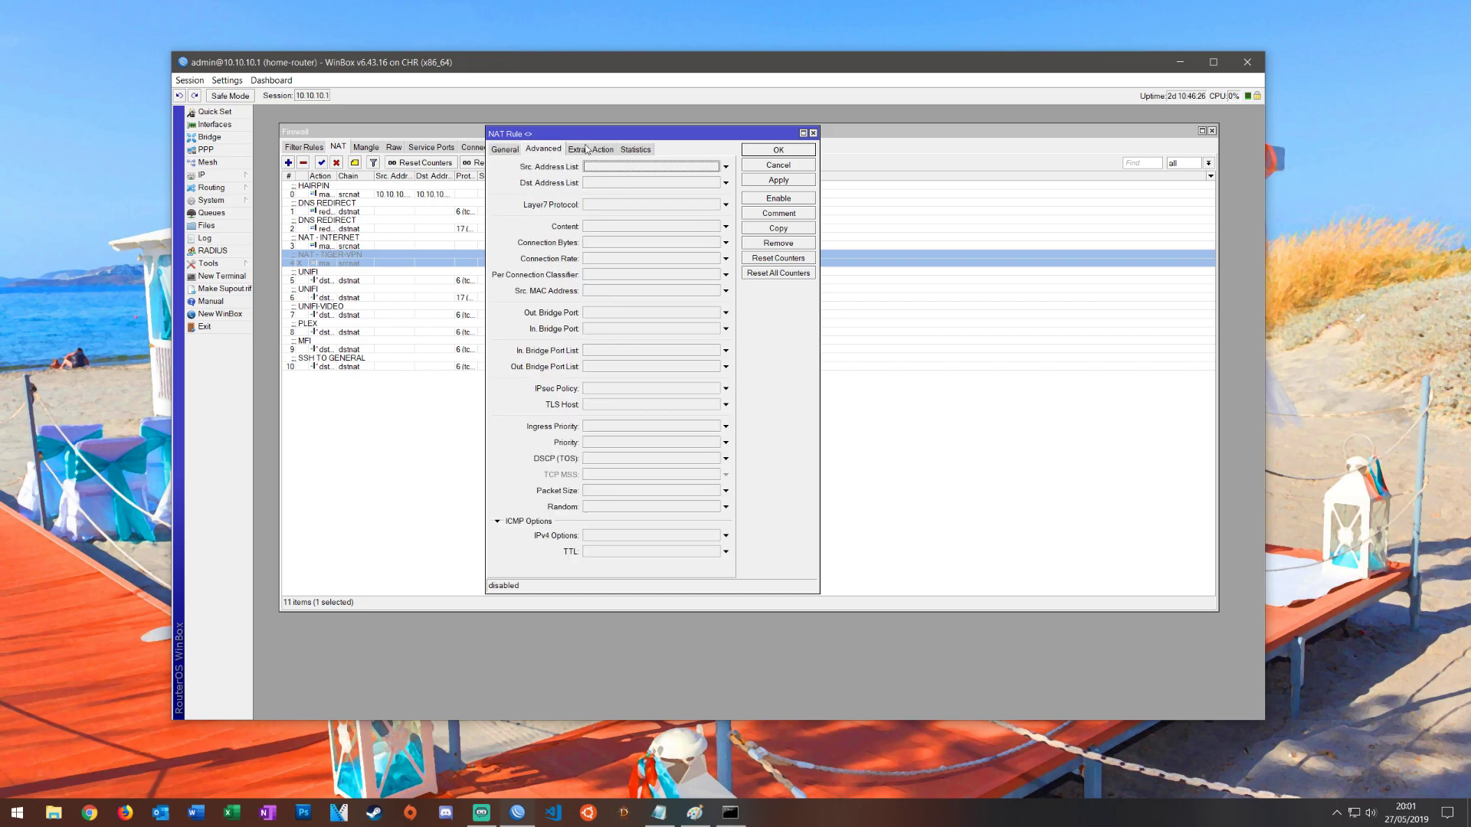
pyautogui.click(602, 150)
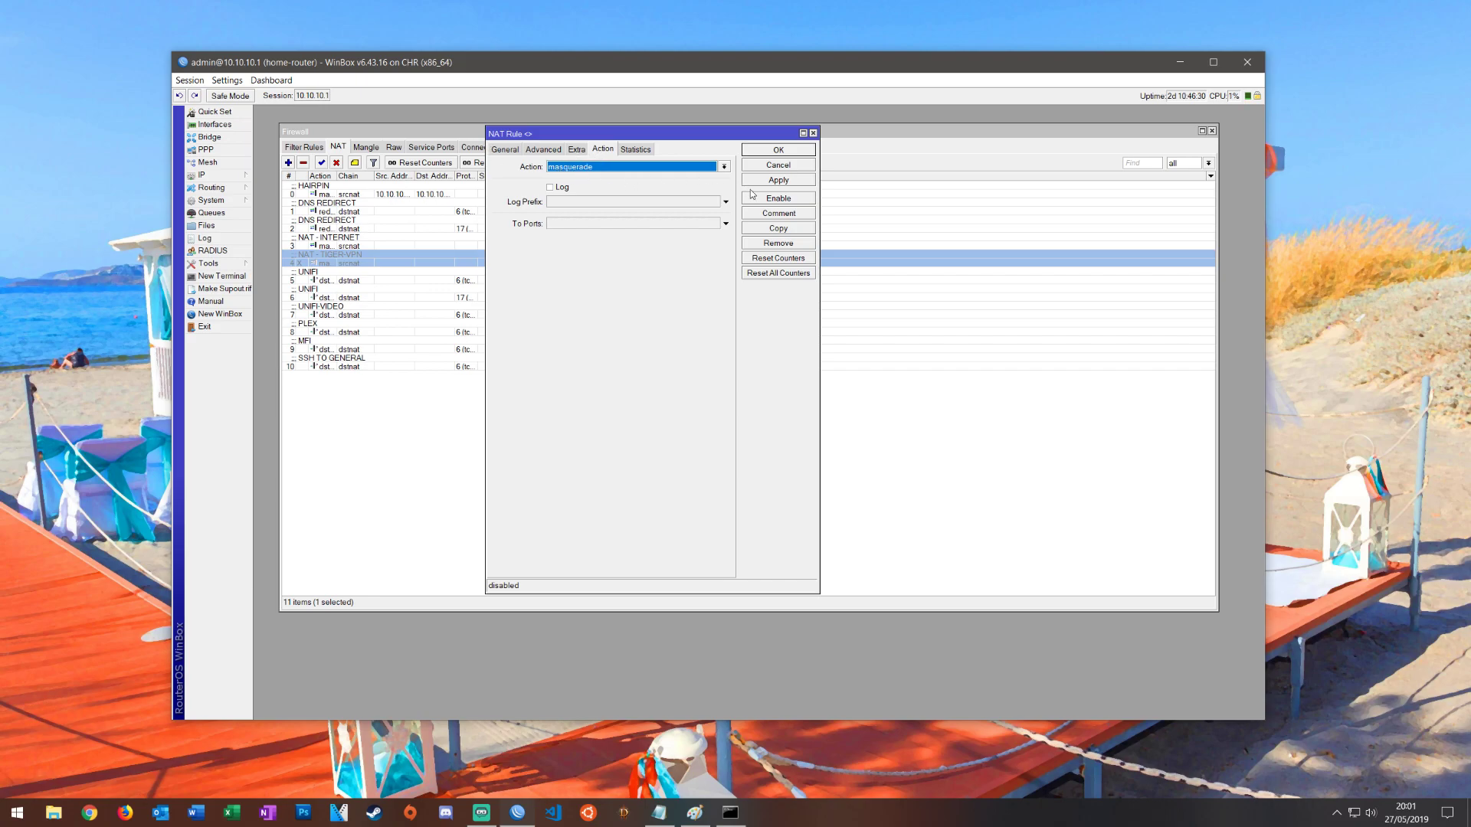
pyautogui.click(777, 198)
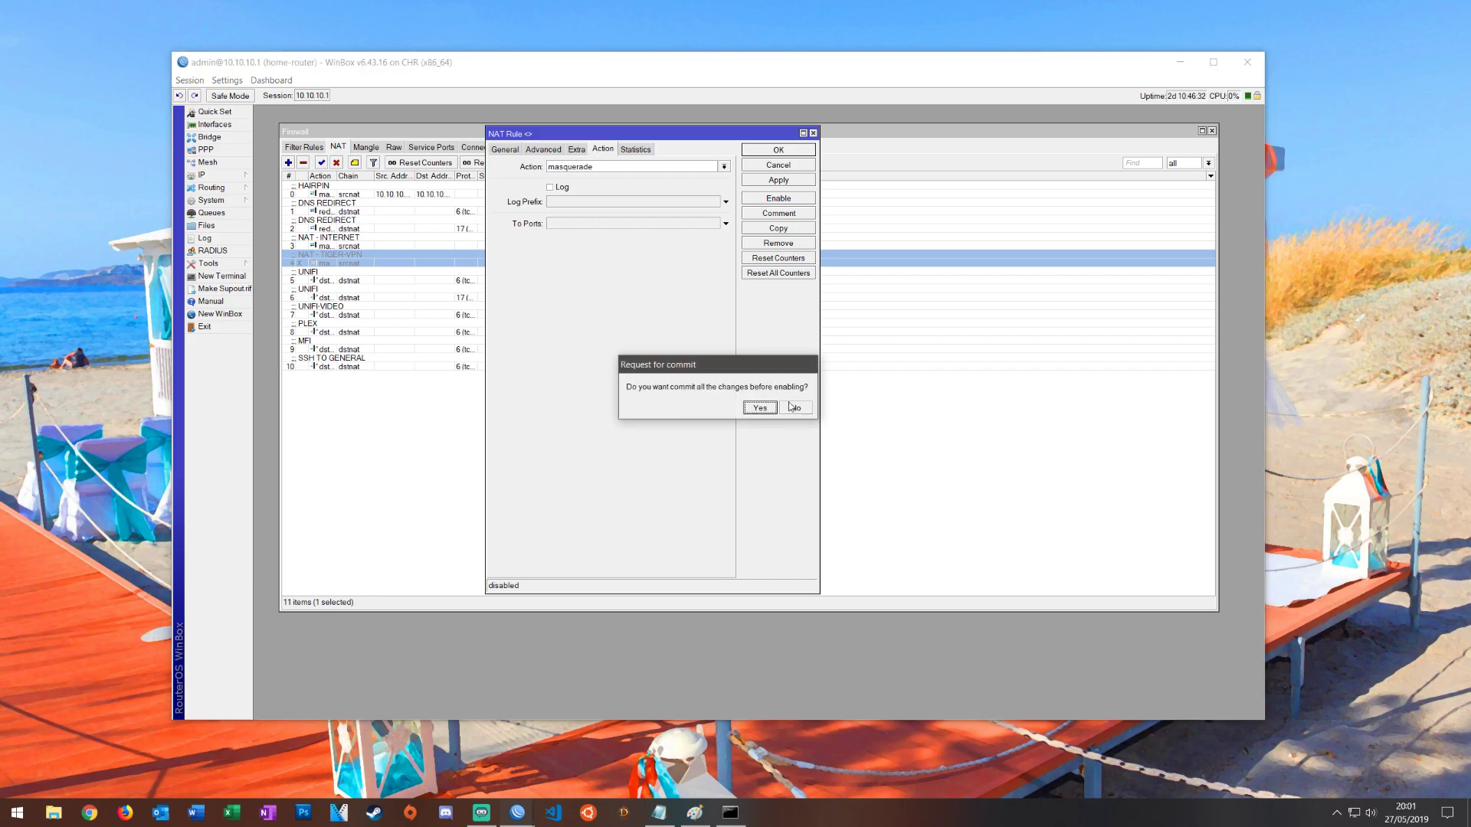
pyautogui.click(759, 407)
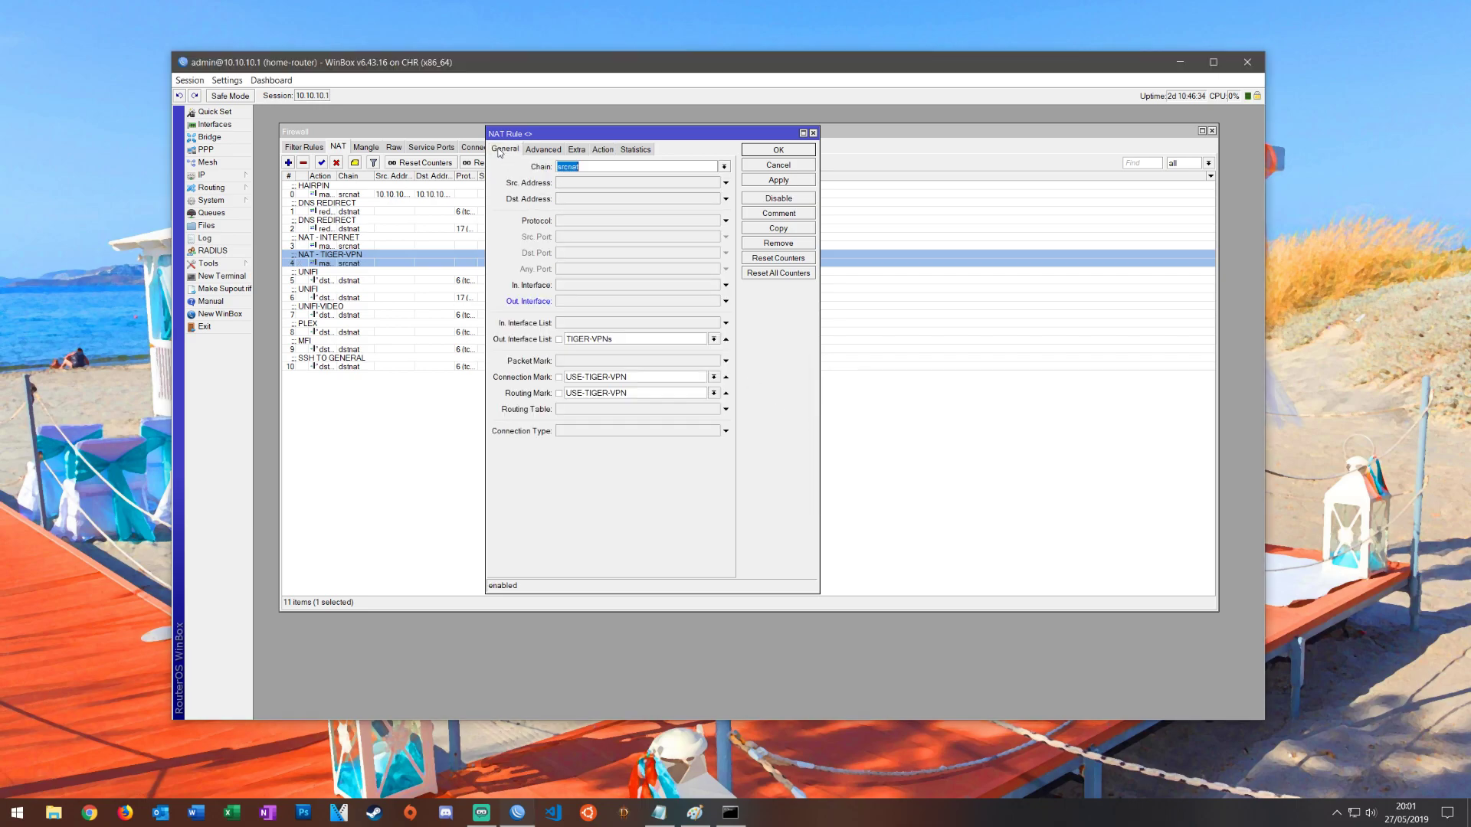
pyautogui.click(777, 165)
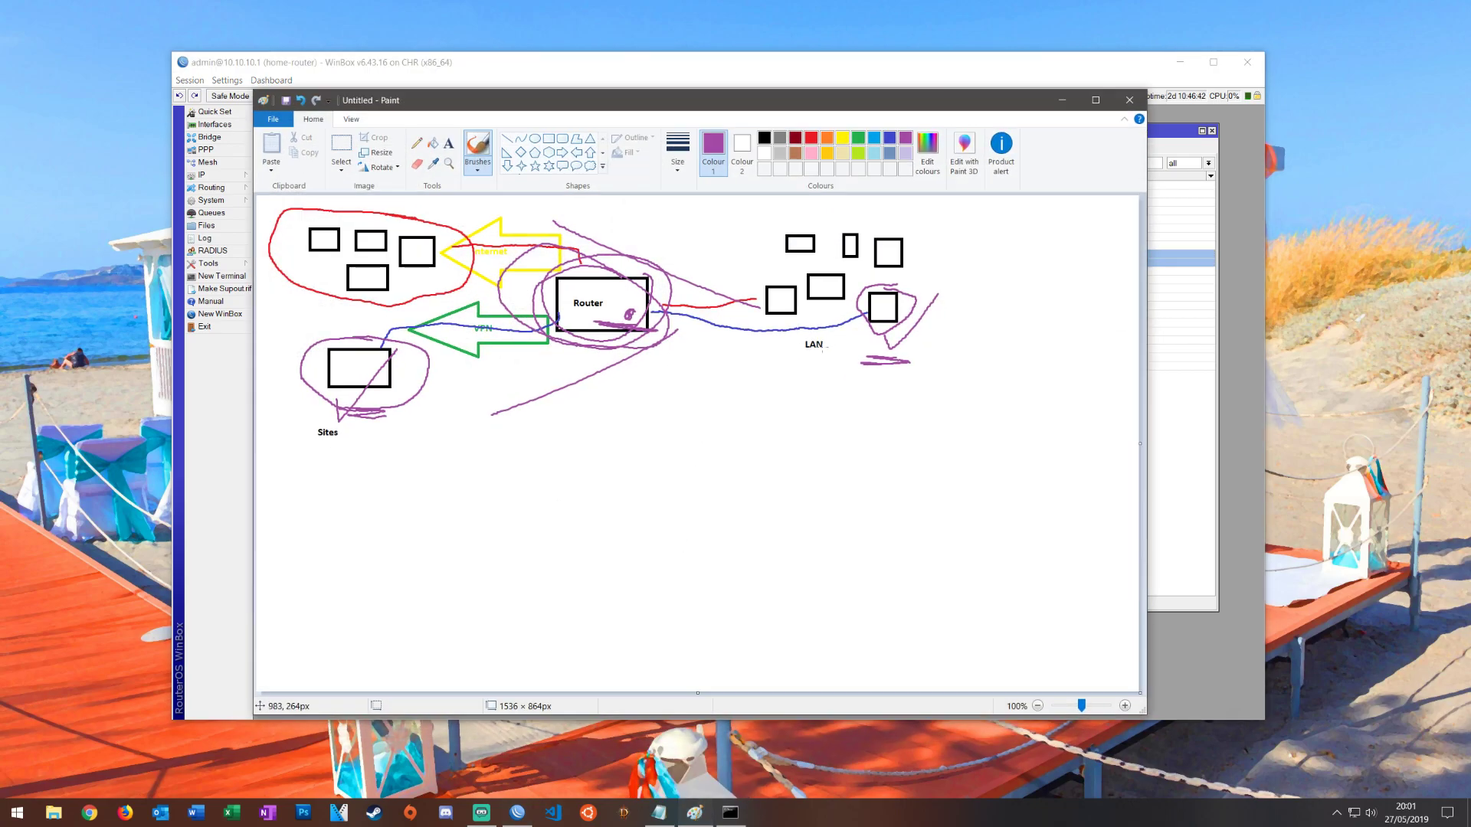
# - Switch to red and underline the LAN device, the sites and the router
pyautogui.click(713, 142)
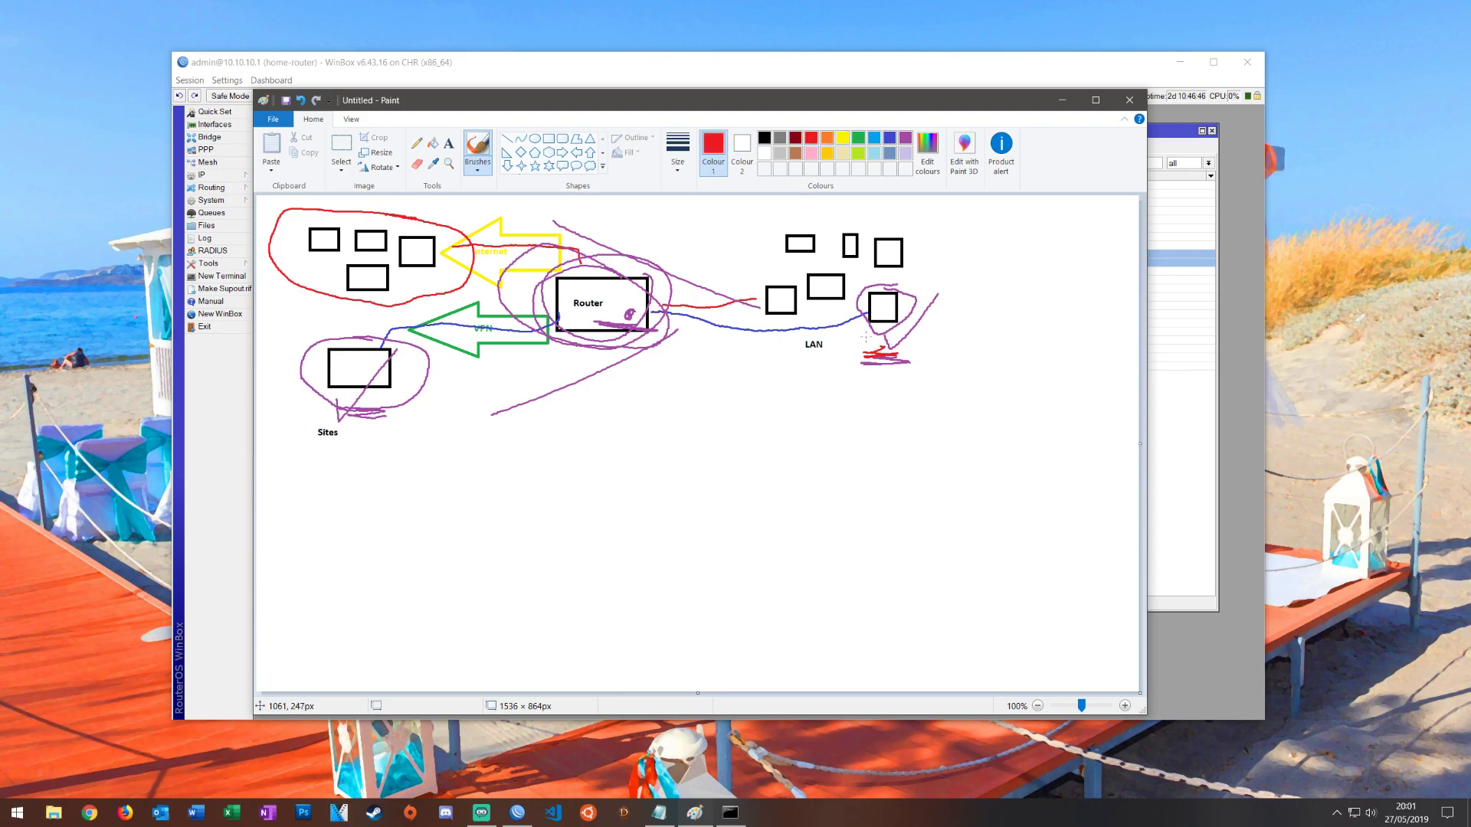
pyautogui.moveTo(858, 367); pyautogui.dragTo(910, 383)
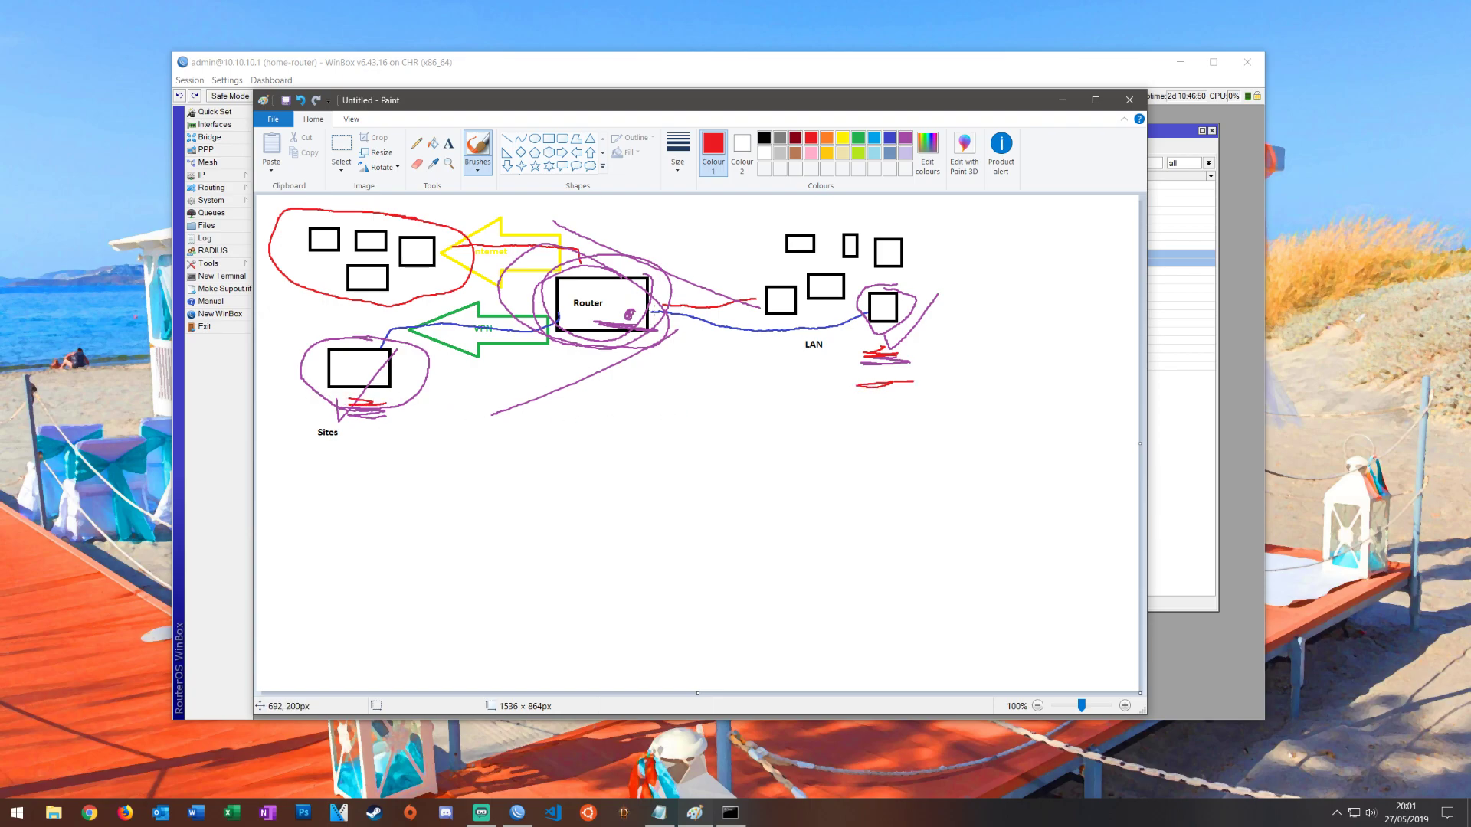
pyautogui.moveTo(593, 328); pyautogui.dragTo(668, 330)
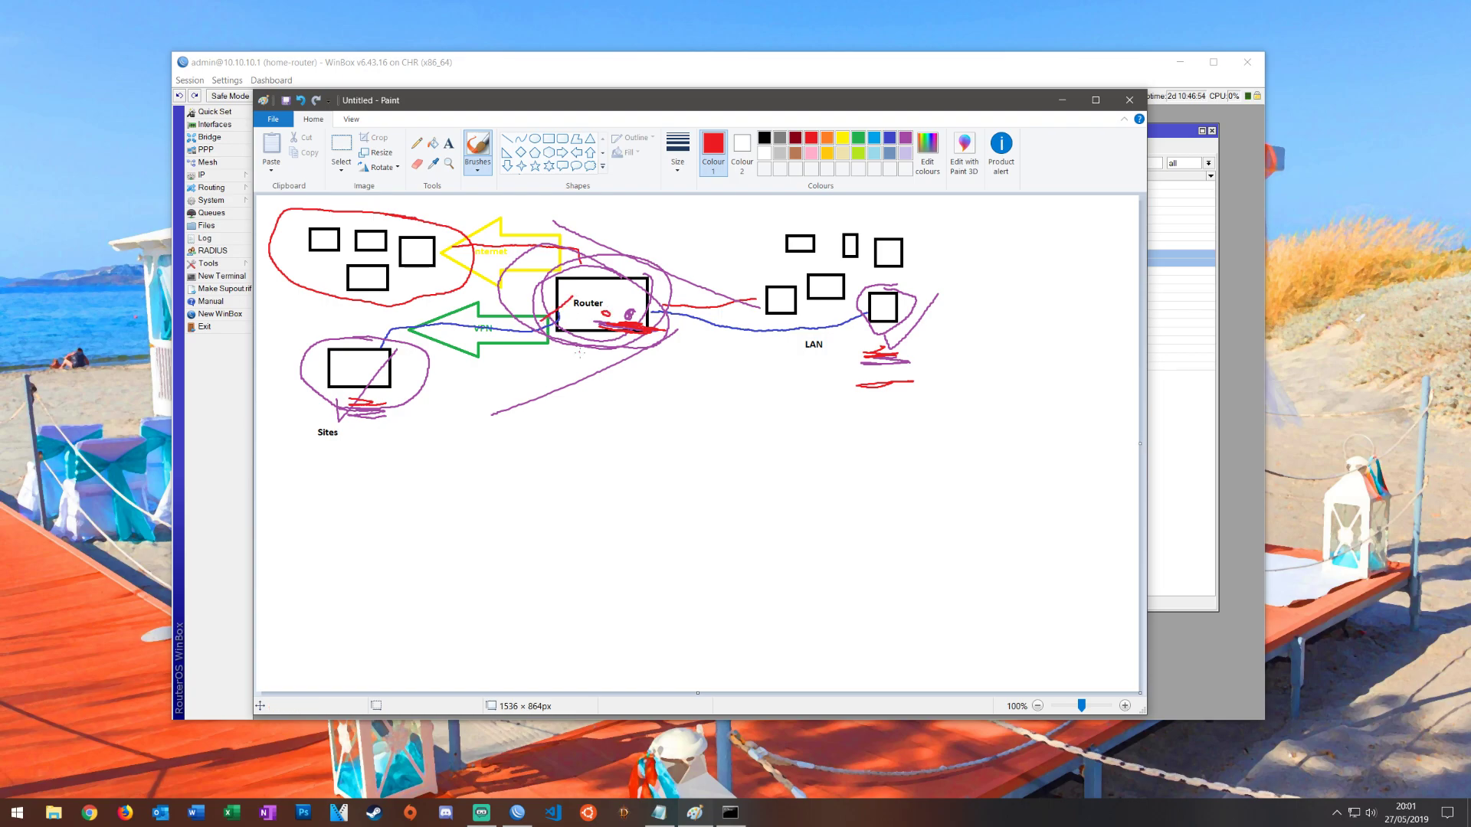
pyautogui.moveTo(527, 335); pyautogui.dragTo(589, 359)
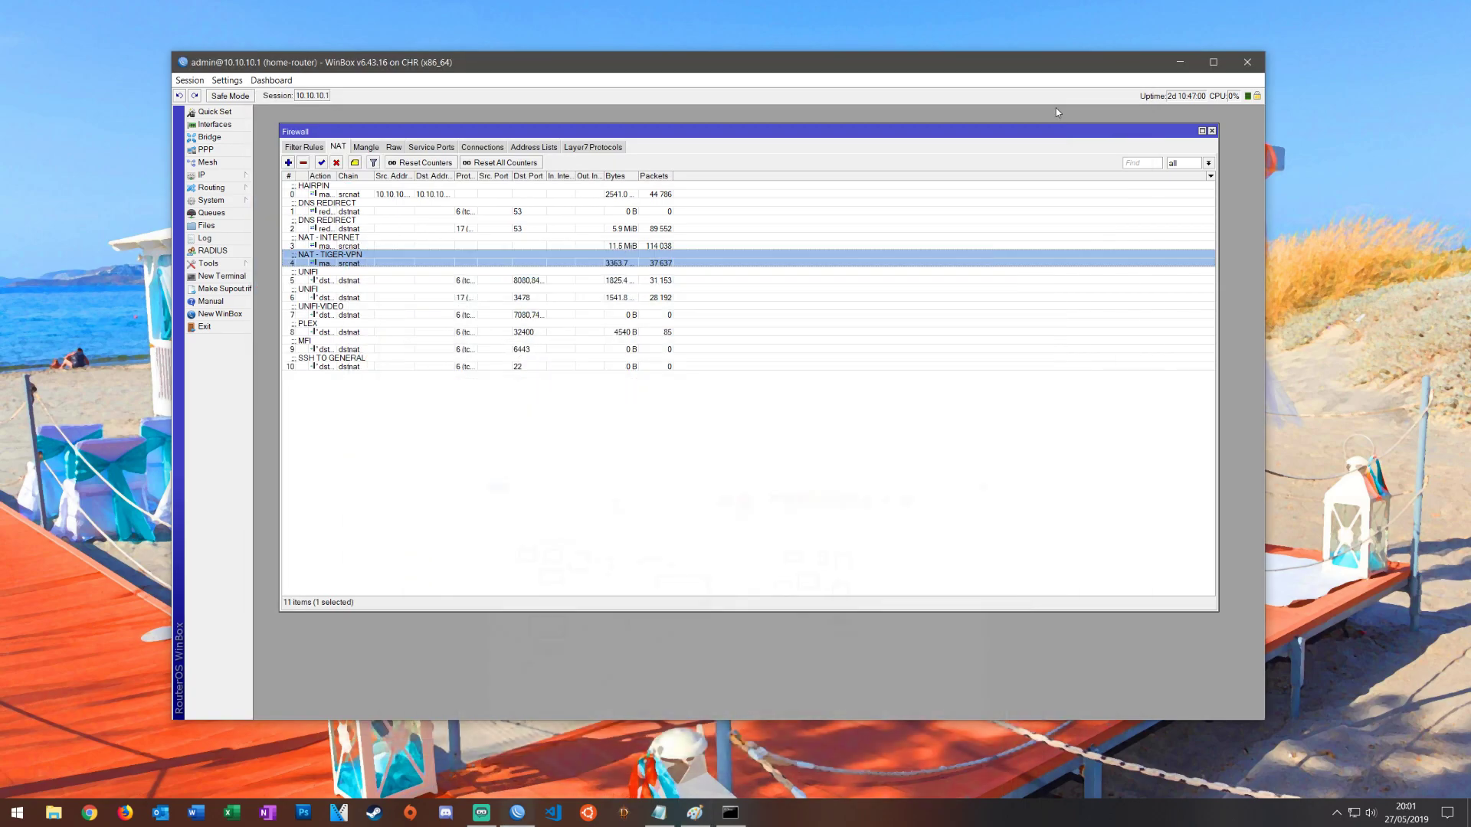
# - Enable the 0.0.0.0/0 route via l2tp-out1_AMS-TIGER, keeping ping gateway checking, and apply
pyautogui.click(200, 175)
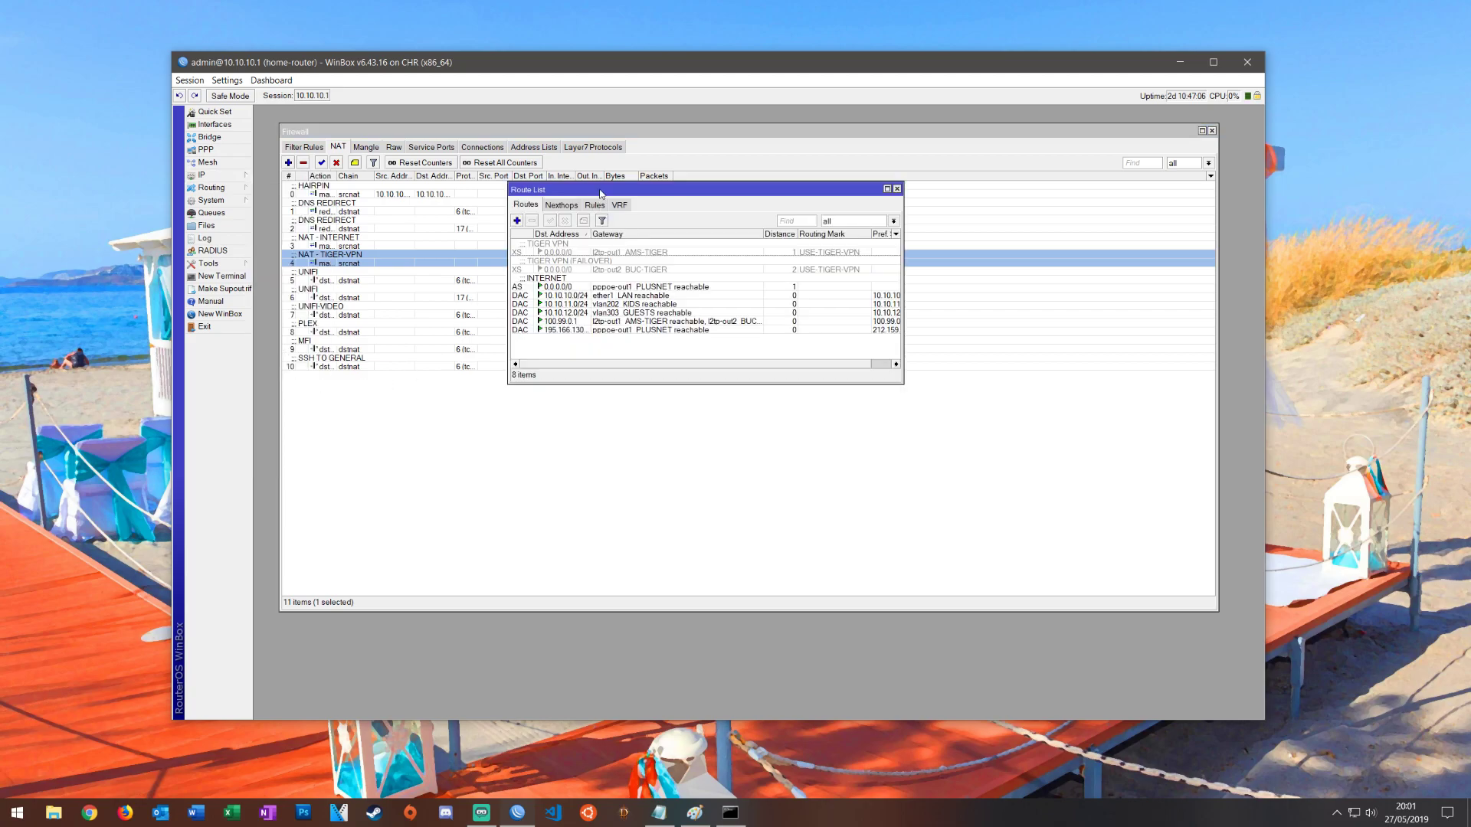
pyautogui.moveTo(600, 188); pyautogui.dragTo(551, 395)
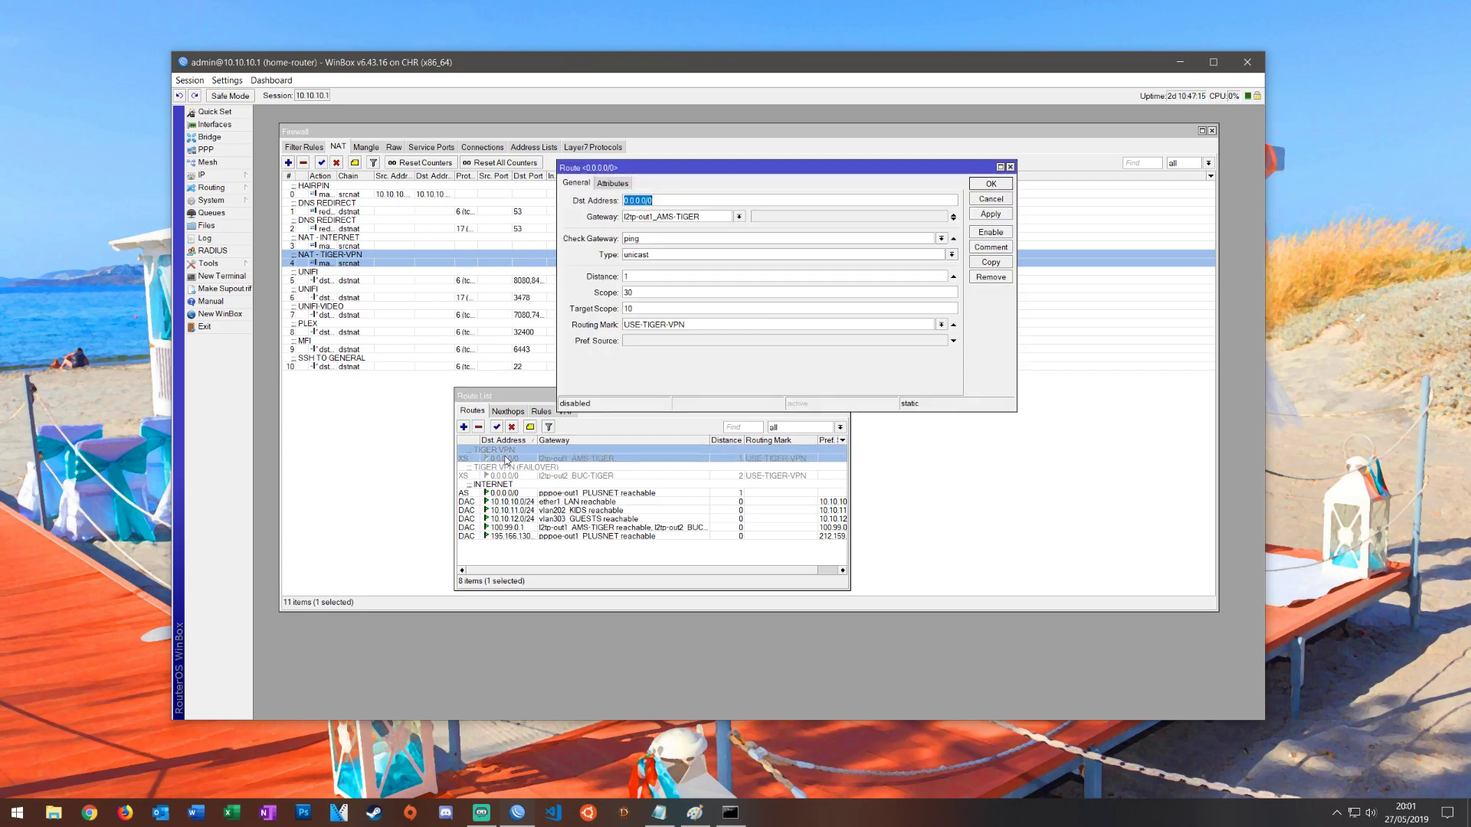
pyautogui.click(643, 200)
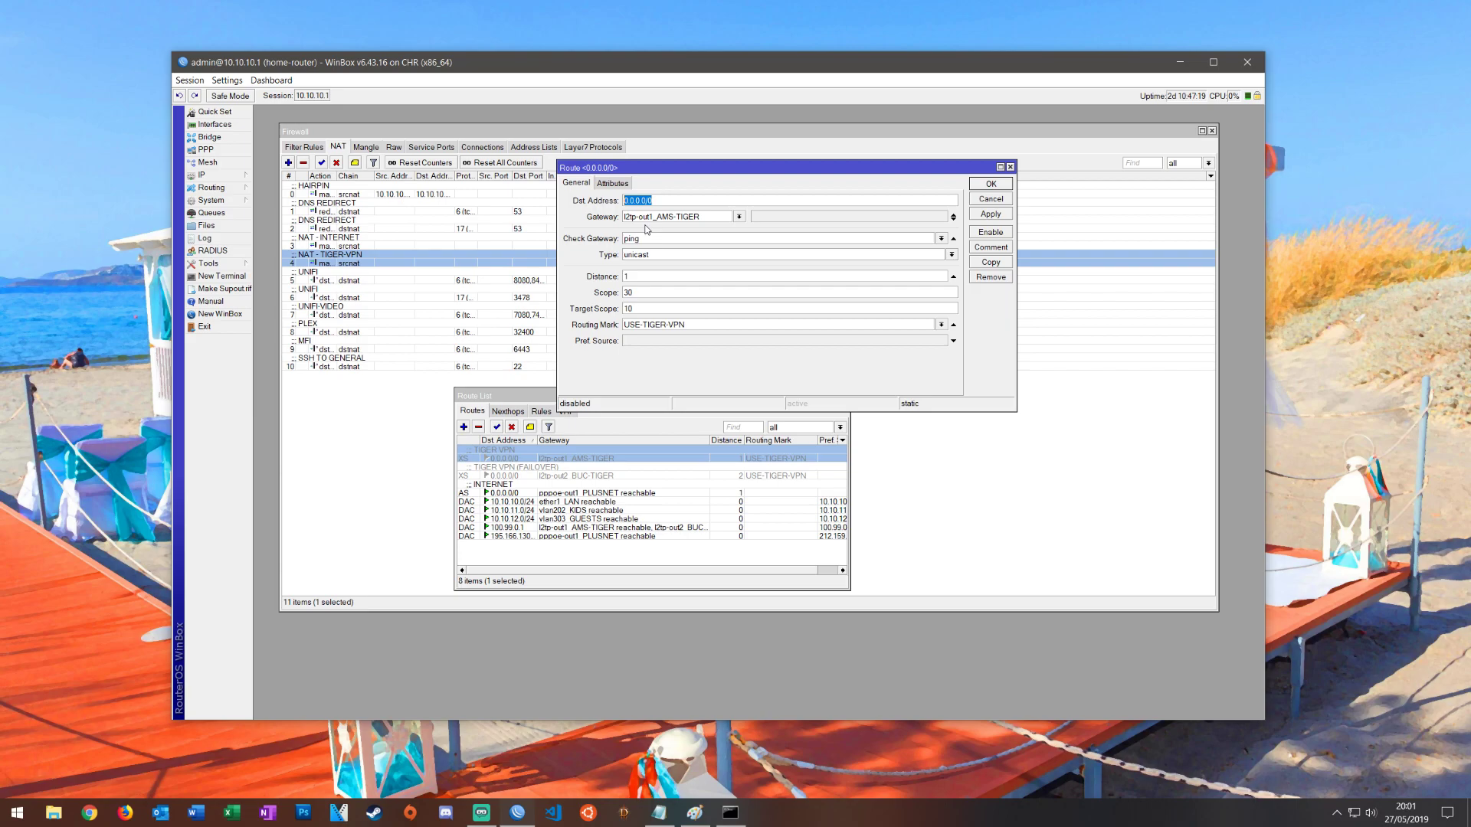
pyautogui.moveTo(694, 233)
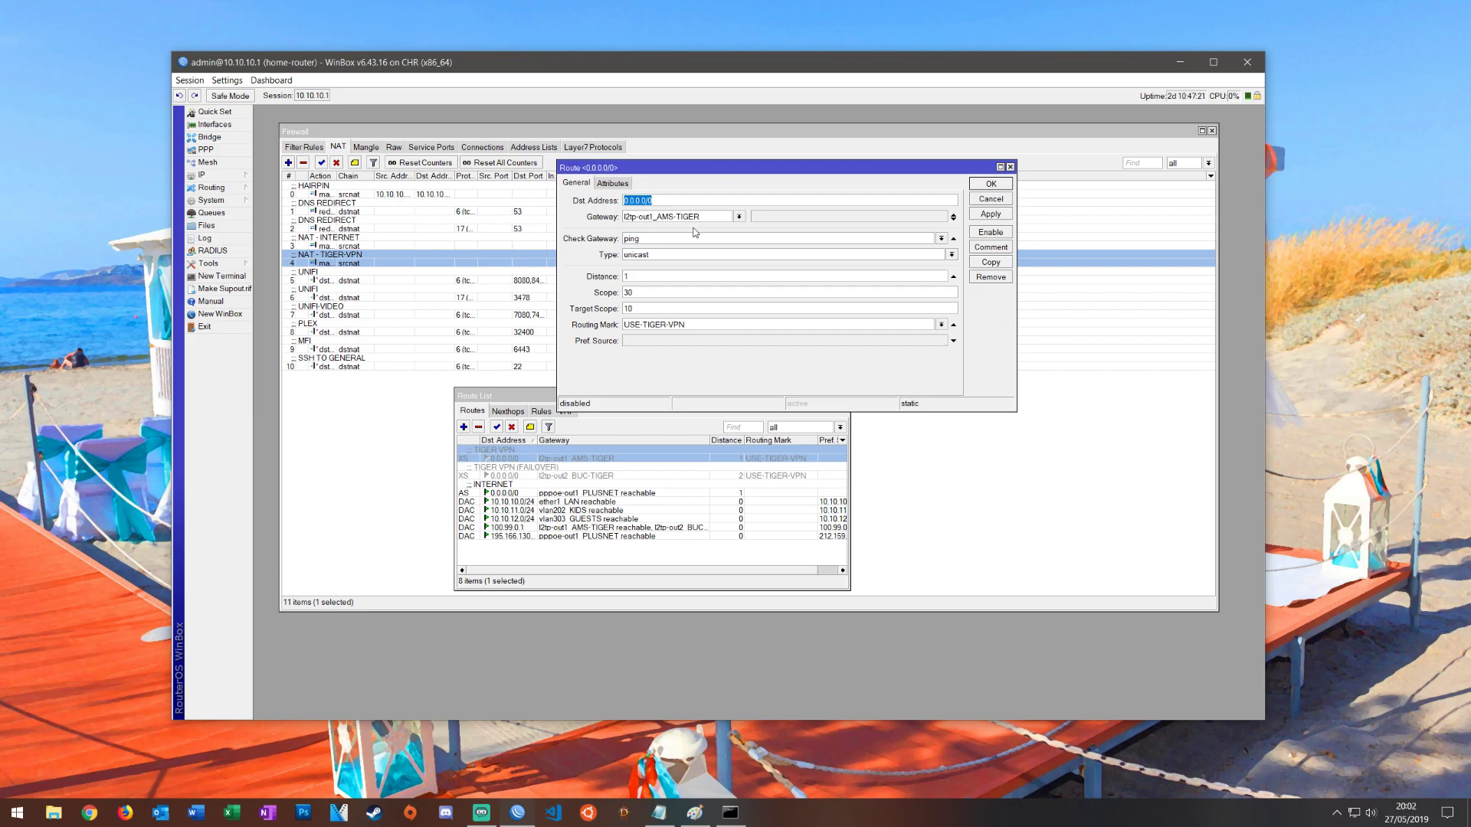
pyautogui.moveTo(684, 218)
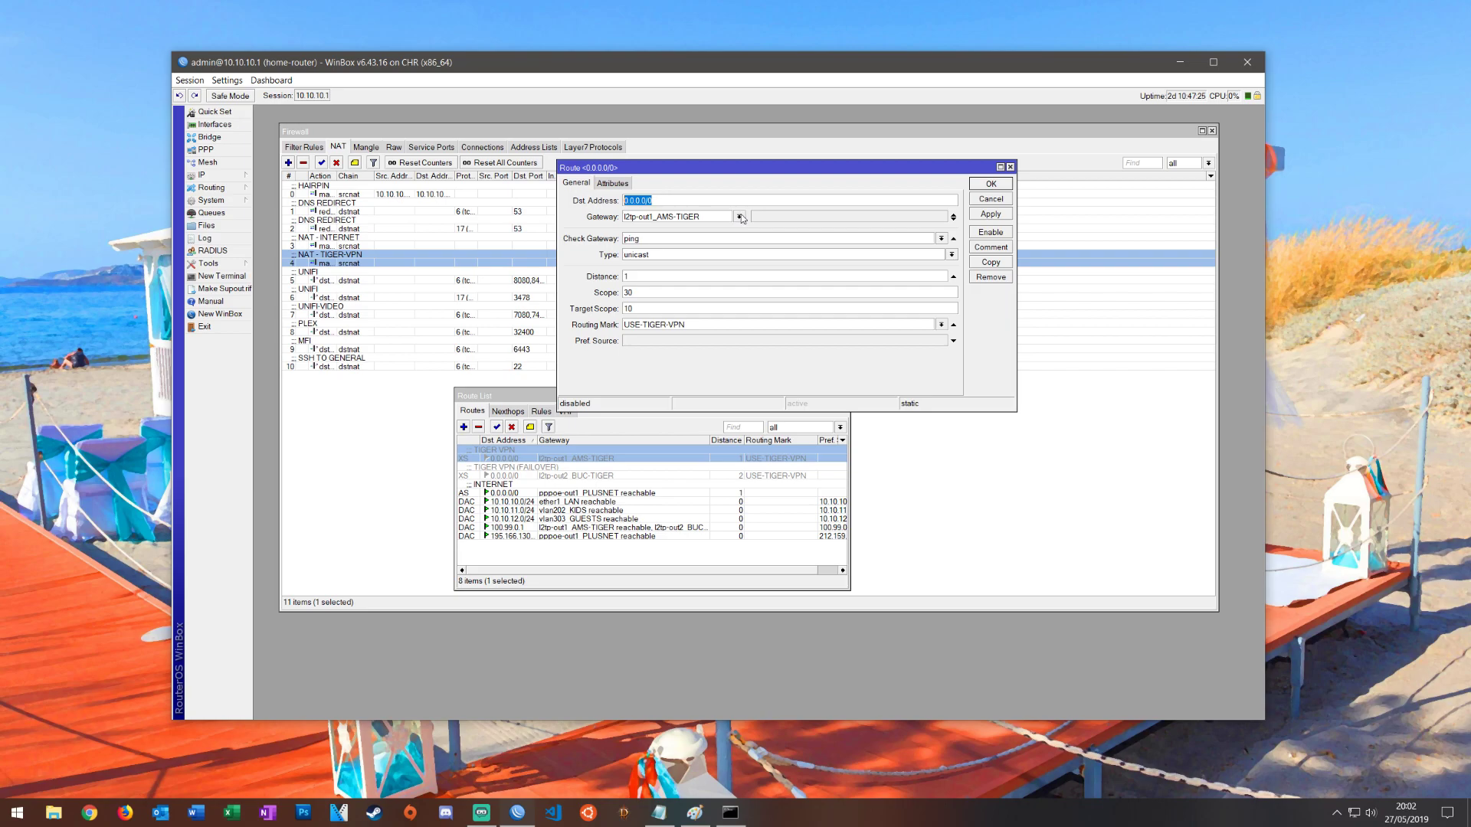
pyautogui.moveTo(664, 245)
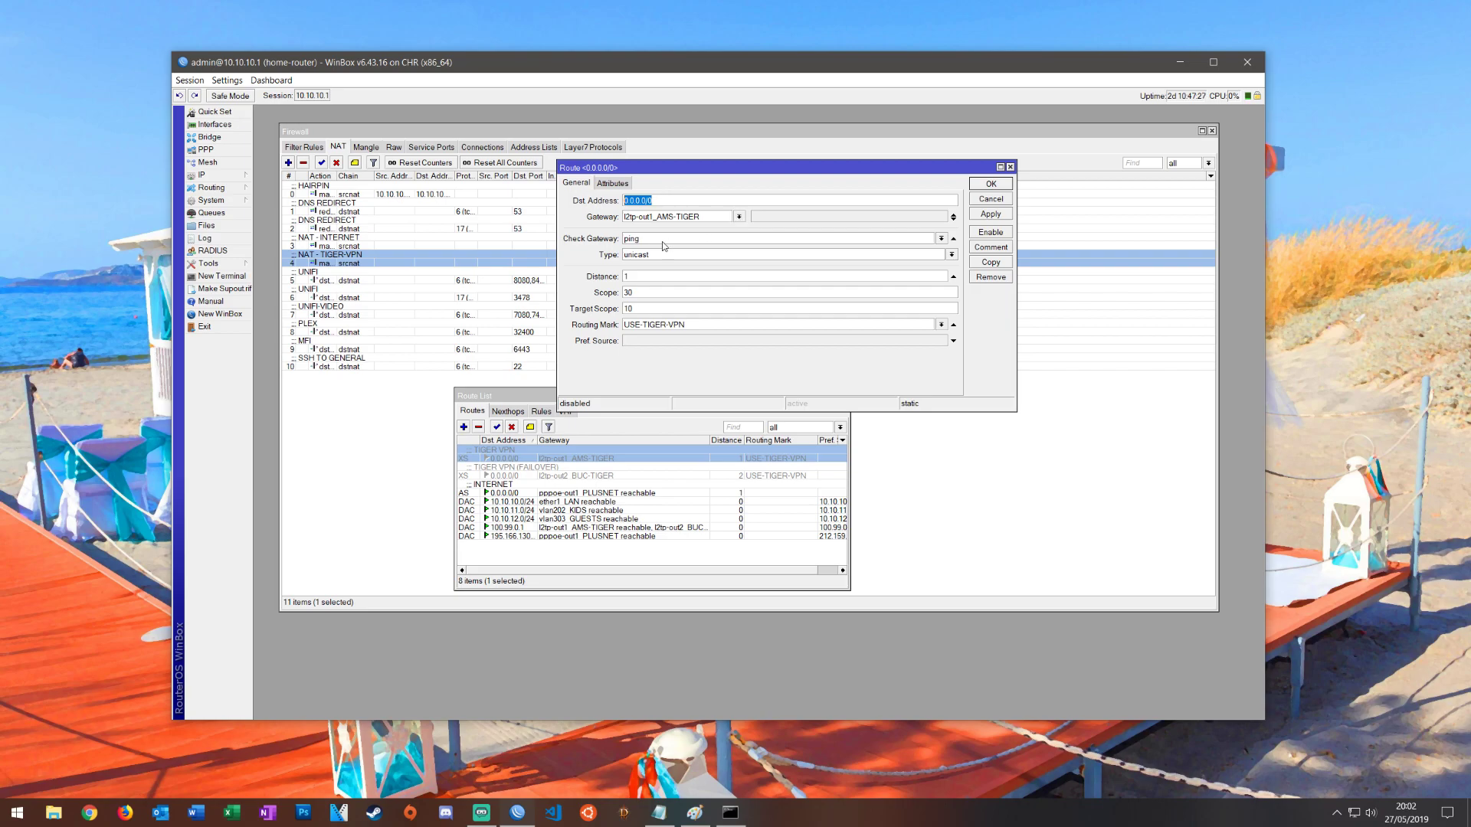
pyautogui.moveTo(645, 242)
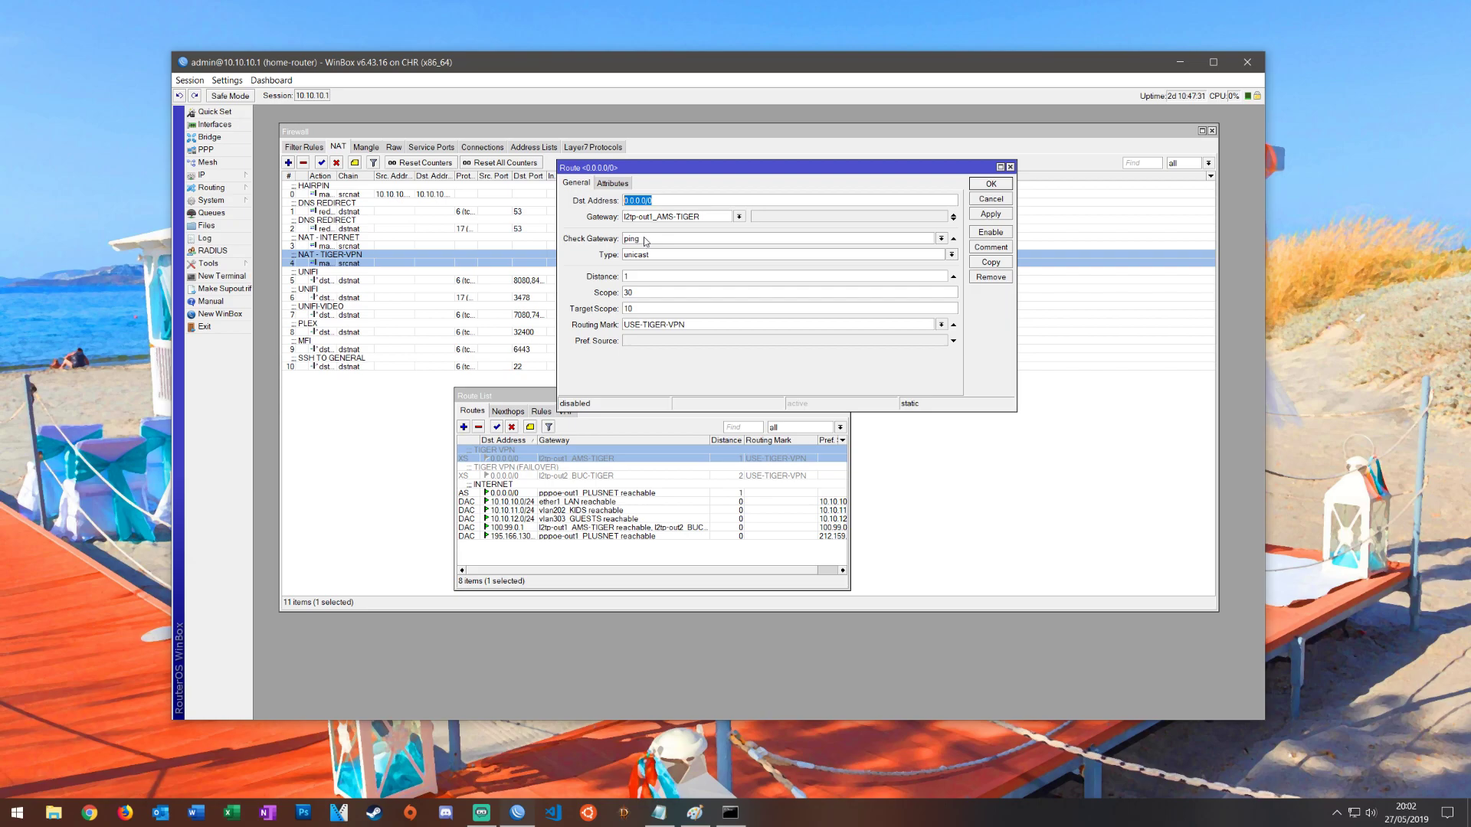
pyautogui.click(783, 237)
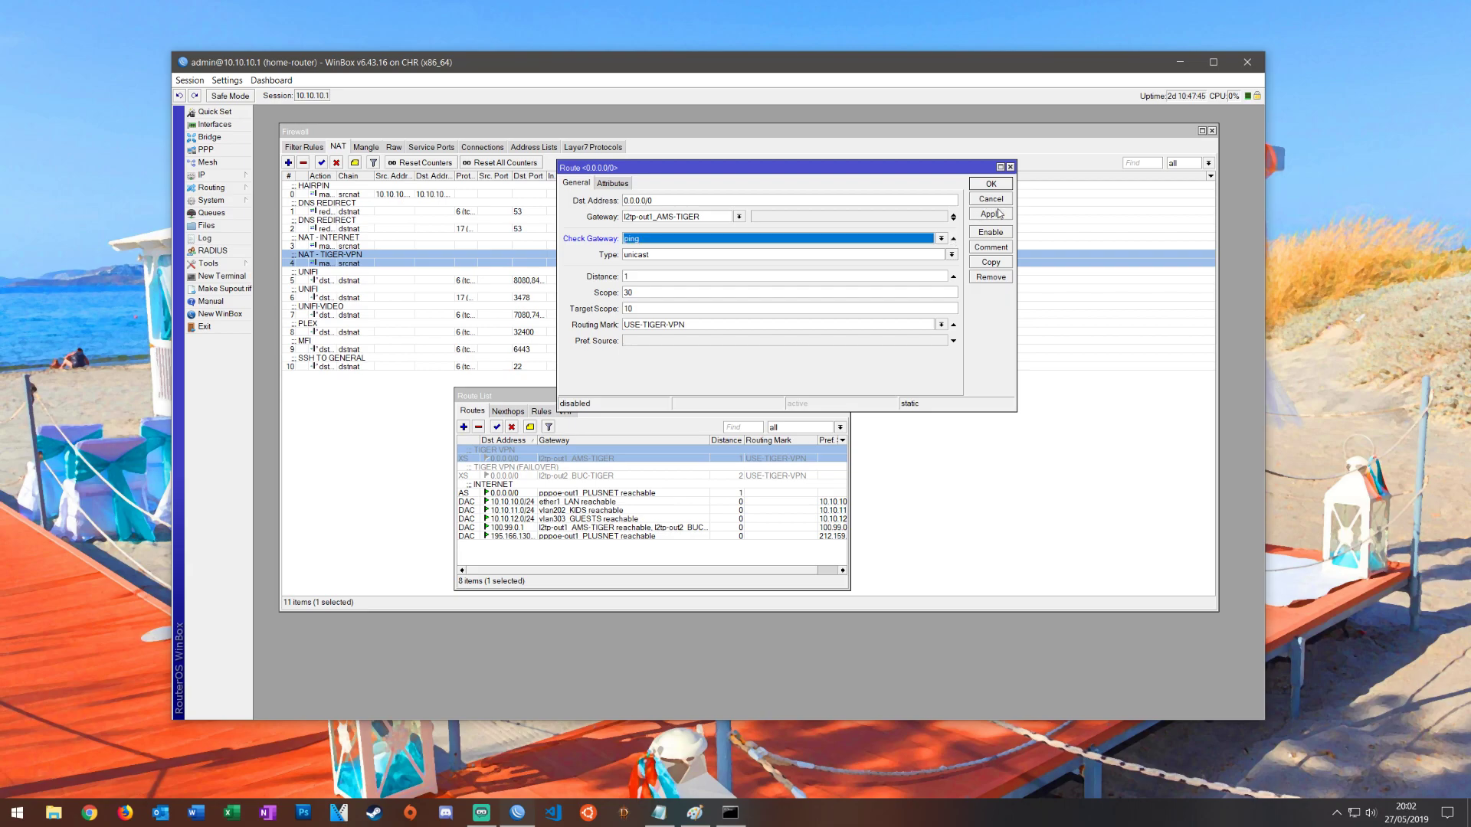
pyautogui.click(989, 183)
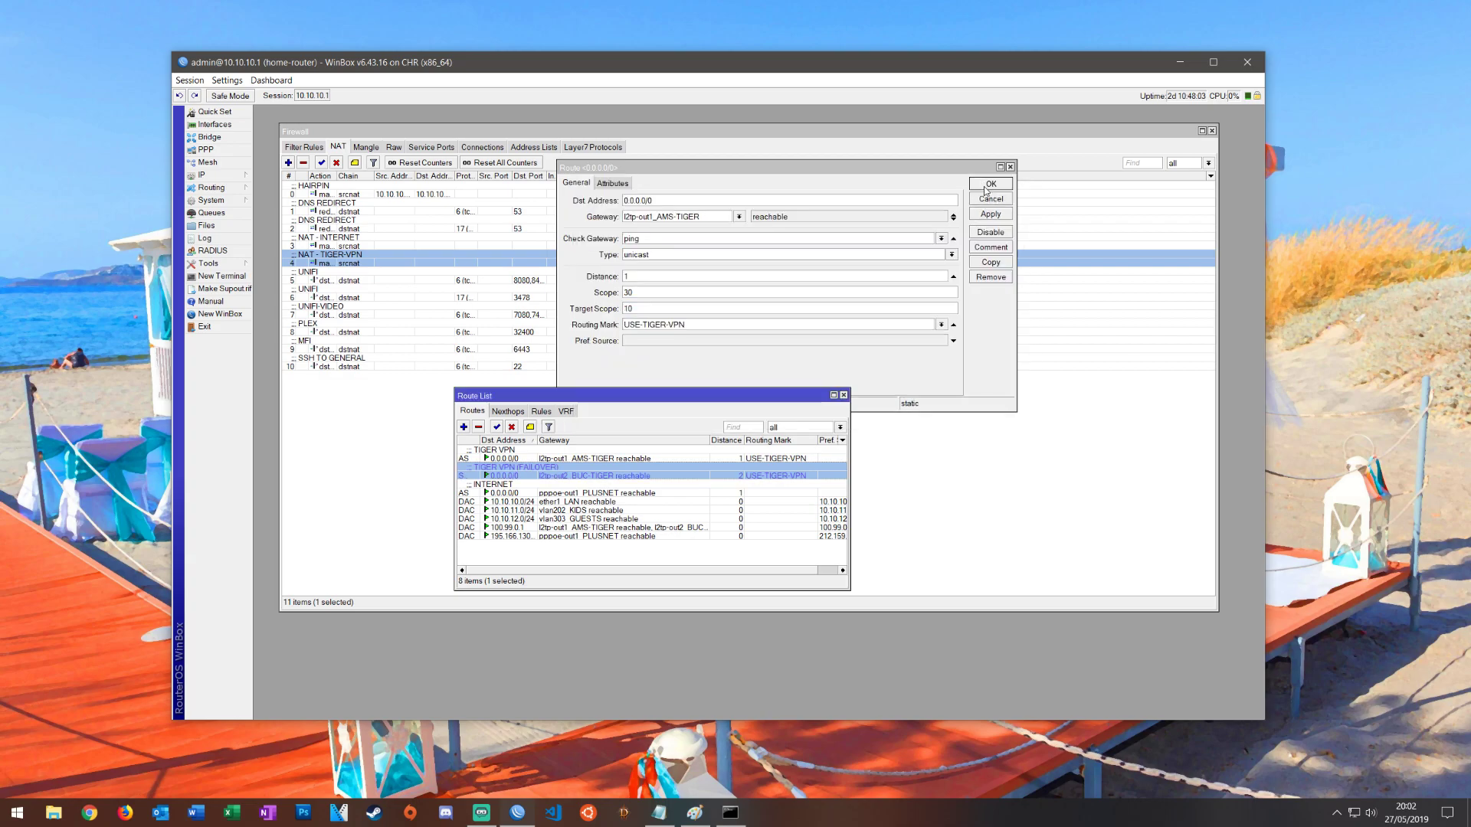
pyautogui.click(989, 184)
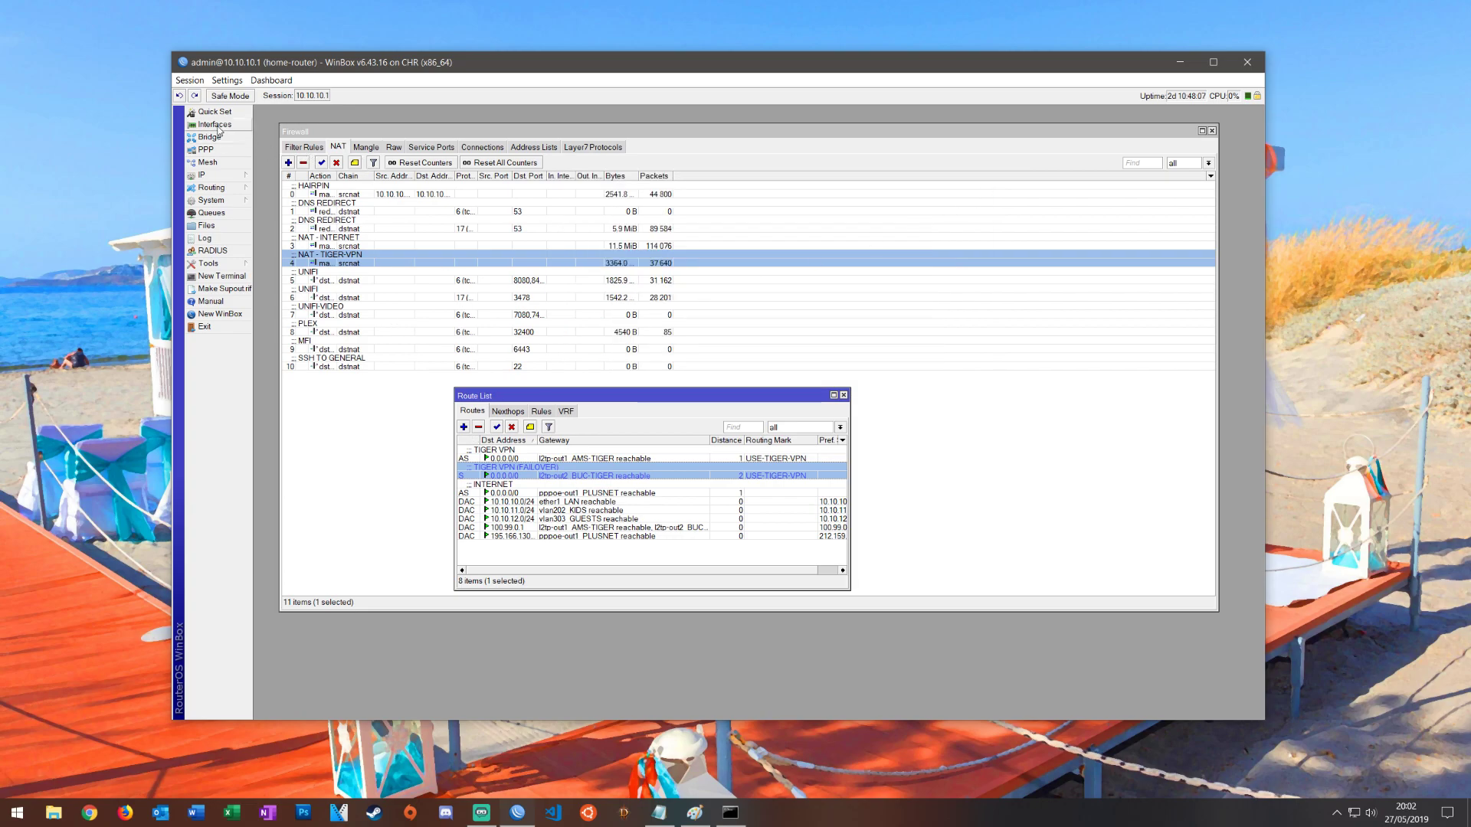
# - Open the Interface List to view the running AMS-TIGER and BUC-TIGER tunnels
pyautogui.click(213, 124)
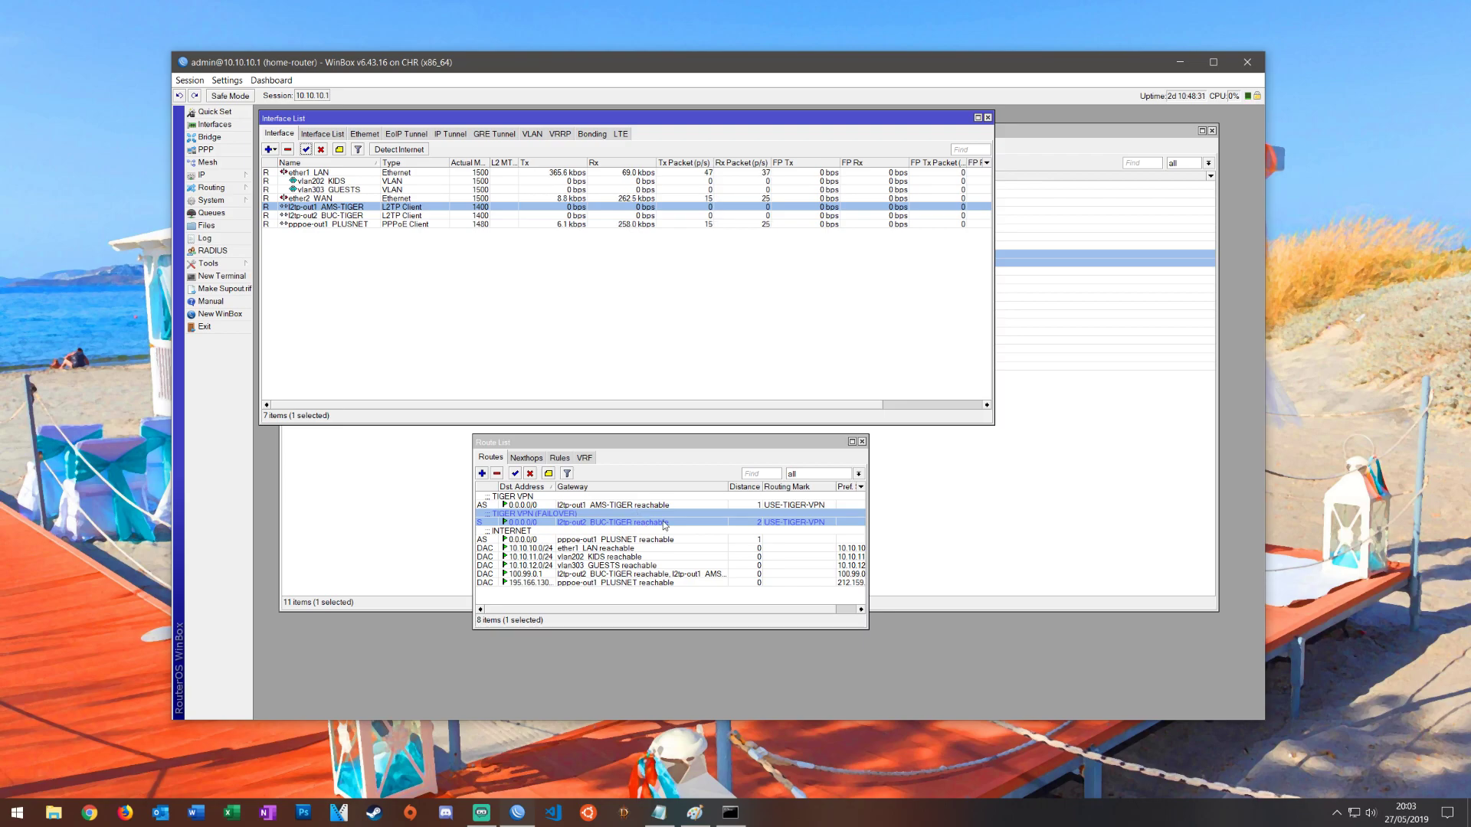
pyautogui.moveTo(799, 417)
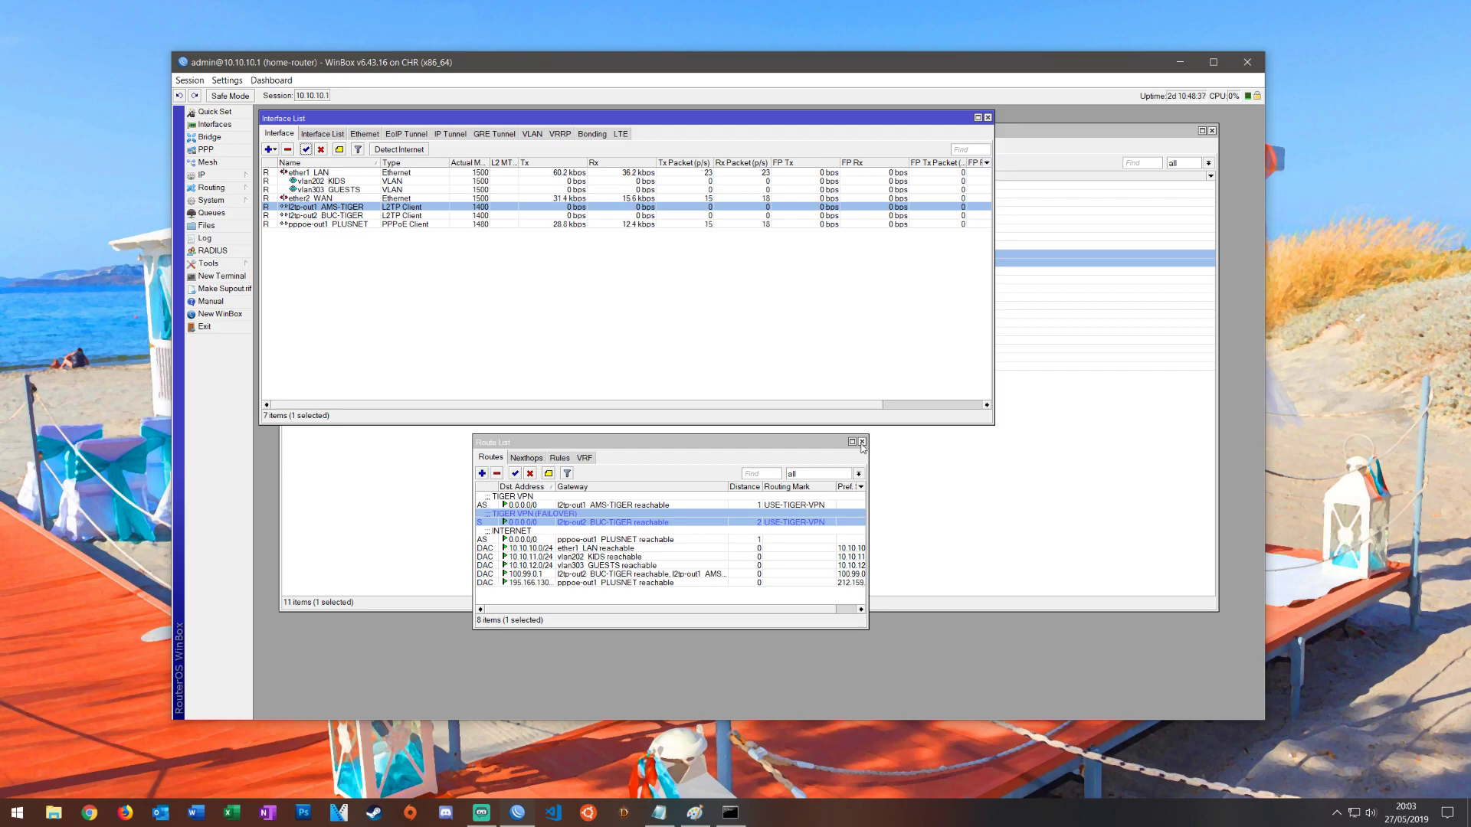
pyautogui.moveTo(732, 643)
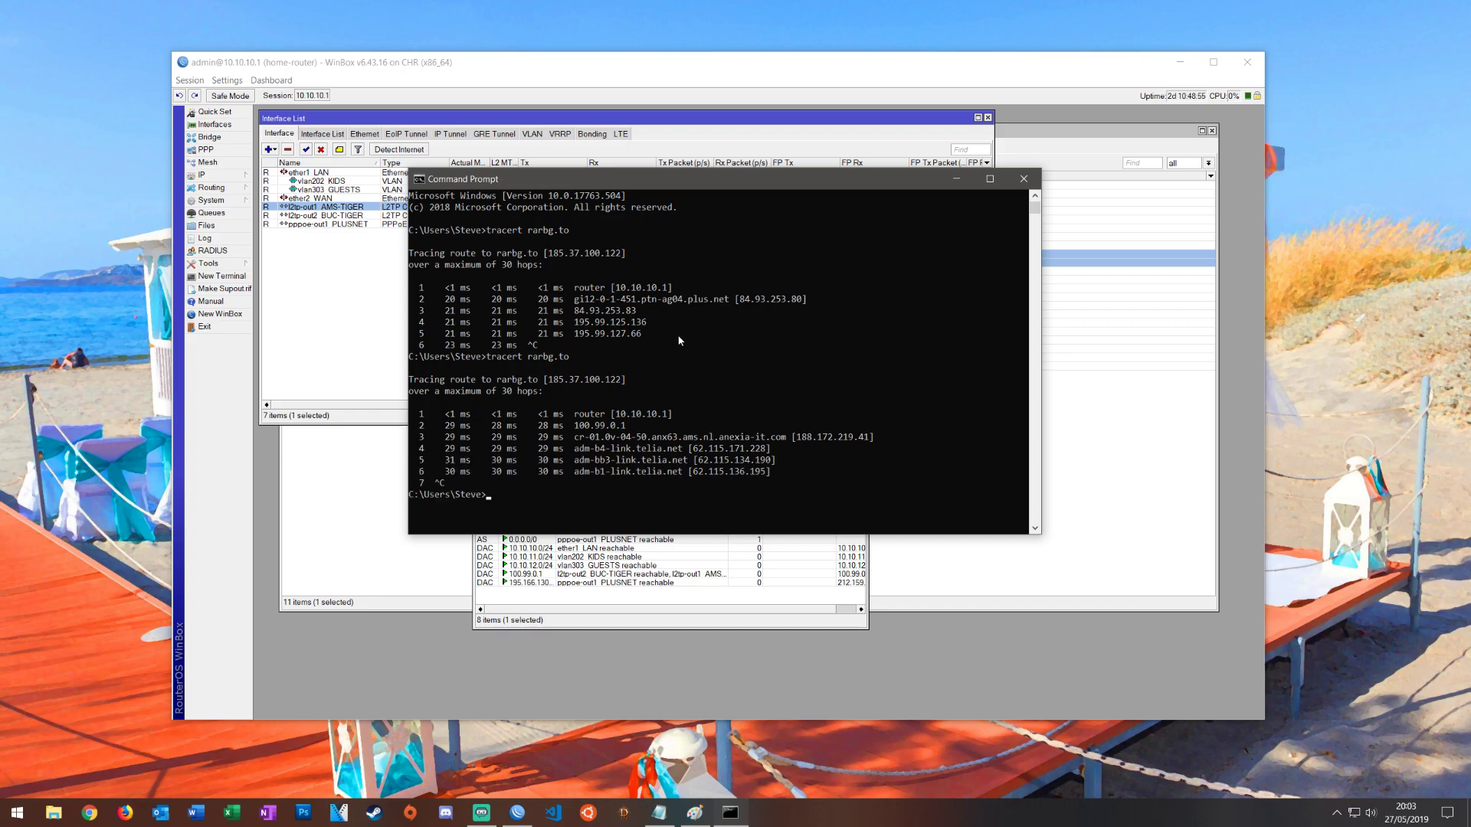
pyautogui.moveTo(715, 300)
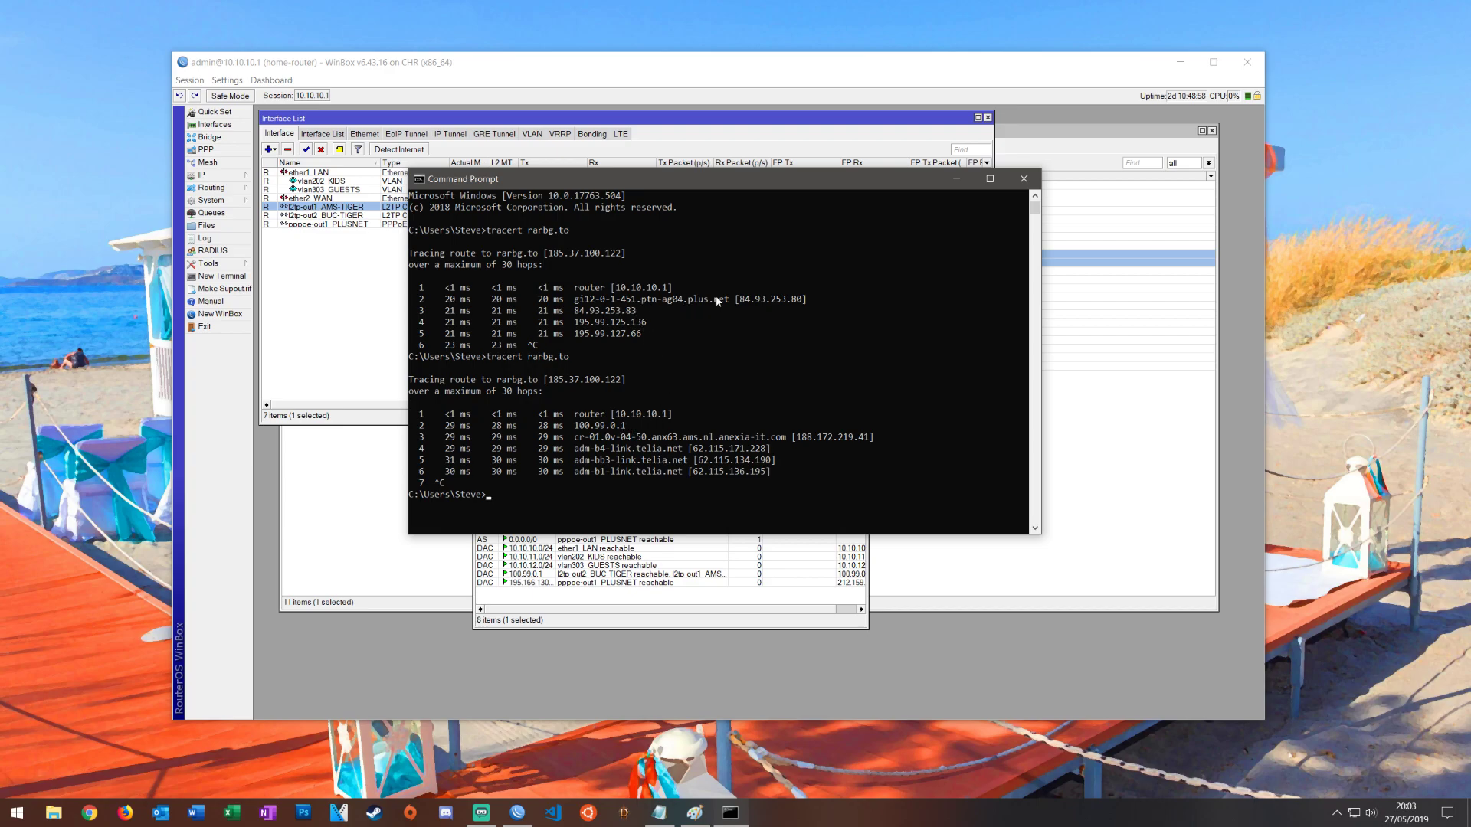
pyautogui.moveTo(723, 298)
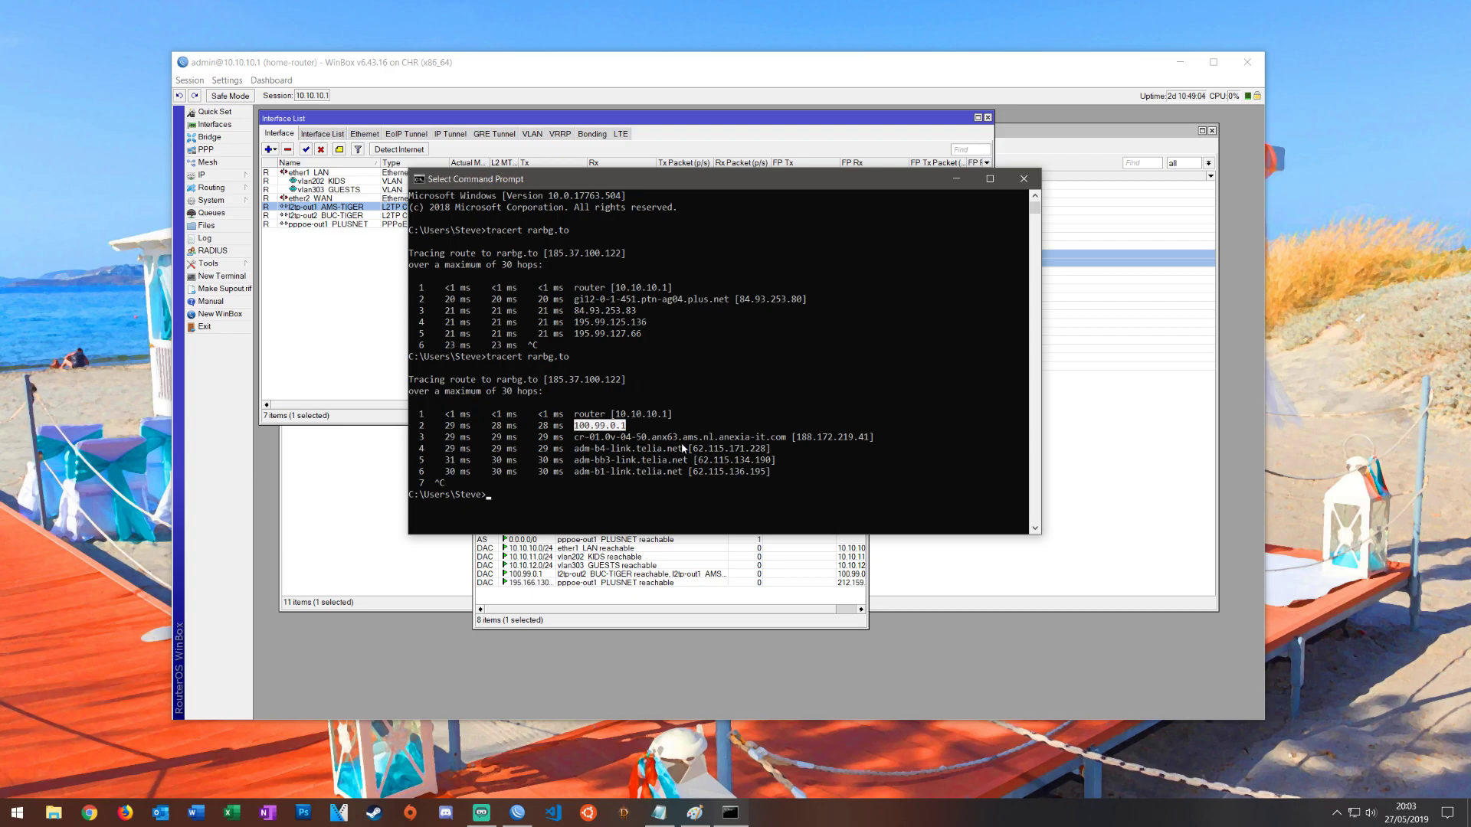
pyautogui.moveTo(1010, 230)
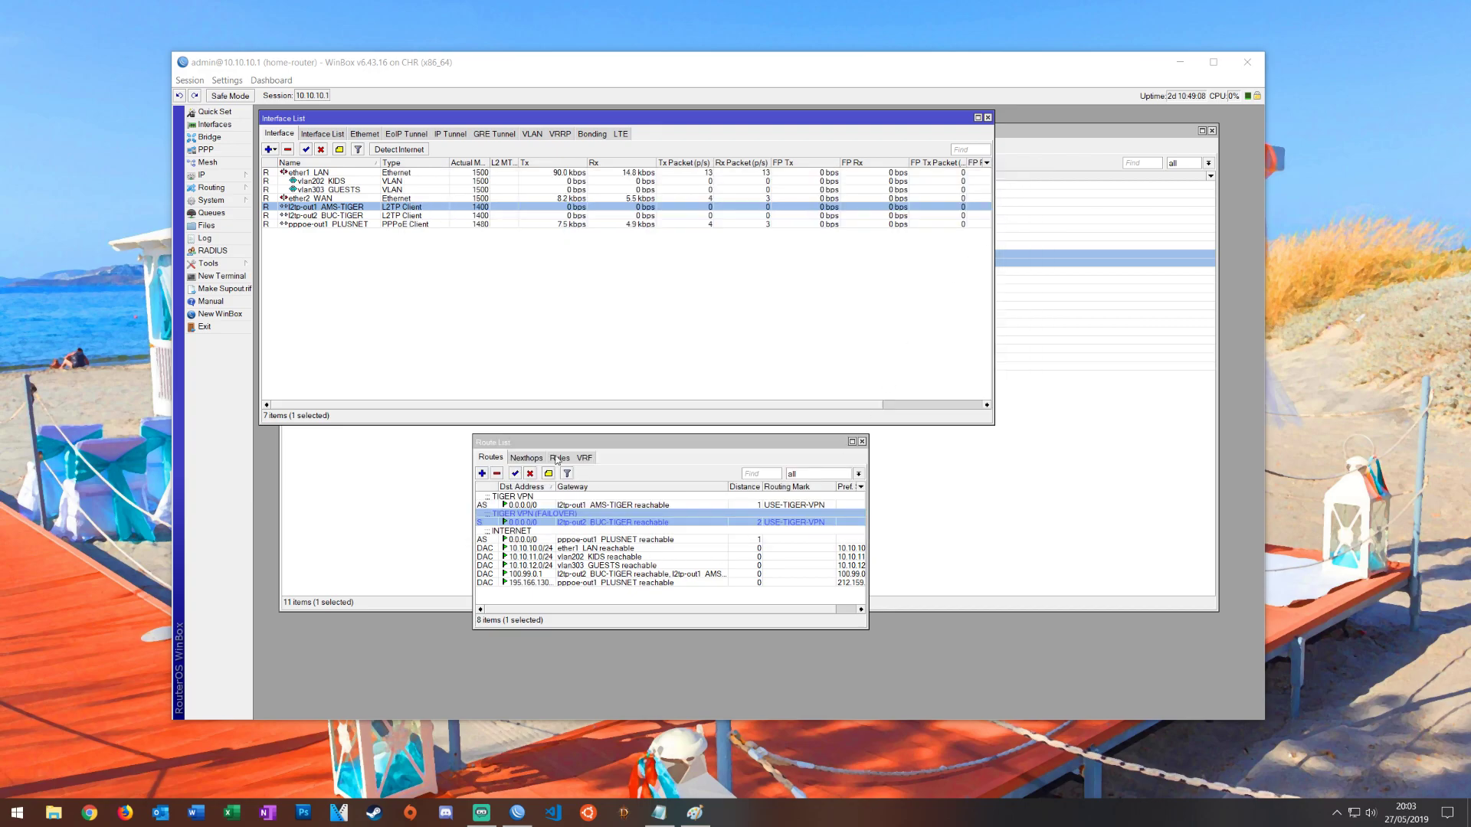
pyautogui.moveTo(672, 414)
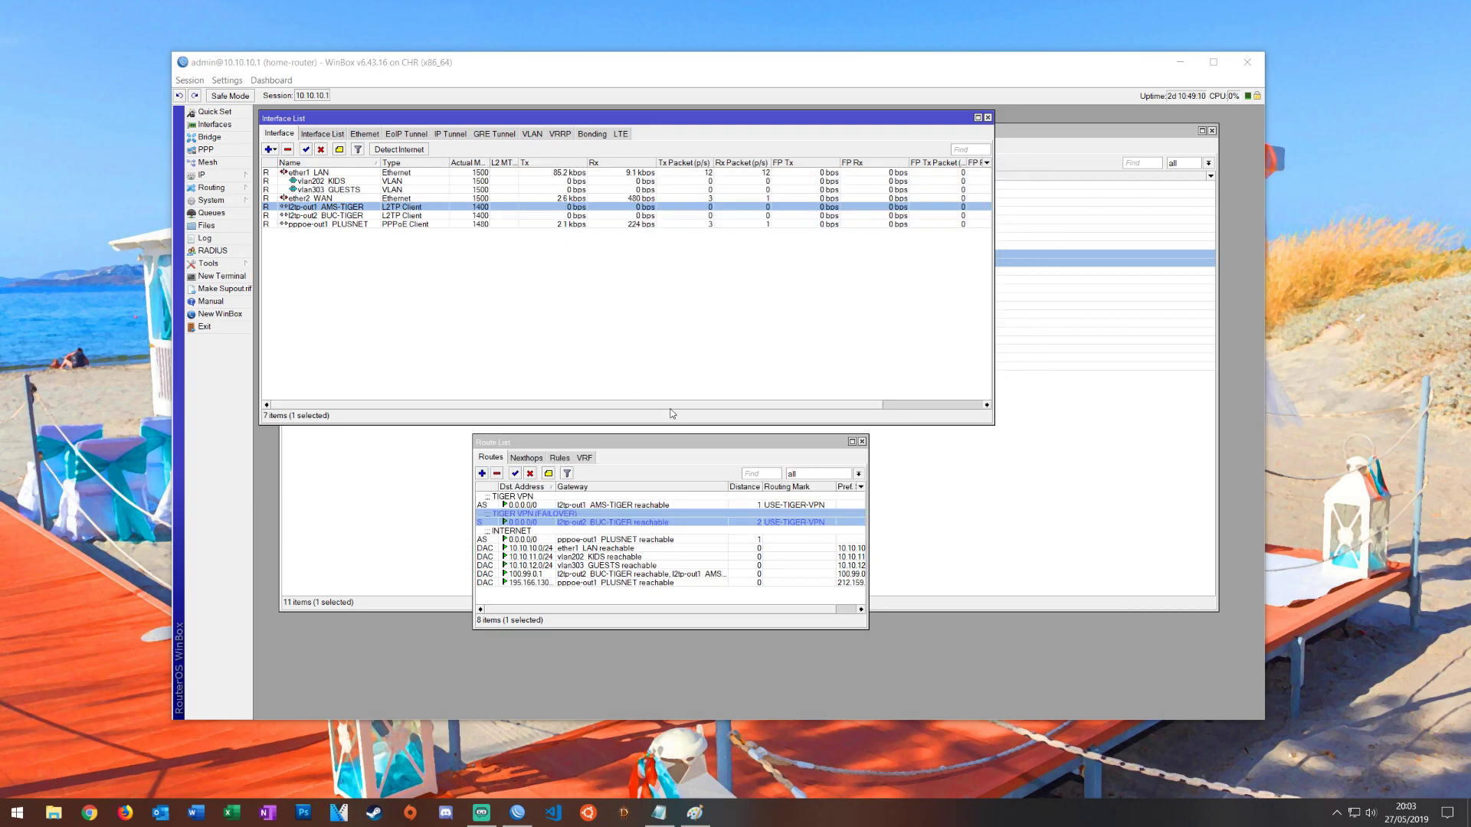
pyautogui.moveTo(663, 407)
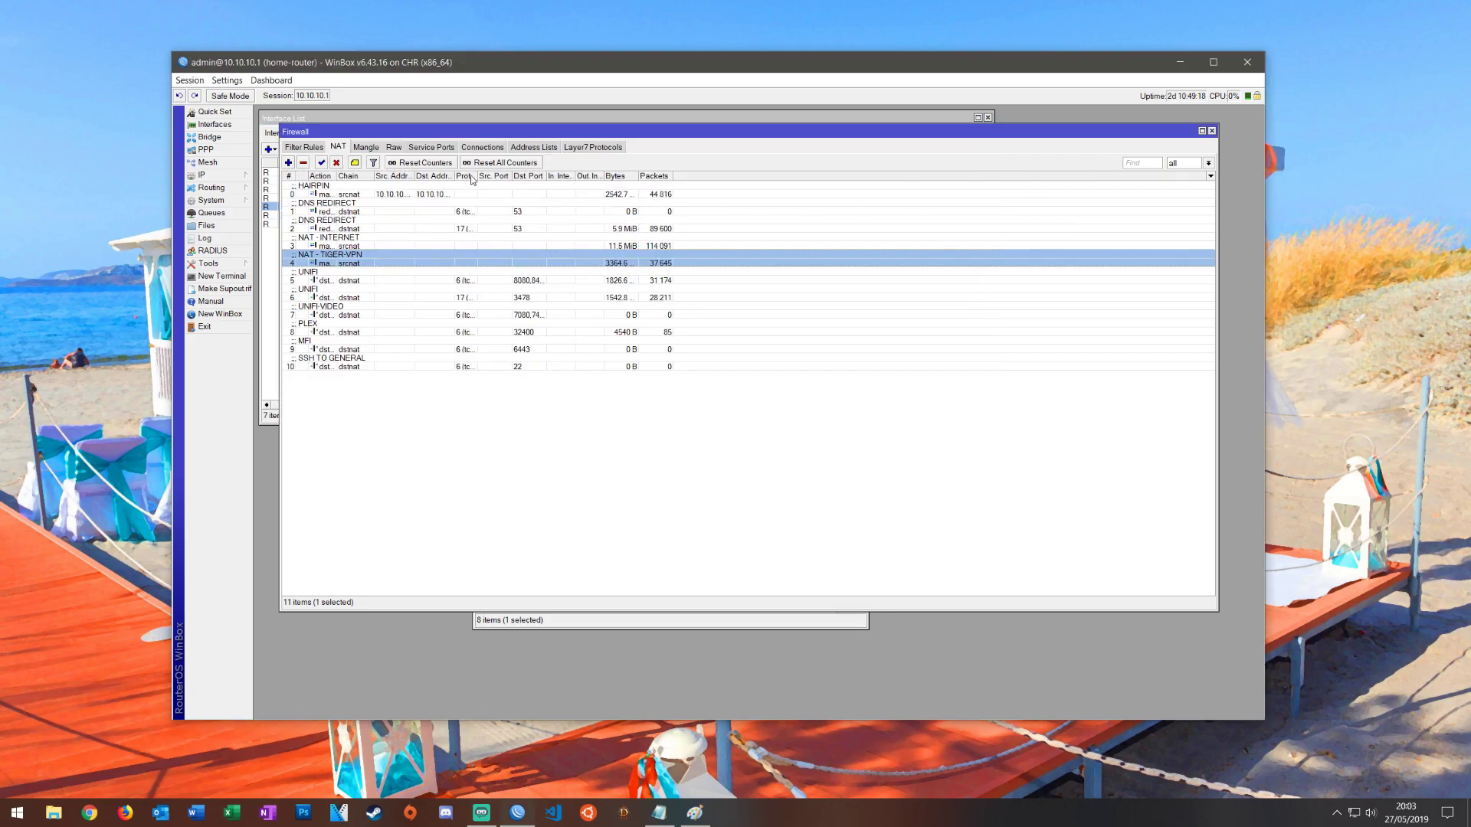
# - Show the RESTRICTED-SITES firewall address list with rarbg.to at 185.37.100.122
pyautogui.click(533, 146)
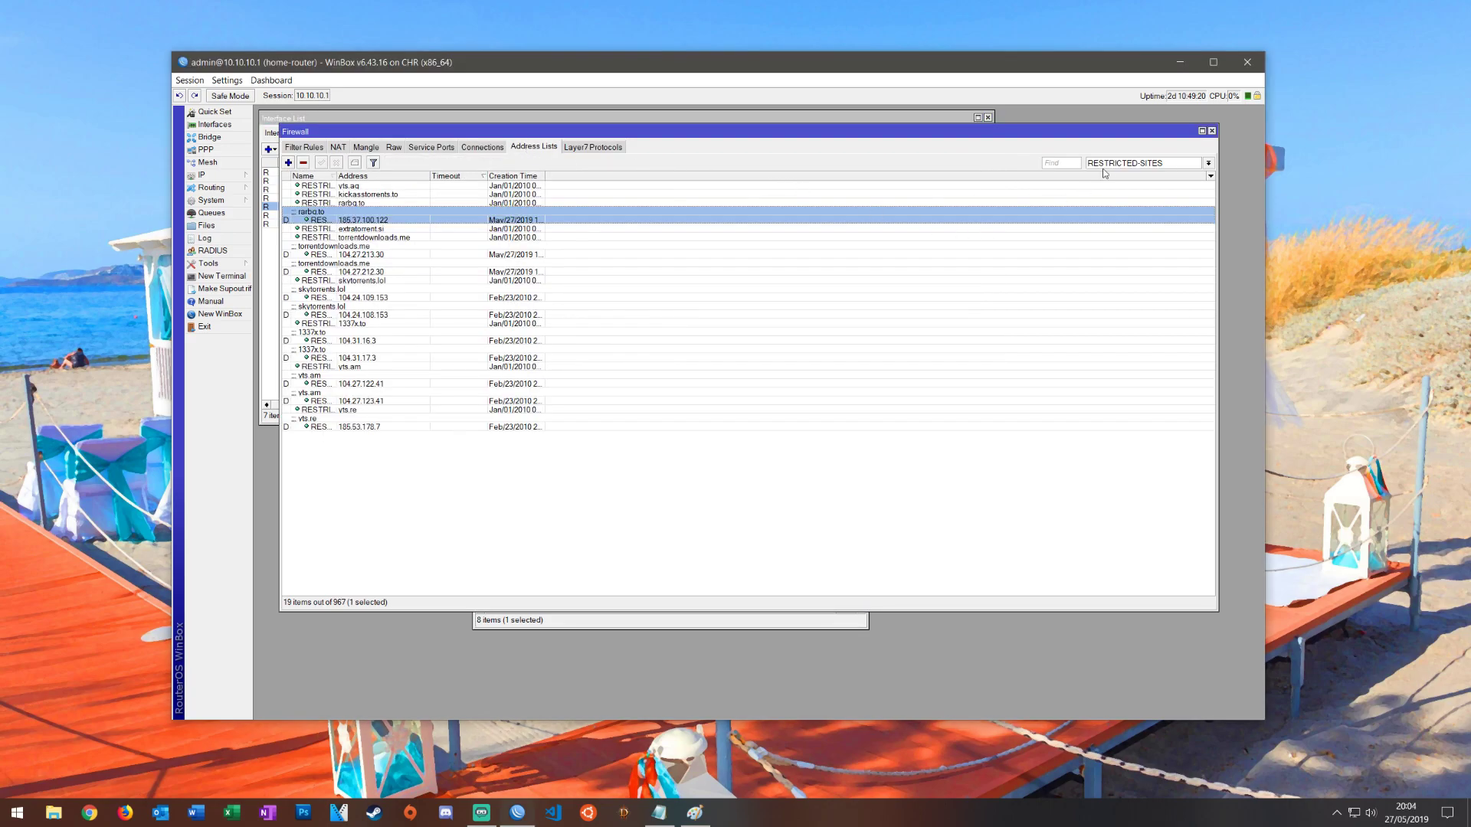